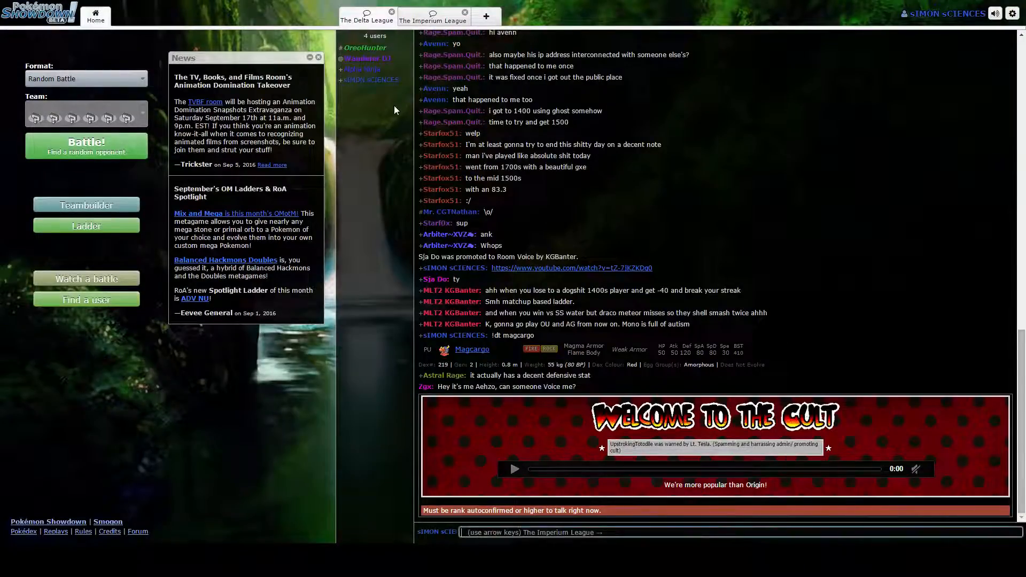
pyautogui.moveTo(85, 206)
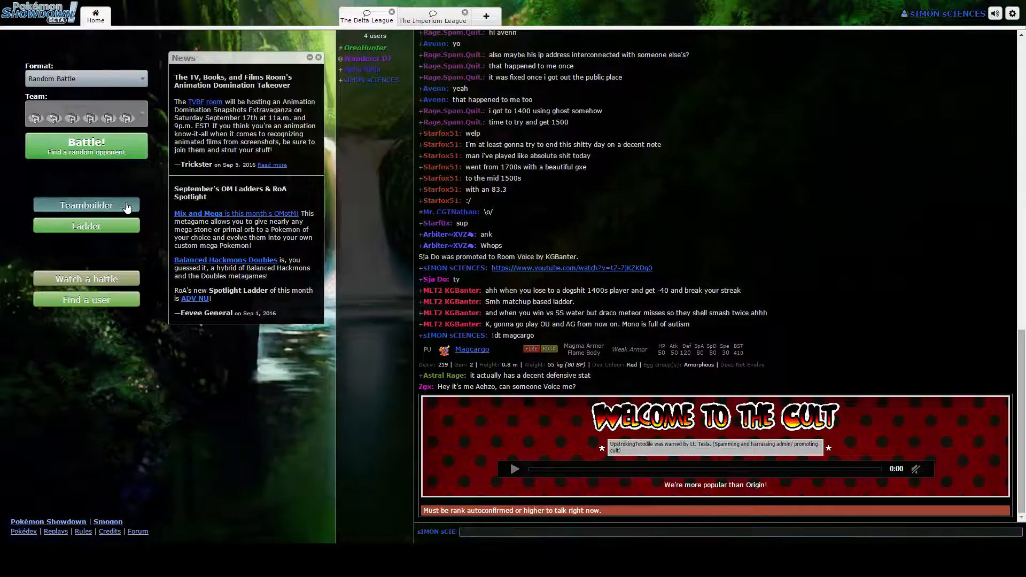
# Step: Create a new Teambuilder team named 'Uberz' and set its format to Ubers
pyautogui.click(85, 205)
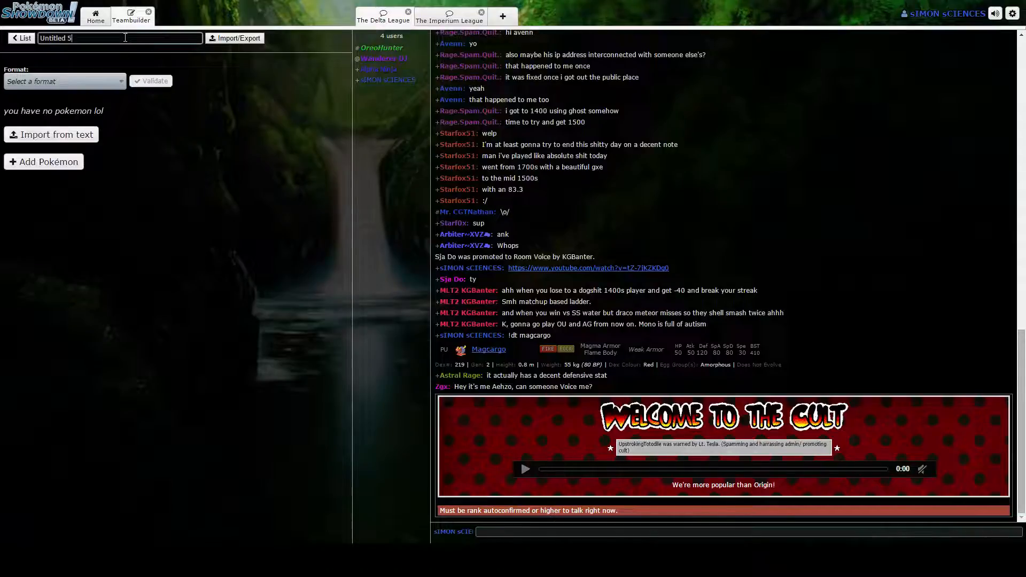
pyautogui.write('U')
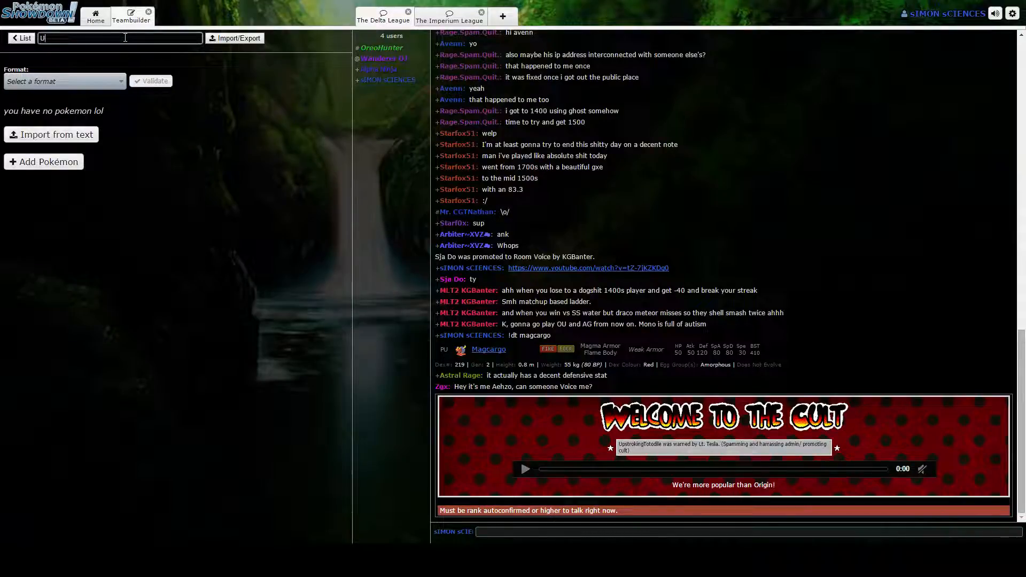
pyautogui.write('berz')
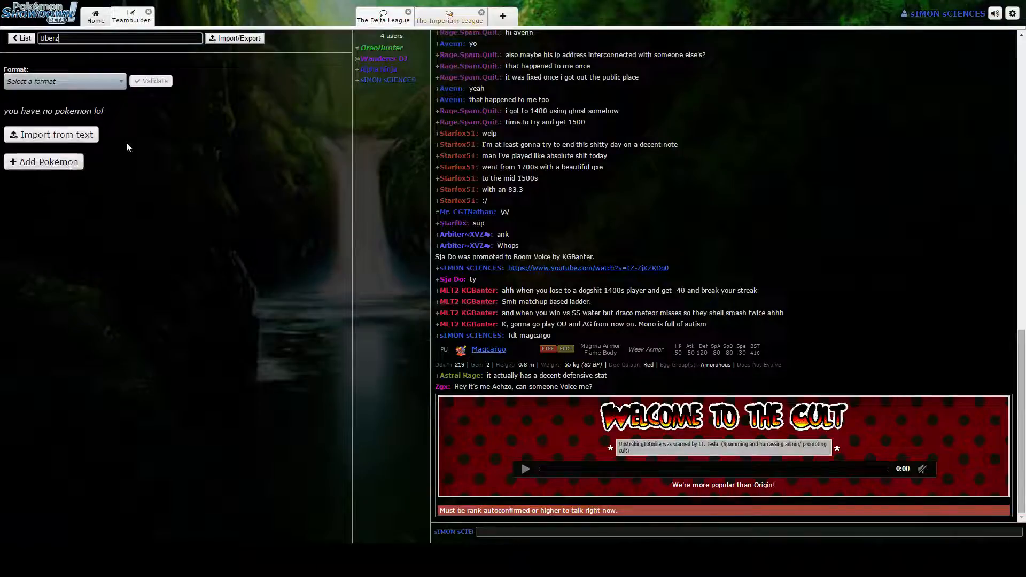
pyautogui.click(63, 80)
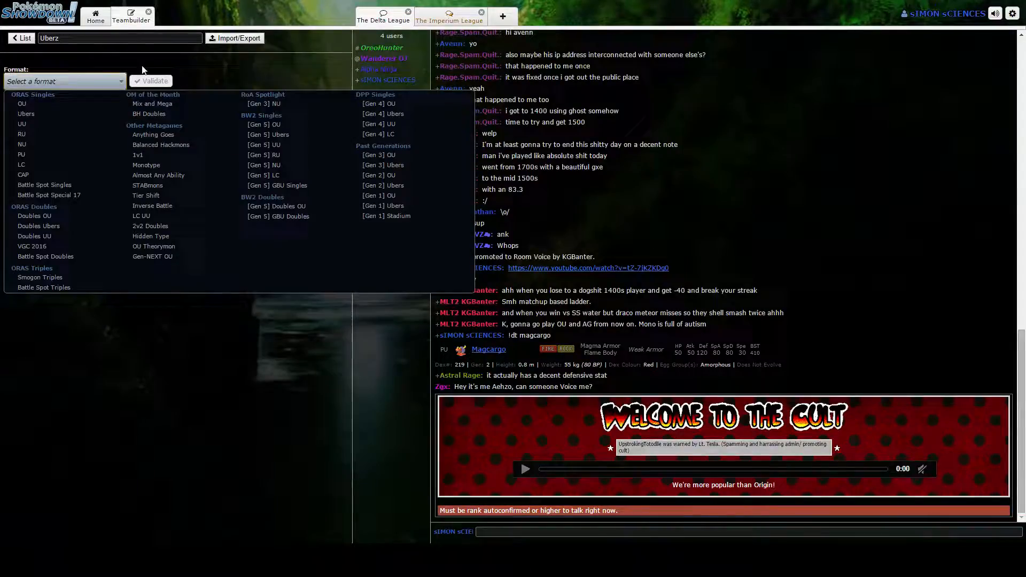
pyautogui.click(25, 114)
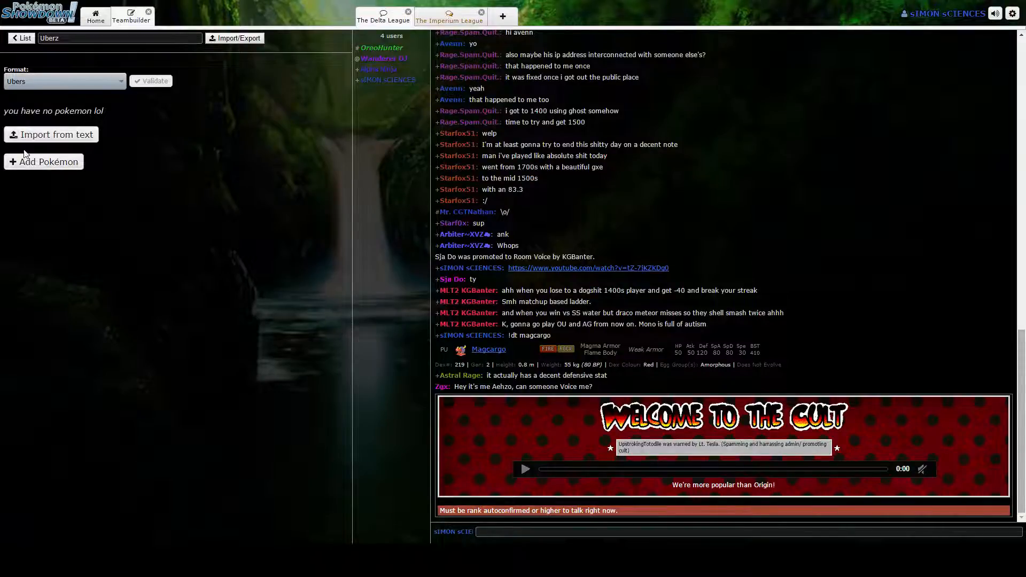
# Step: Add Volbeat to the first team slot via the Pokémon search field
pyautogui.click(44, 161)
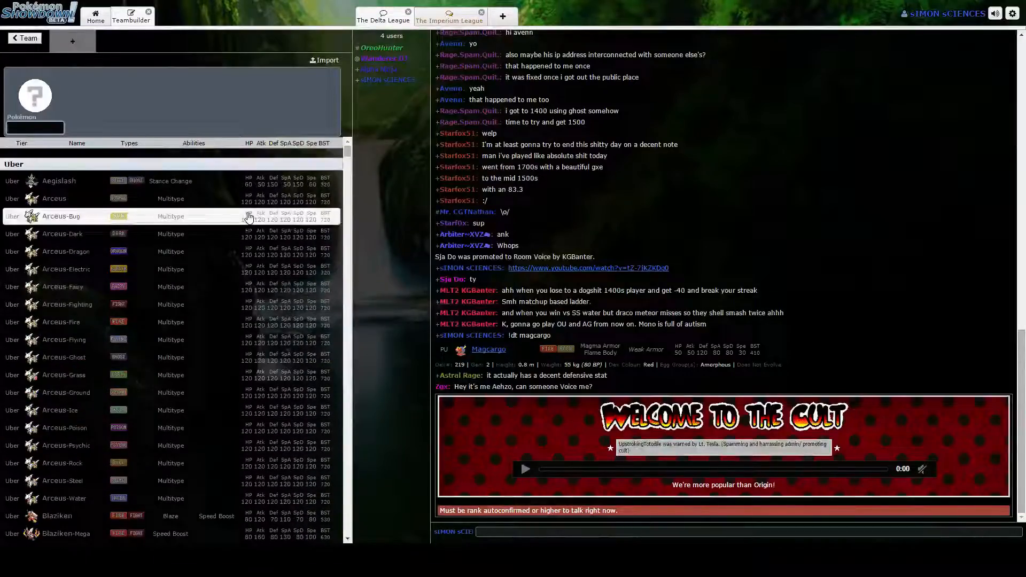
pyautogui.scroll(-3)
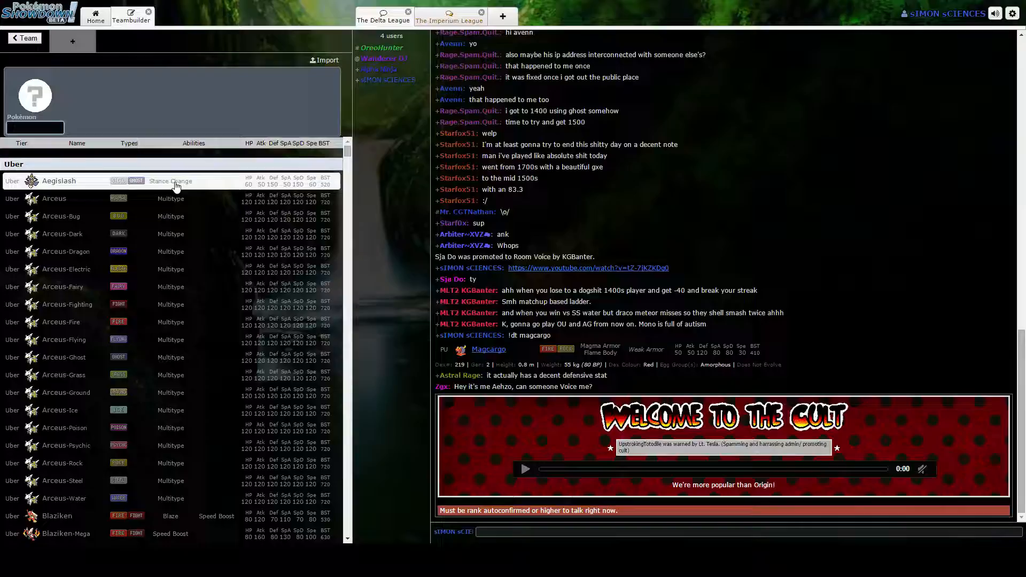
pyautogui.write('Volbeat')
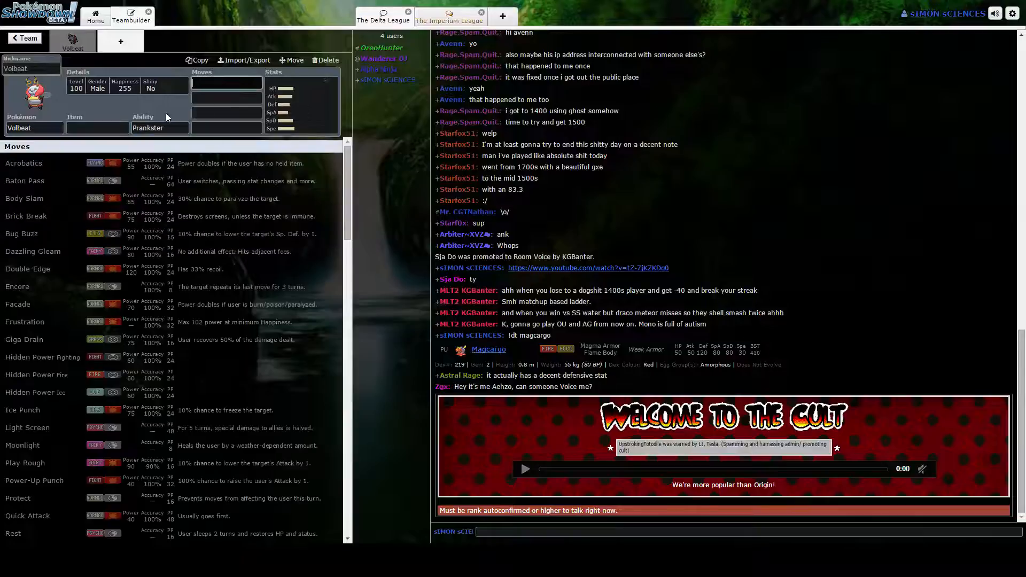
# Step: Give Volbeat the moves Tail Glow, Baton Pass, Encore and Thunder Wave
pyautogui.click(159, 127)
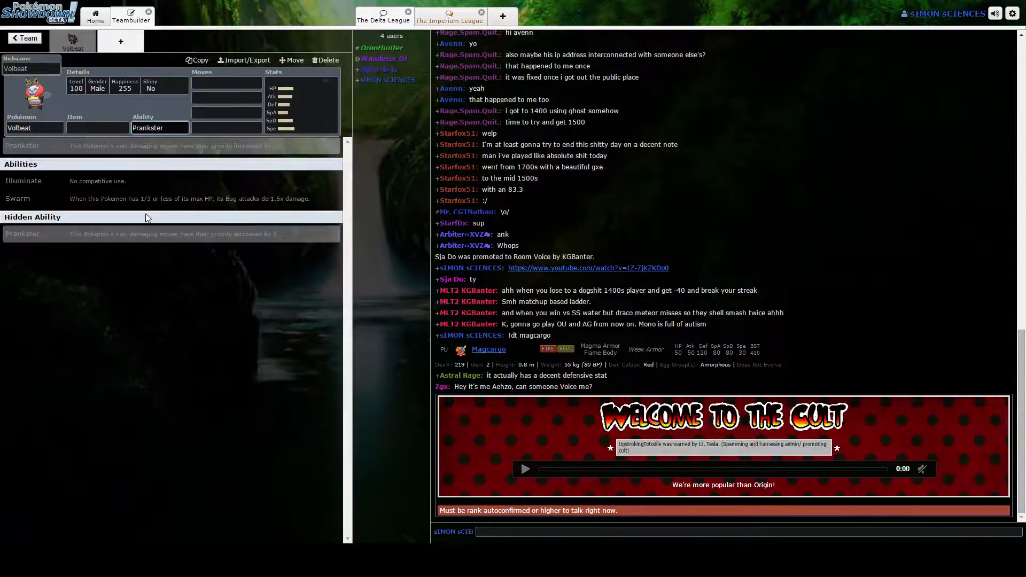
pyautogui.click(225, 83)
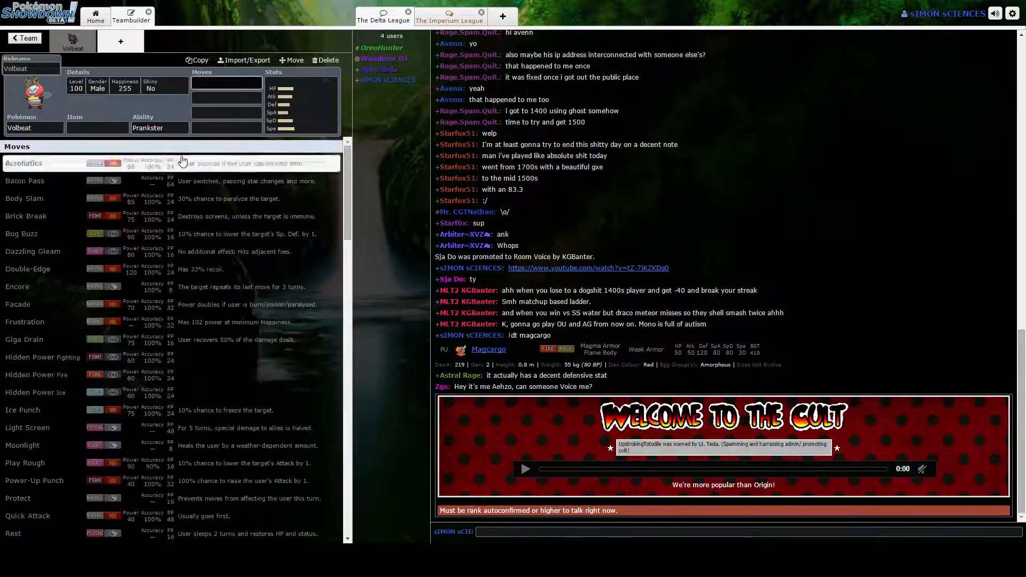
pyautogui.scroll(-3)
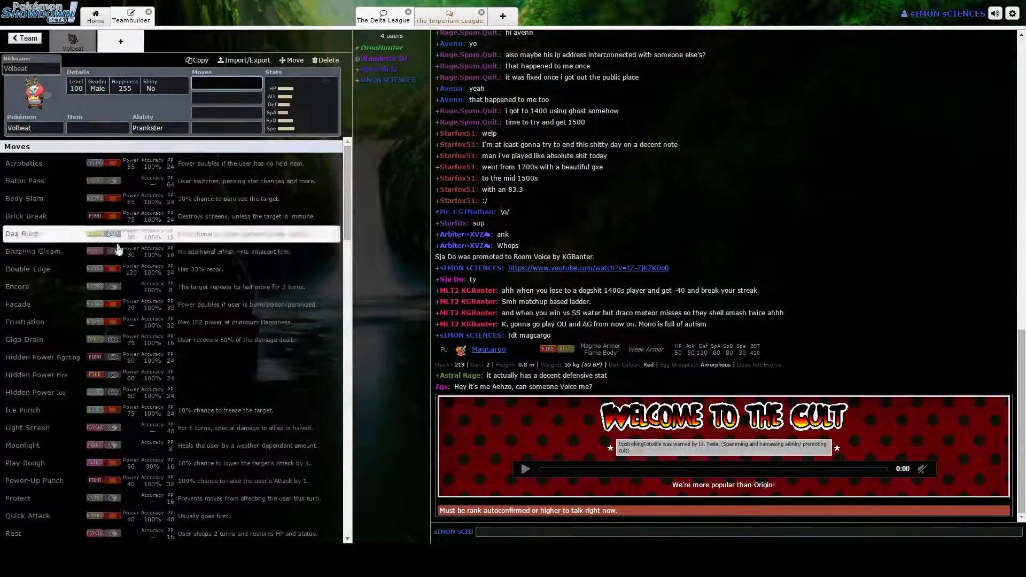
pyautogui.scroll(-3)
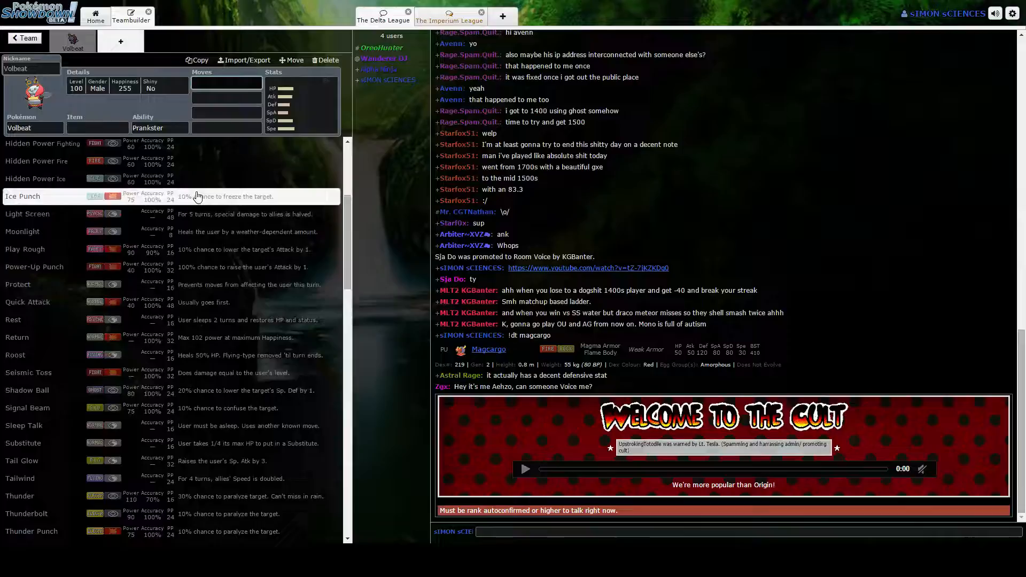
pyautogui.scroll(-3)
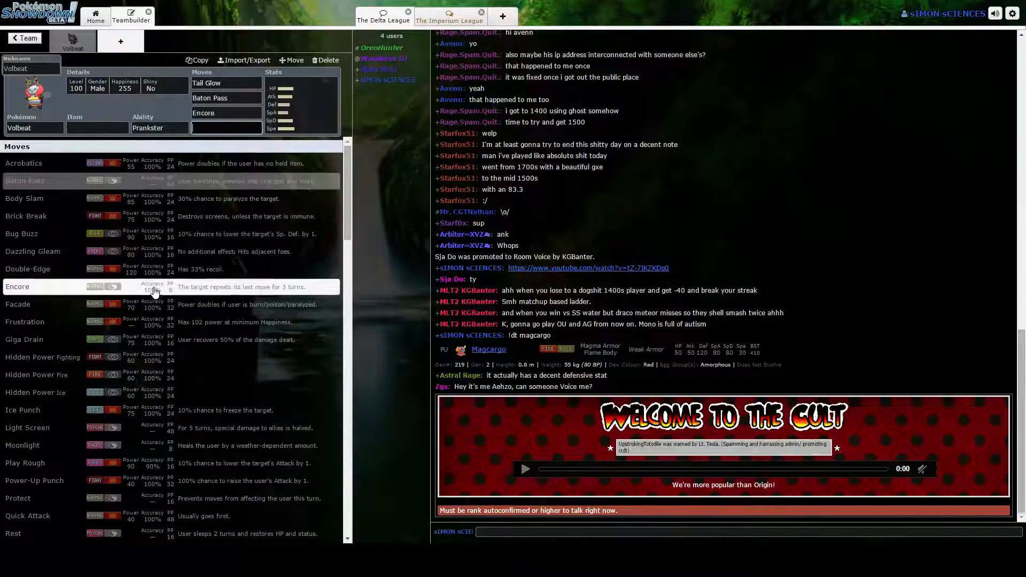
pyautogui.scroll(-3)
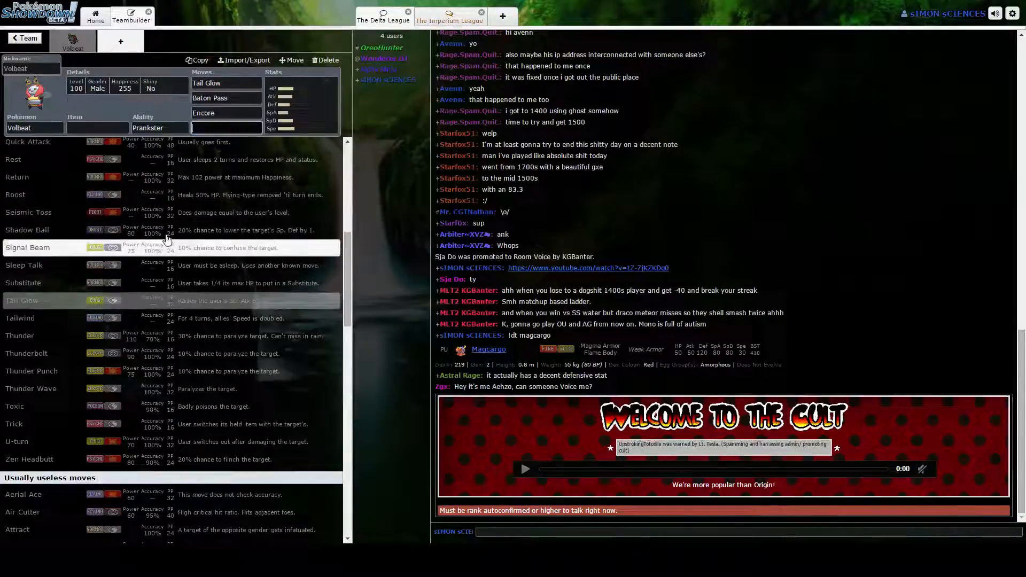
pyautogui.scroll(-3)
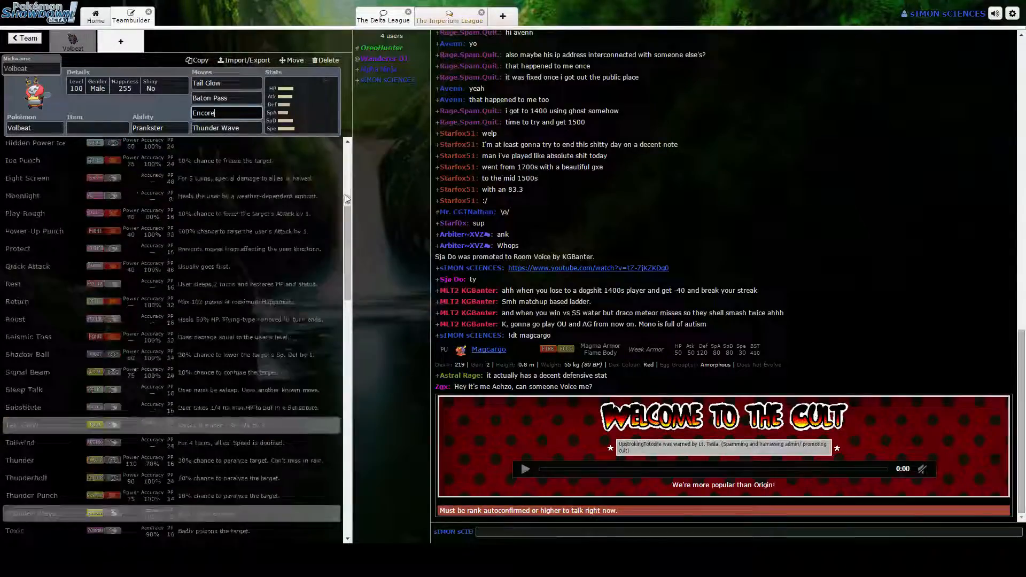
pyautogui.click(97, 127)
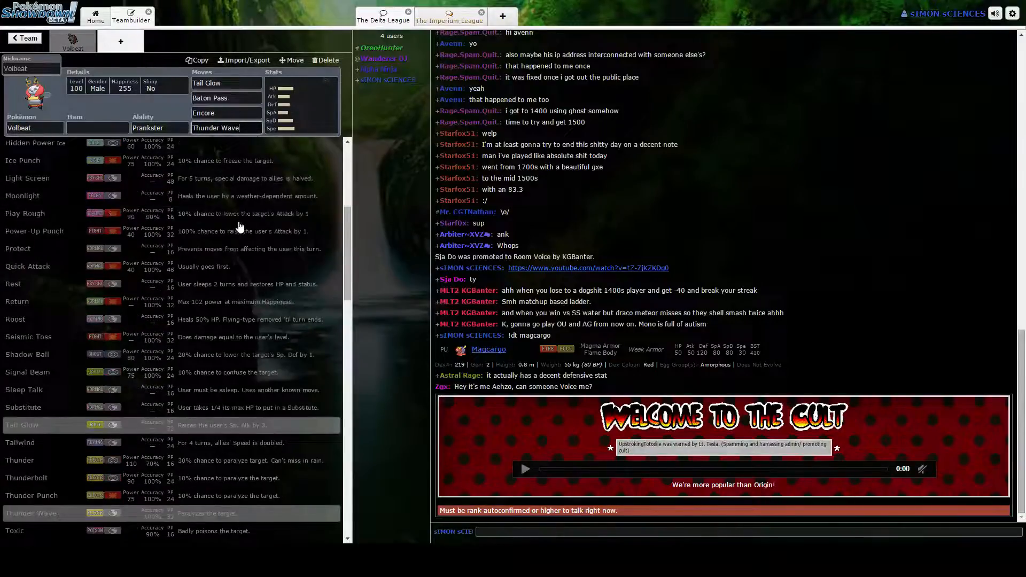
# Step: Make Volbeat hold a Focus Sash
pyautogui.scroll(-3)
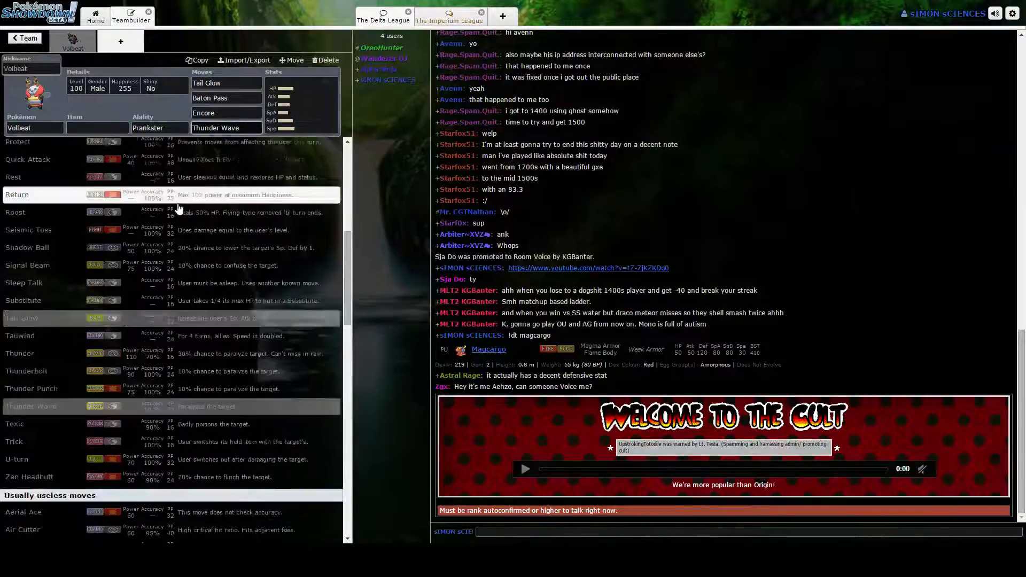
pyautogui.click(97, 128)
pyautogui.write('Focus Sash')
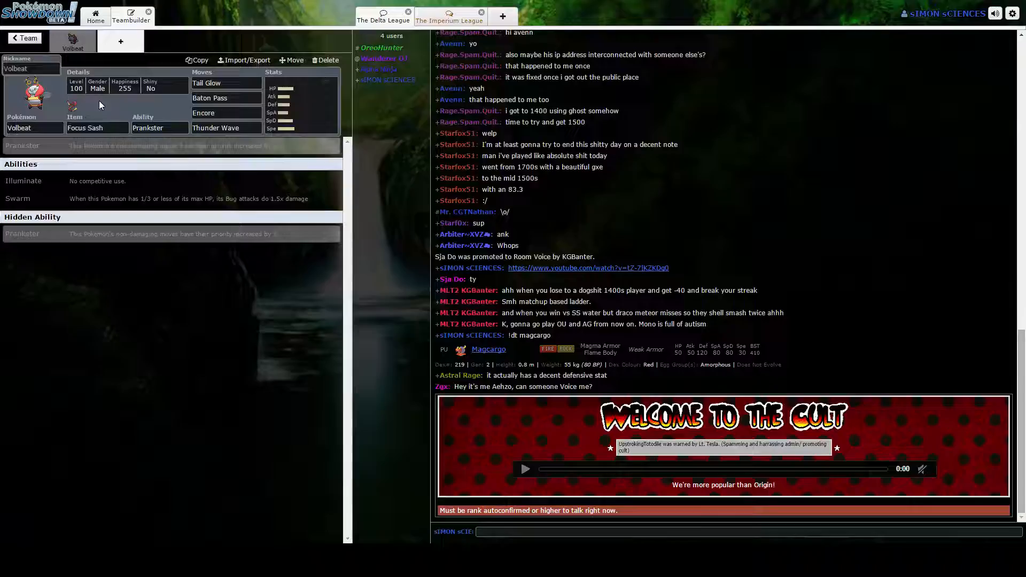
# Step: Give Volbeat a Calm 252 HP / 252 Sp. Def spread and nickname it 'Harambe'
pyautogui.click(97, 127)
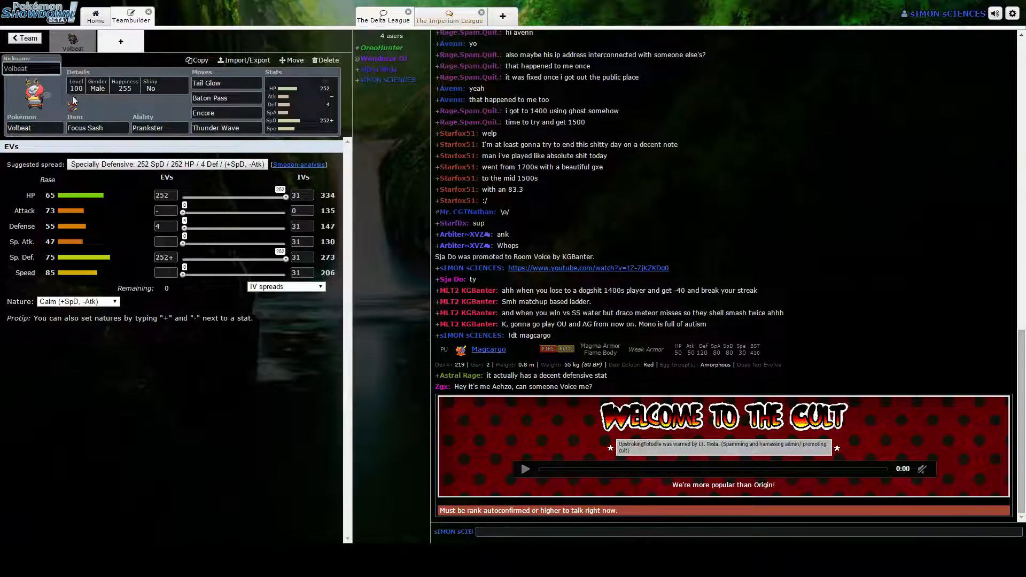
pyautogui.write('har')
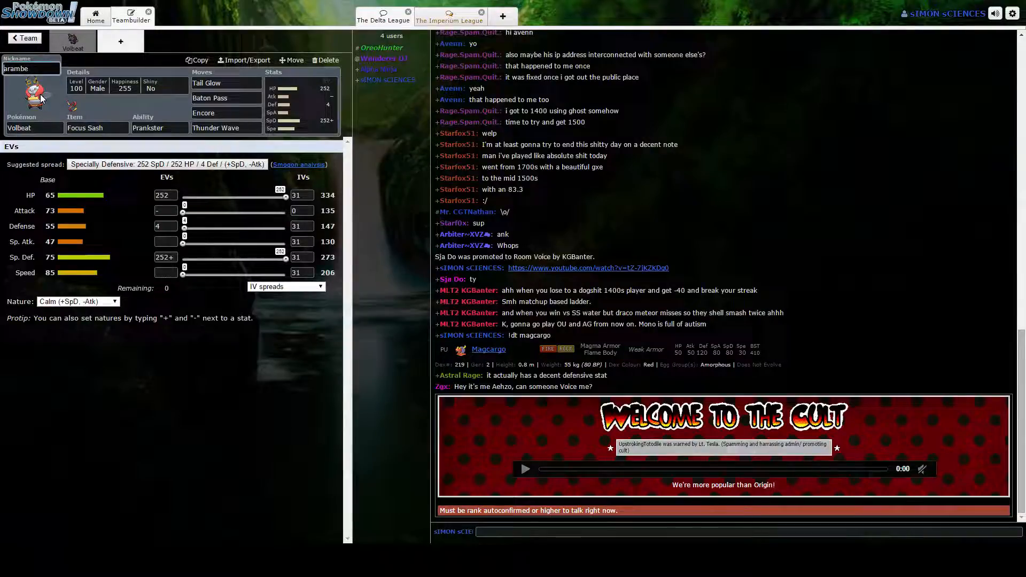
pyautogui.write('Harambe')
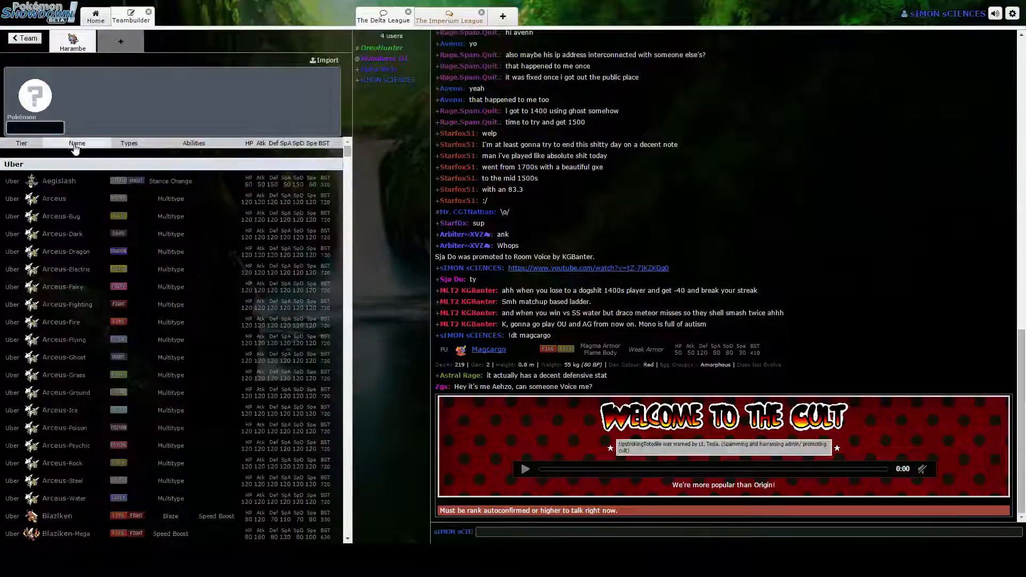
# Step: Filter the Pokémon list by Speed Boost and add Yanmega as the second Pokémon
pyautogui.scroll(-3)
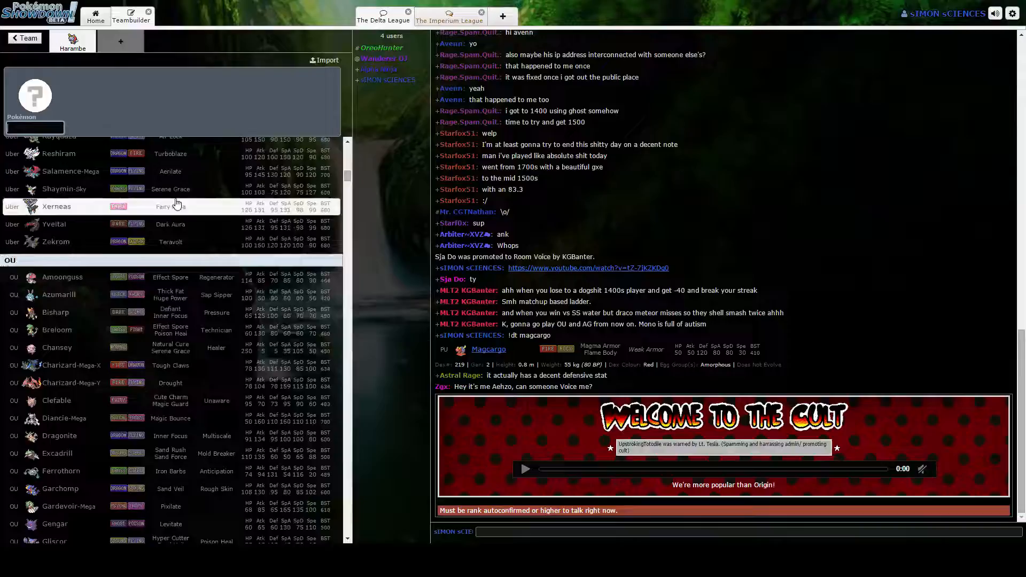
pyautogui.scroll(-3)
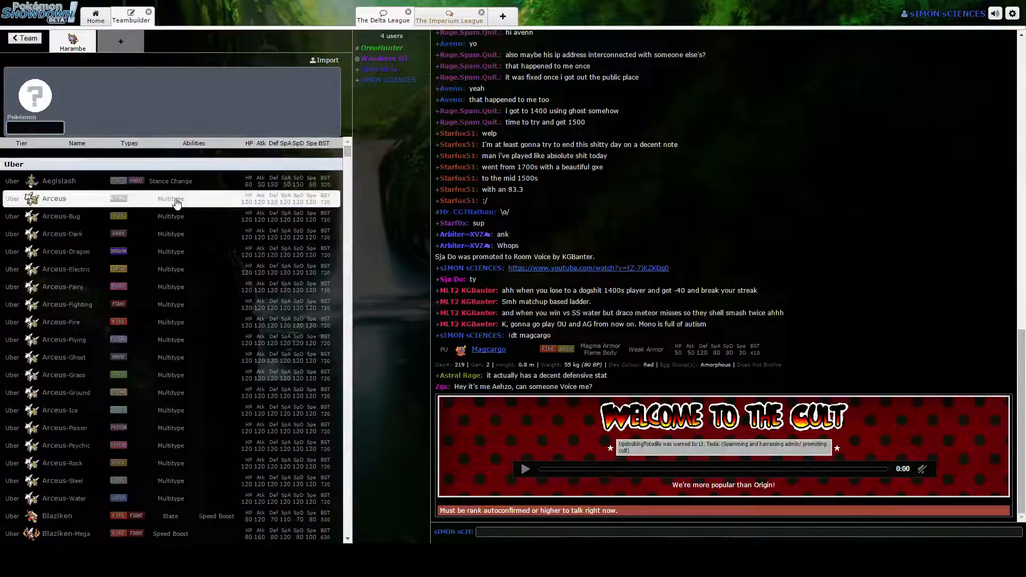
pyautogui.write('spe')
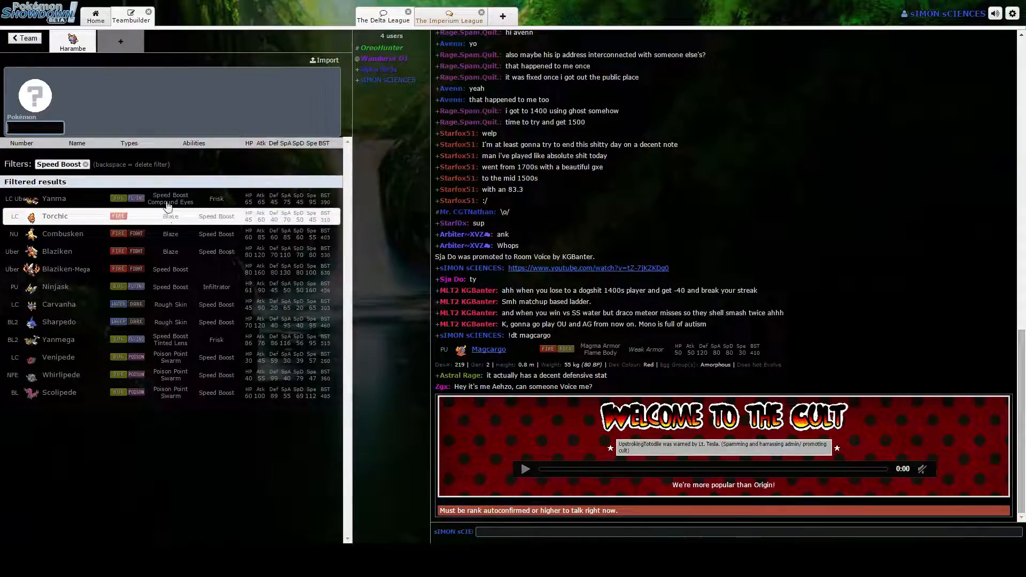
pyautogui.moveTo(287, 154)
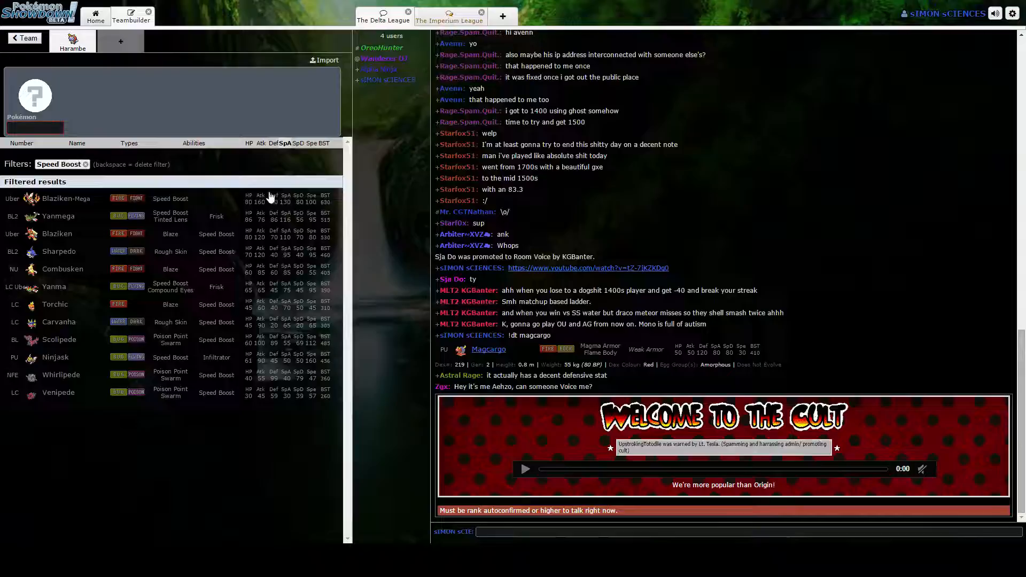
pyautogui.moveTo(275, 216)
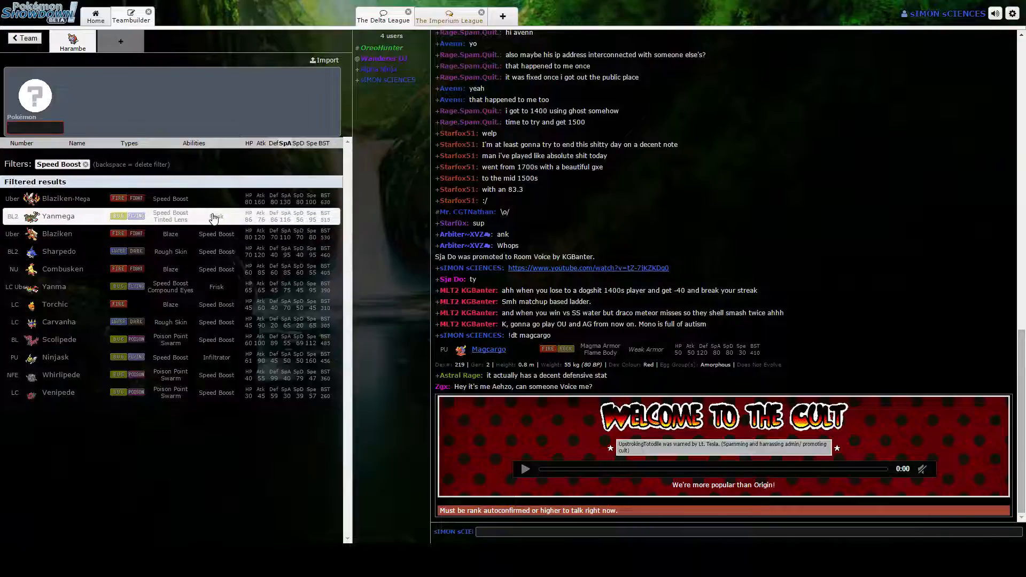
pyautogui.click(57, 216)
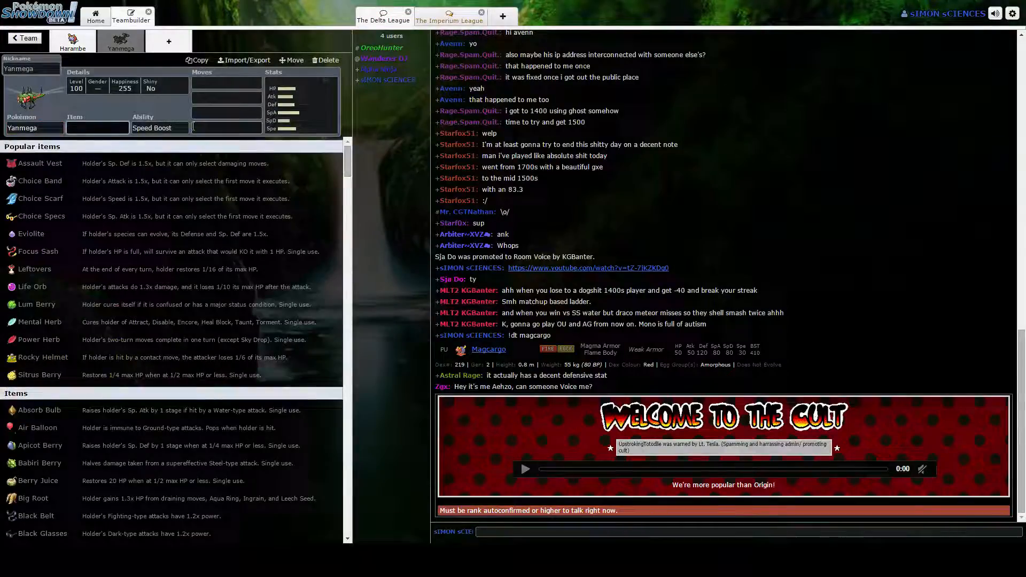
# Step: Keep Speed Boost on Yanmega, add a few Speed EVs, and give it a Focus Sash
pyautogui.click(160, 127)
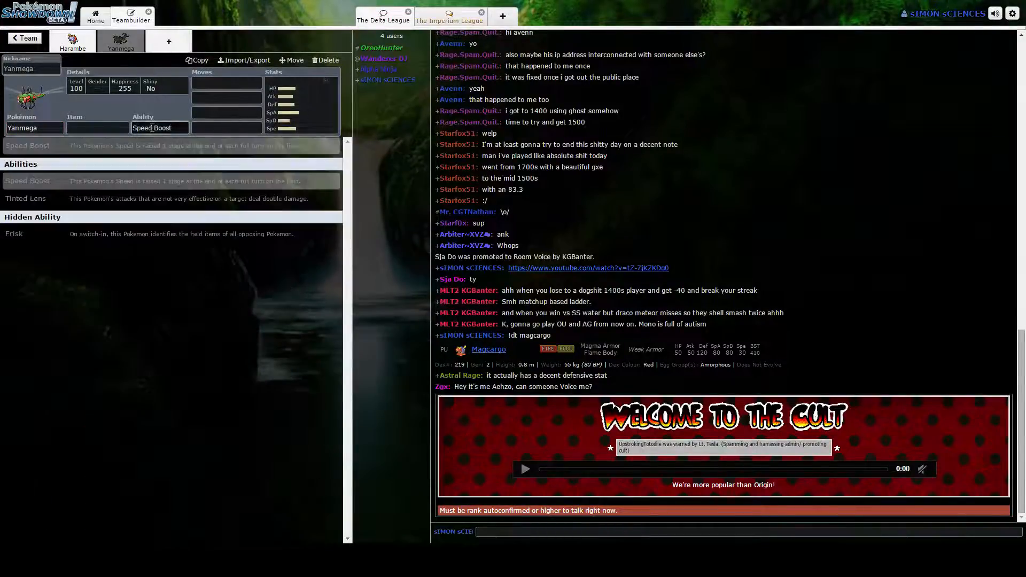
pyautogui.click(227, 83)
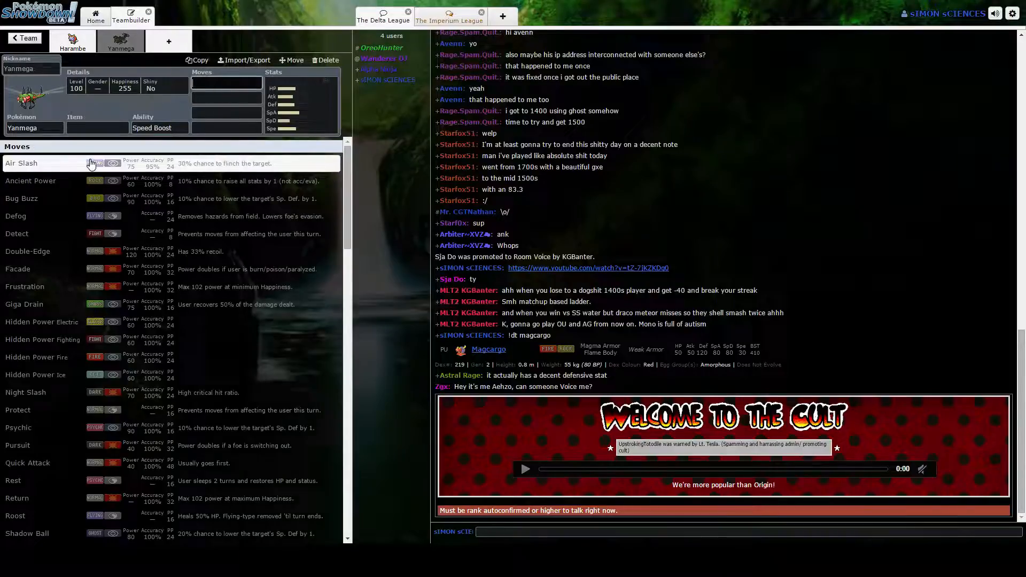
pyautogui.click(160, 127)
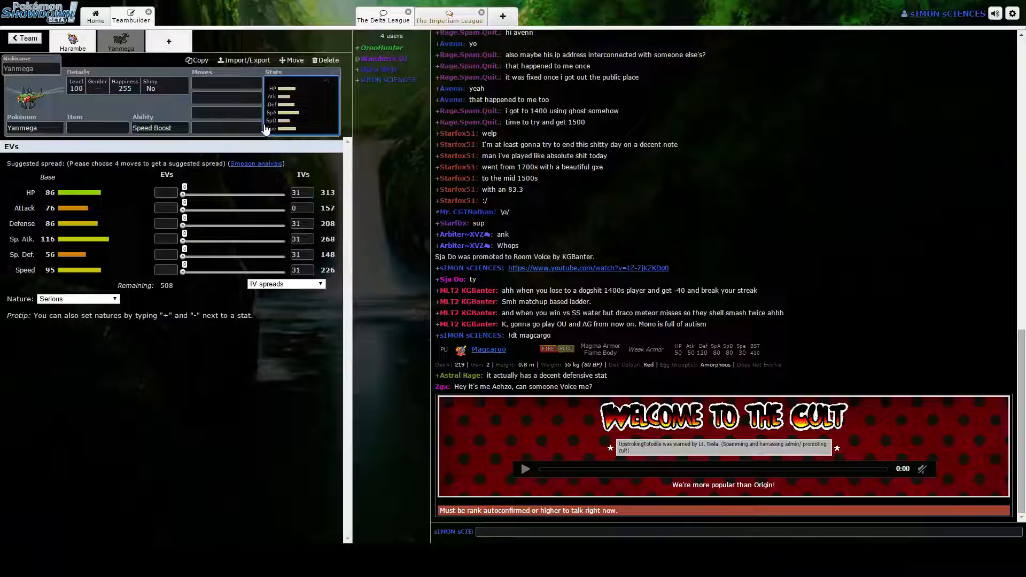
pyautogui.moveTo(183, 270); pyautogui.dragTo(188, 270)
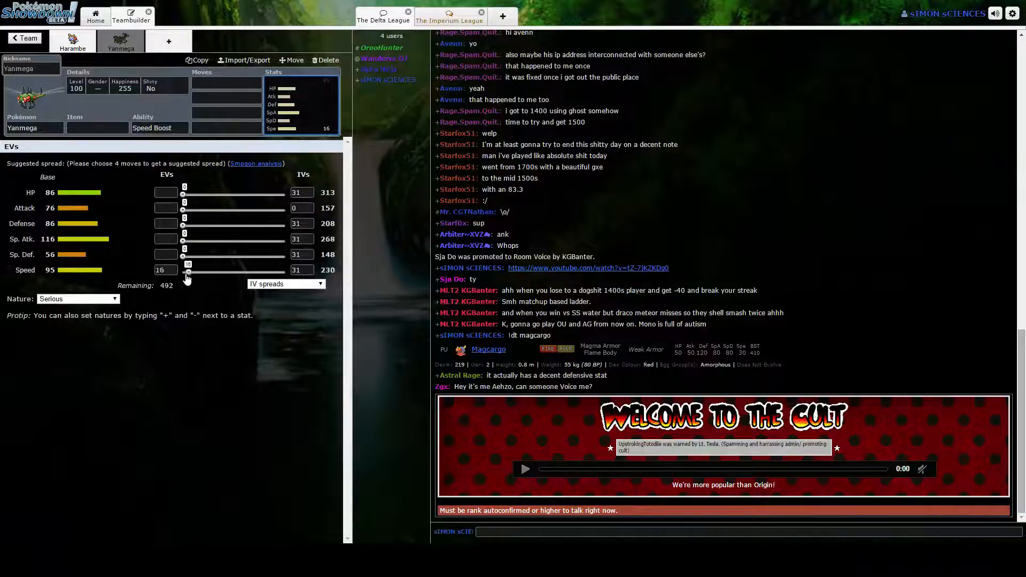
pyautogui.click(226, 83)
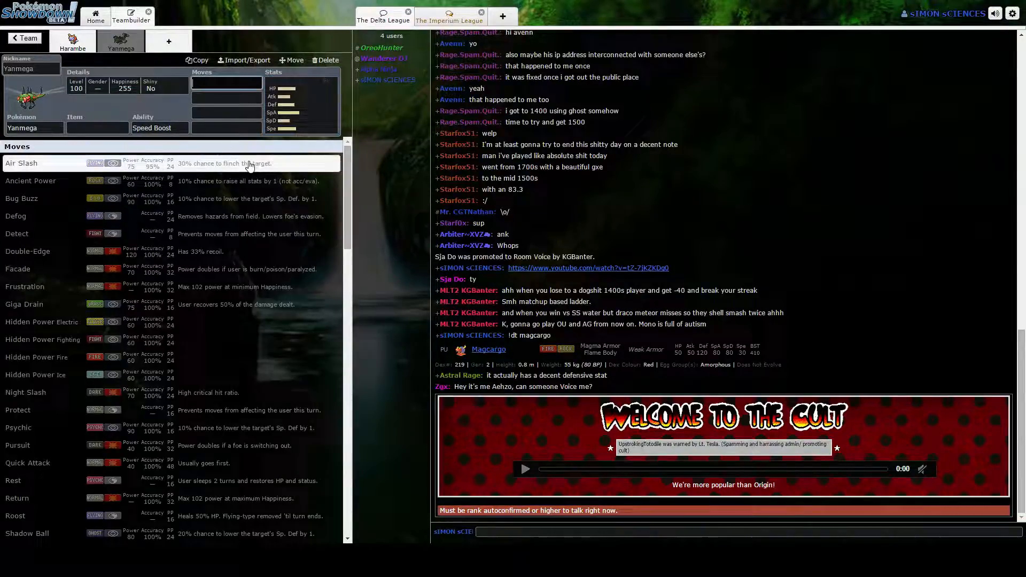
pyautogui.click(97, 127)
pyautogui.write('Focus Sash')
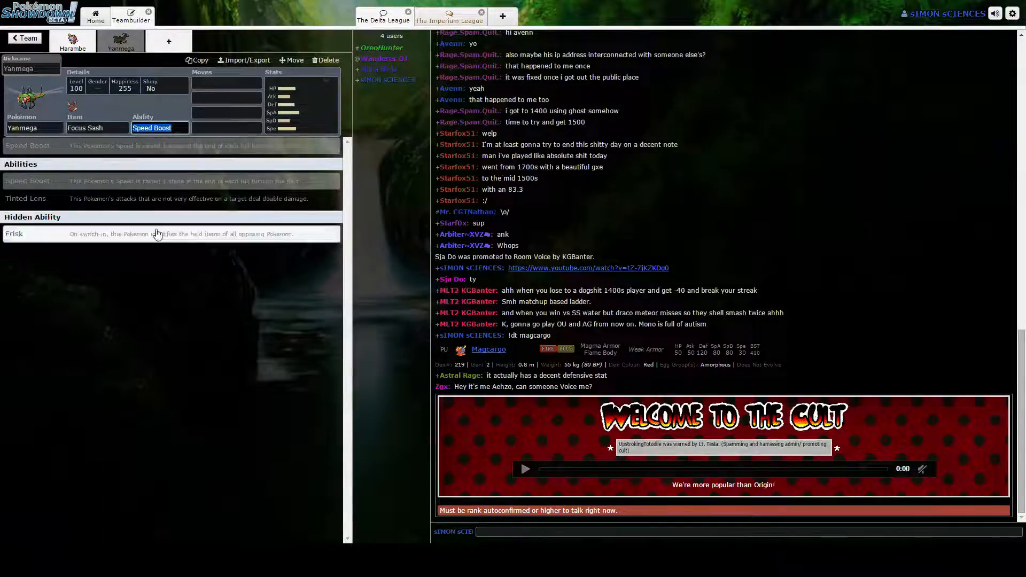
pyautogui.click(225, 83)
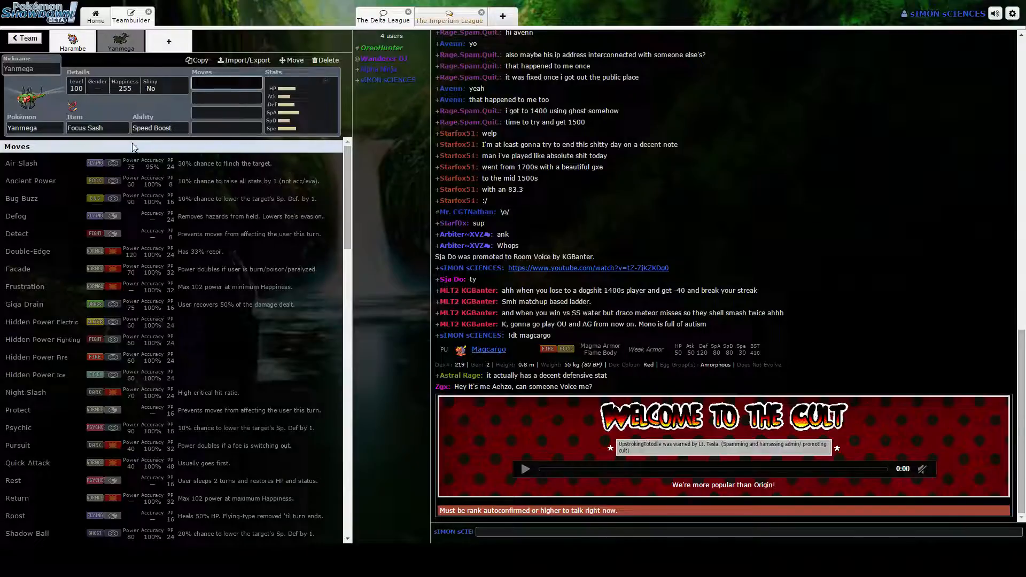
# Step: Give Yanmega the moves Protect, Giga Drain, Air Slash and Bug Buzz
pyautogui.write('pro')
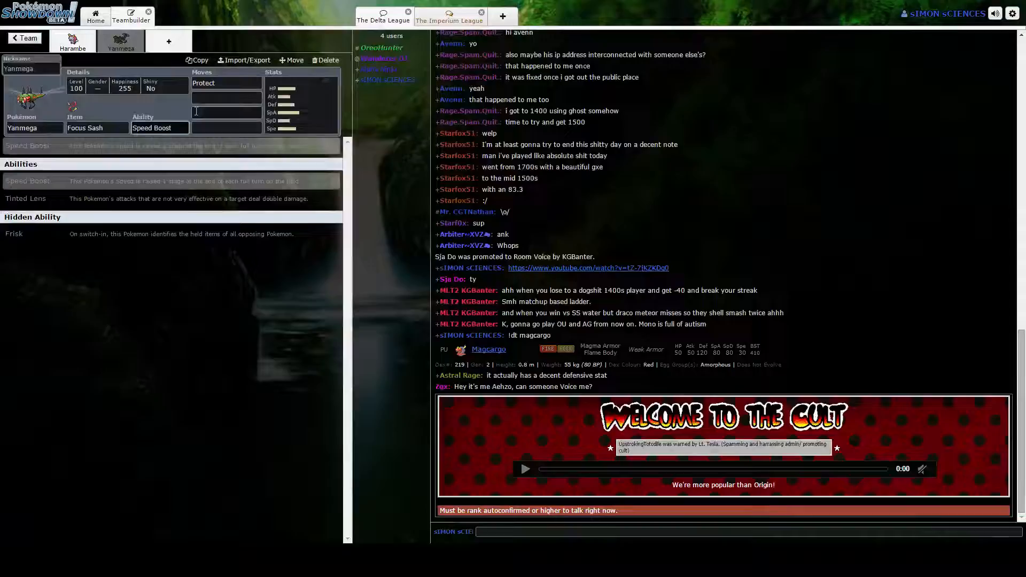
pyautogui.click(225, 99)
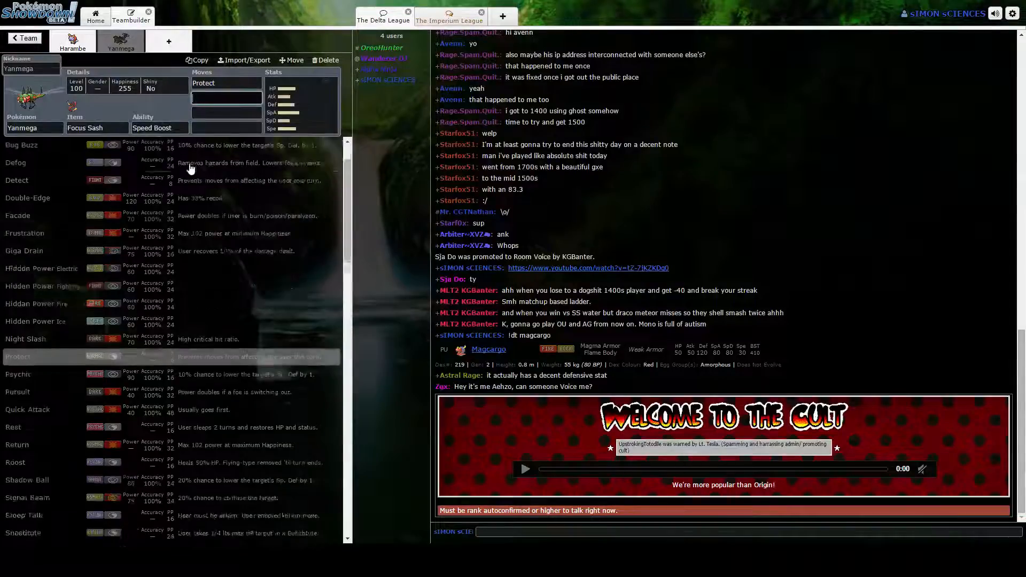
pyautogui.scroll(3)
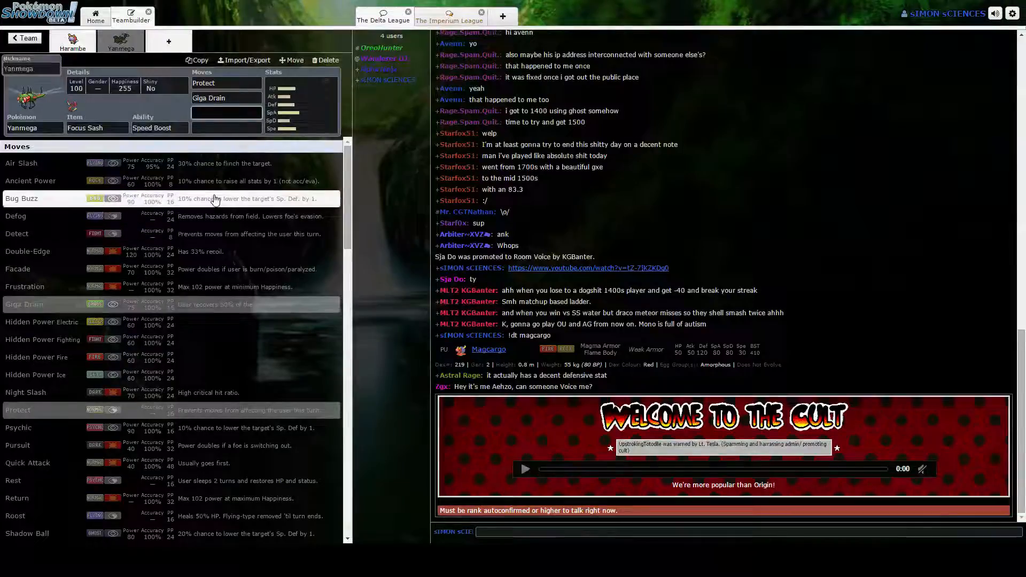
pyautogui.click(22, 162)
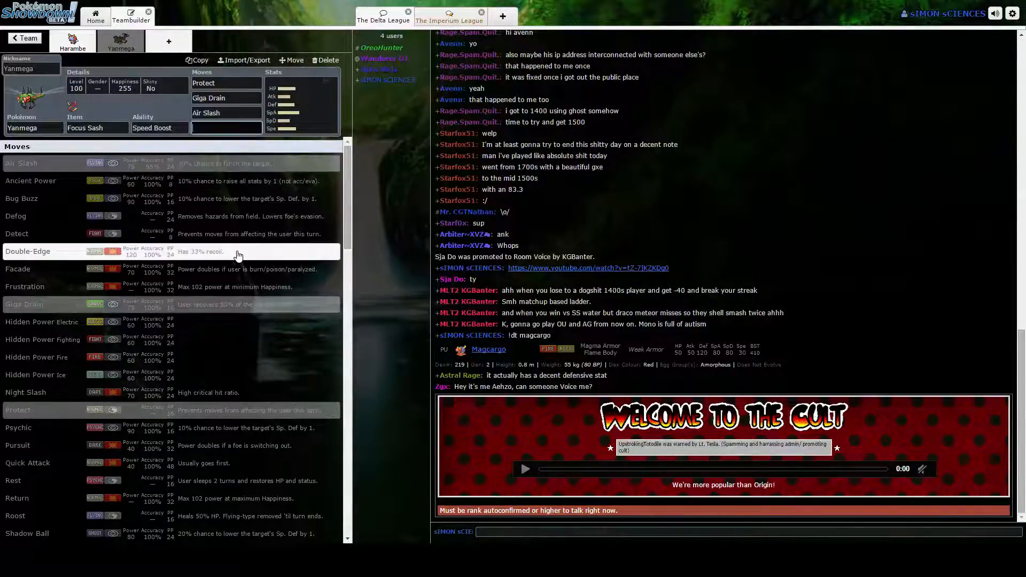
pyautogui.scroll(-3)
pyautogui.write('Signal Beam')
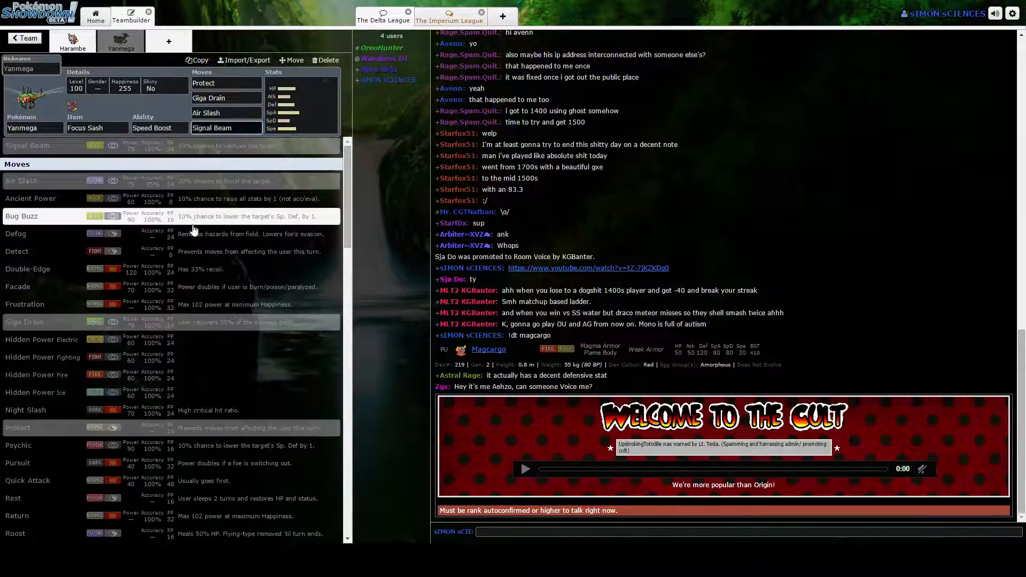
pyautogui.click(21, 216)
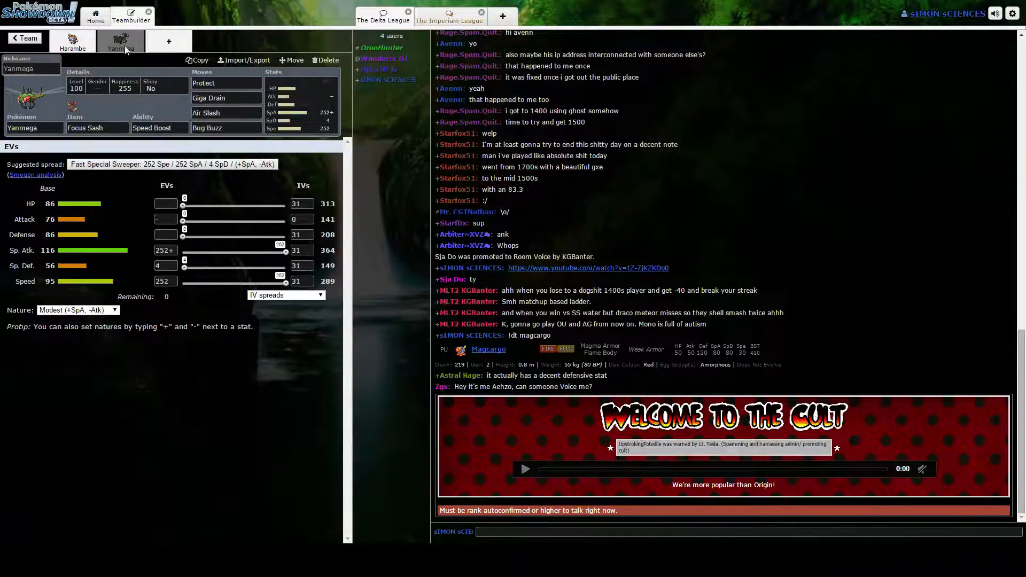
# Step: Nickname Yanmega 'Mega Yanmega' and return to the team overview
pyautogui.click(31, 68)
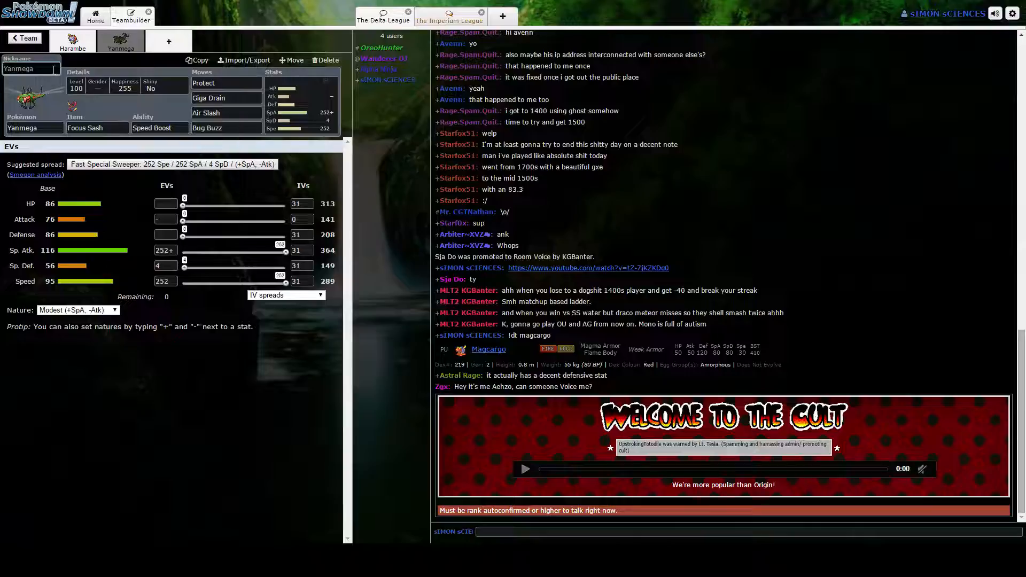
pyautogui.write('Mega')
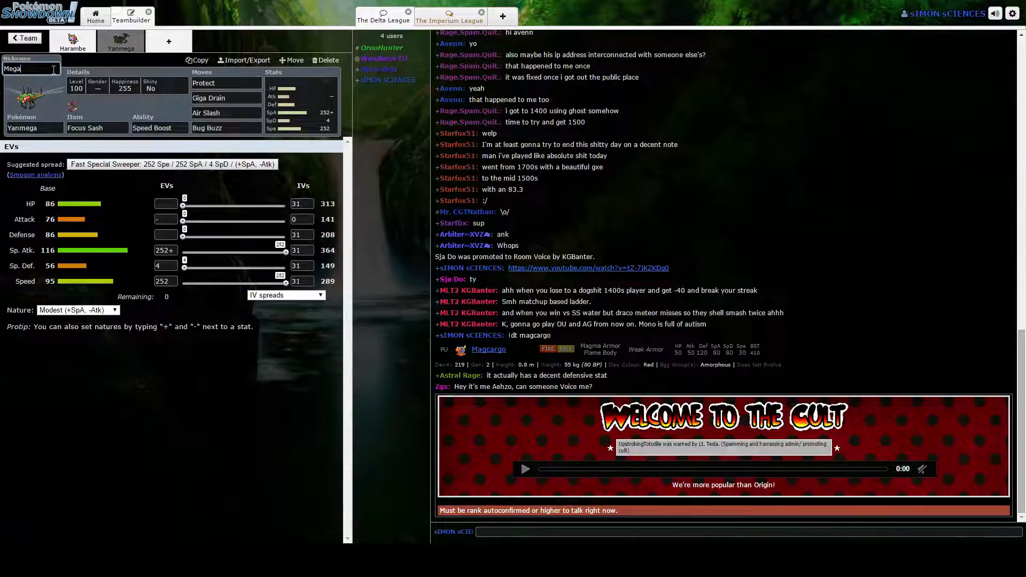
pyautogui.write('yanmega')
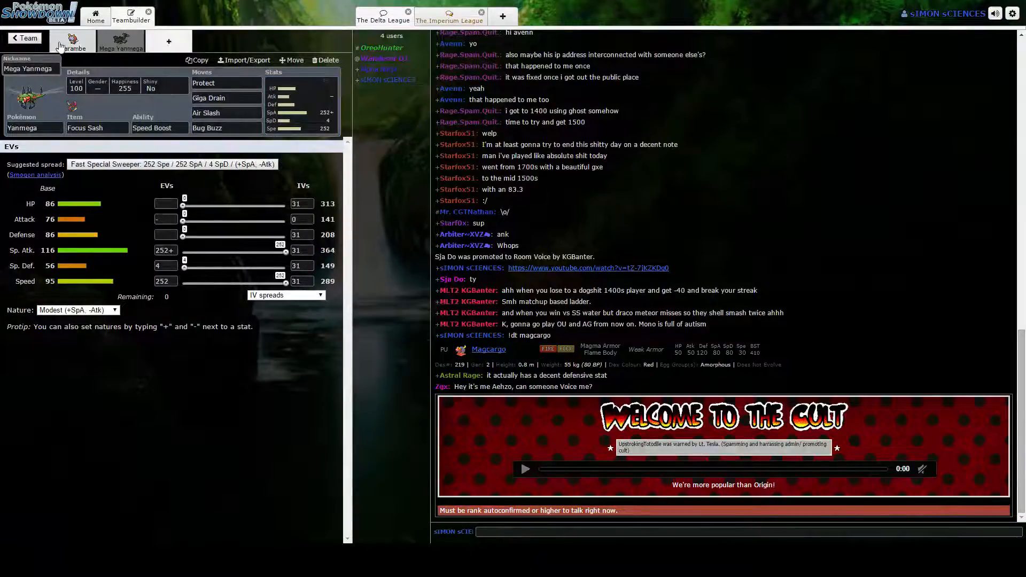
pyautogui.click(25, 38)
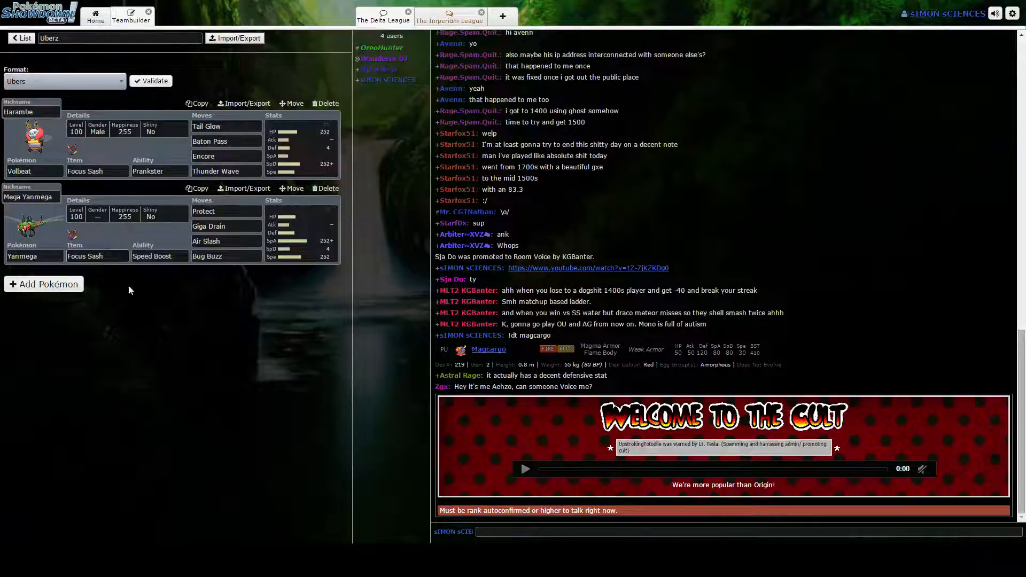
# Step: Validate the two-Pokémon Uberz team as legal for Ubers and dismiss the confirmation
pyautogui.click(43, 284)
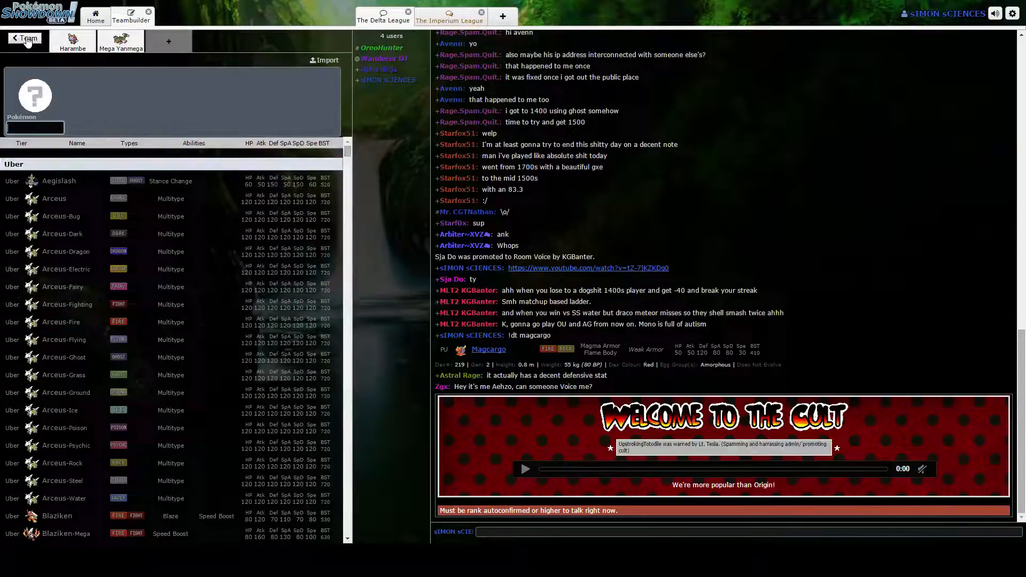
pyautogui.click(27, 39)
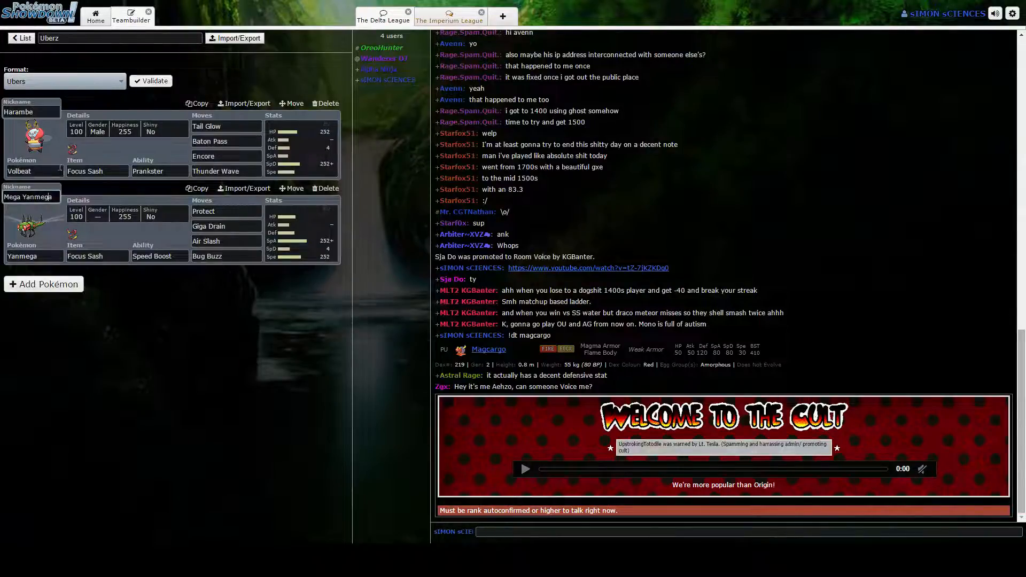
pyautogui.click(95, 16)
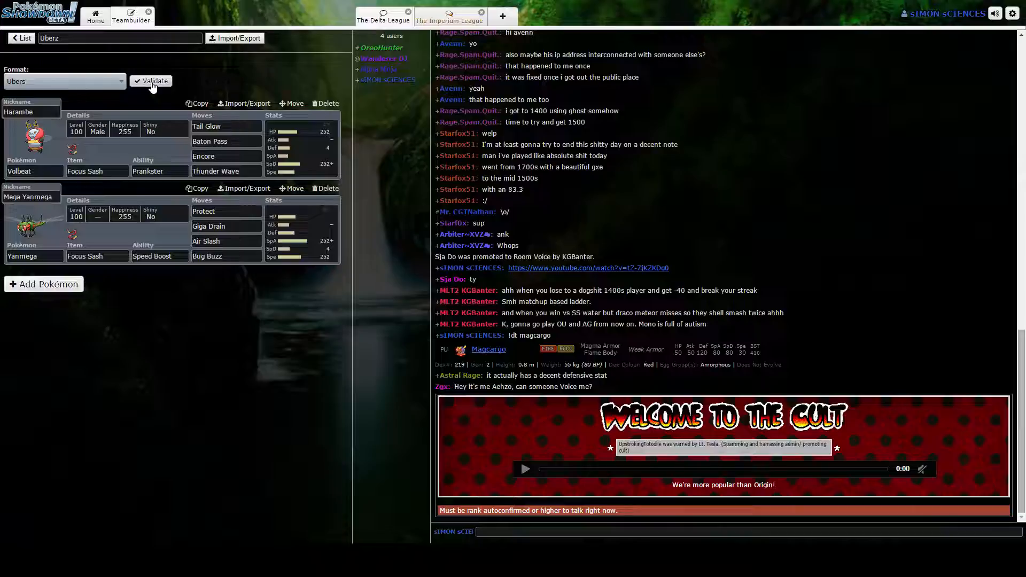
pyautogui.click(151, 80)
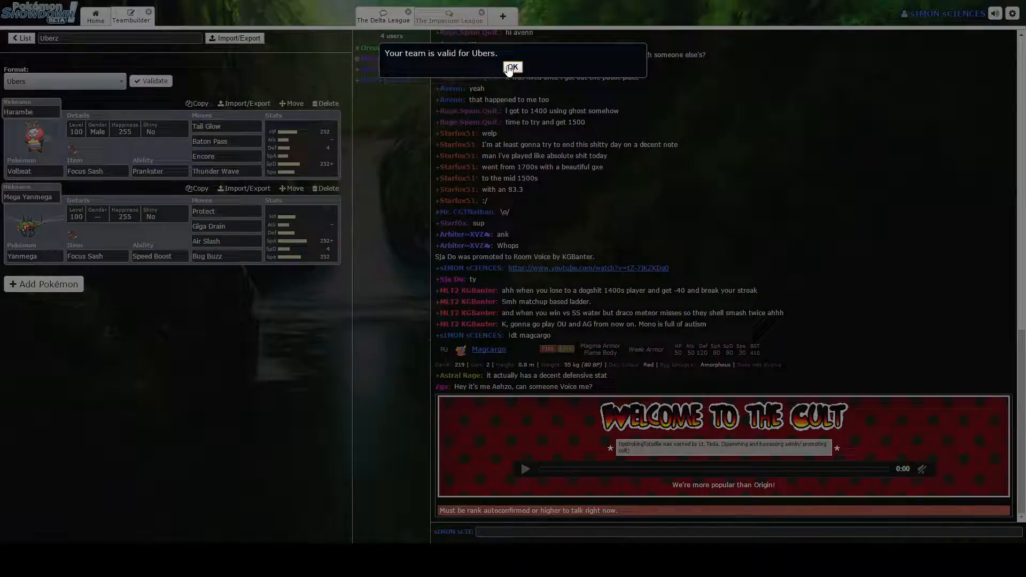
pyautogui.click(512, 68)
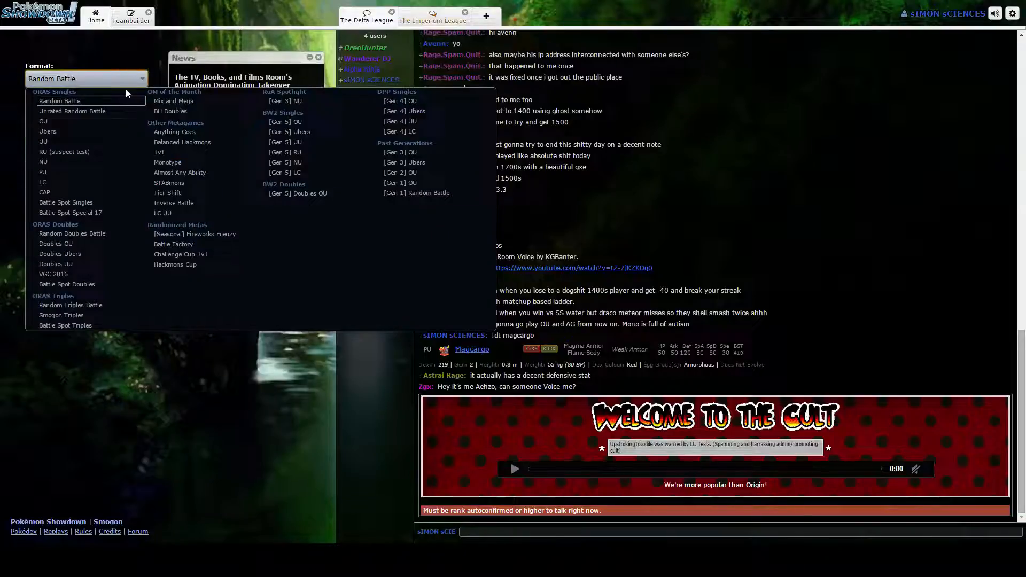
# Step: Start a rated Ubers ladder battle with the Uberz team from the Home tab
pyautogui.click(47, 131)
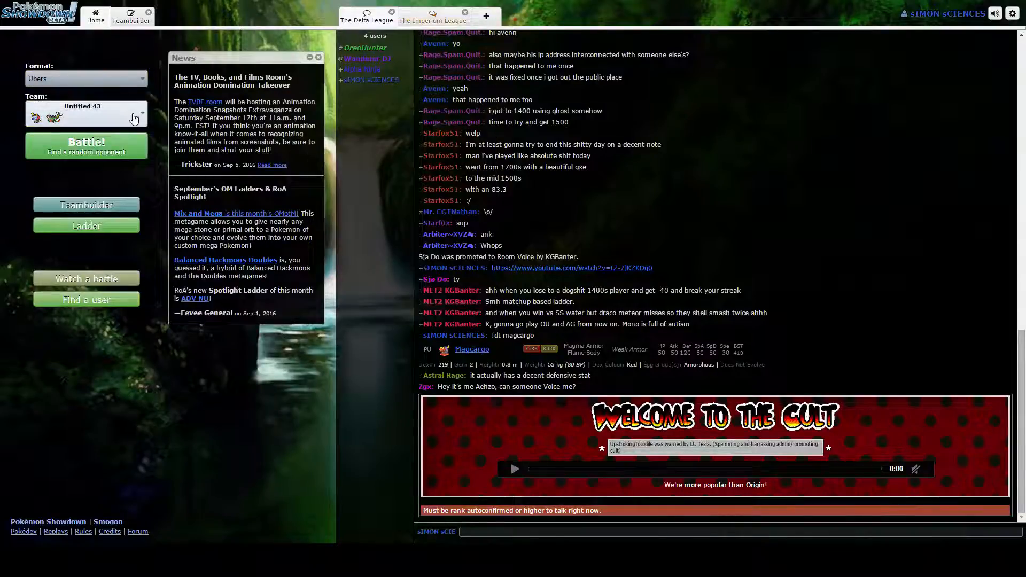
pyautogui.click(86, 115)
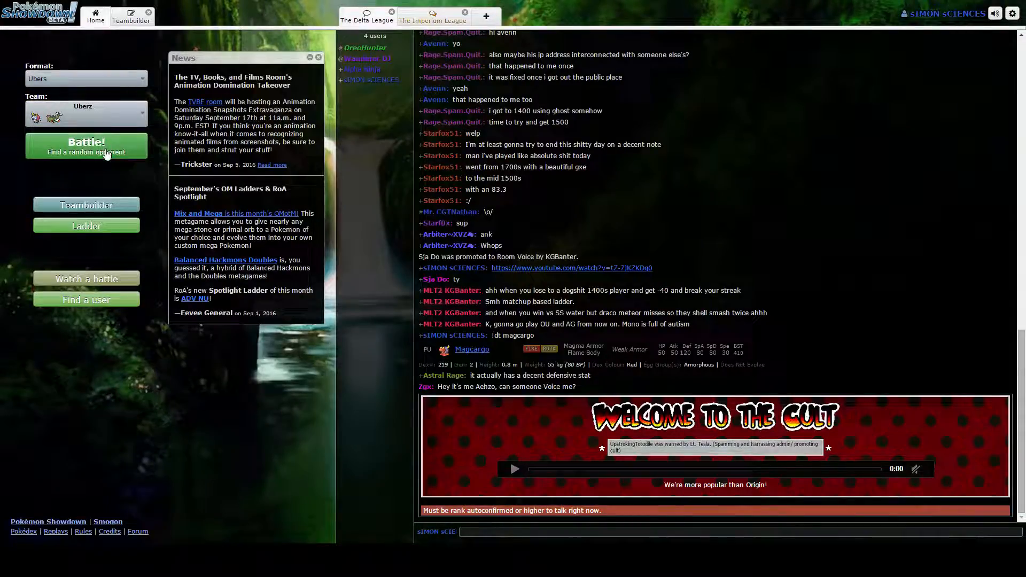
pyautogui.click(86, 145)
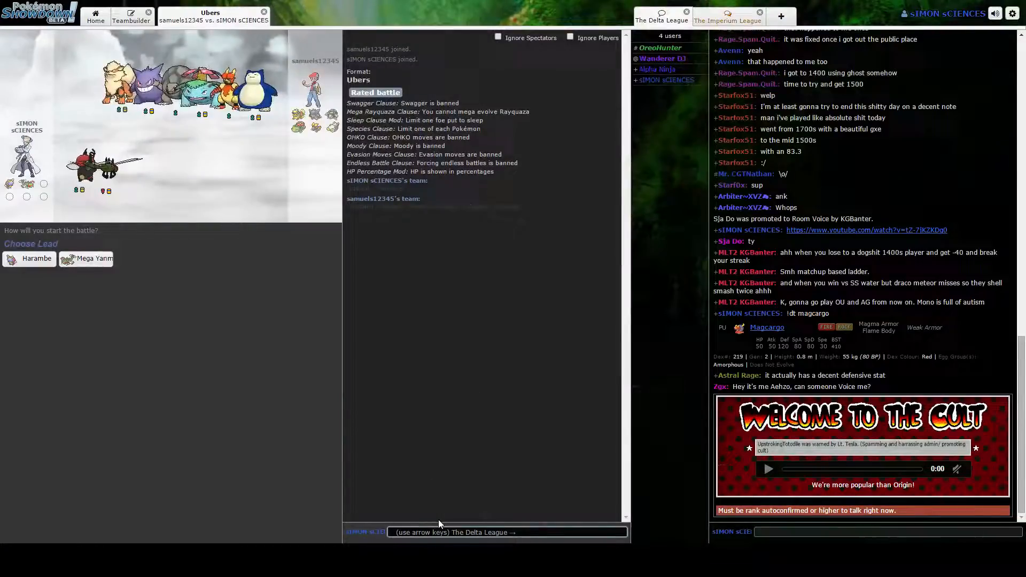
# Step: Send 'gl have fun' to the opponent in battle chat
pyautogui.write('gl hav')
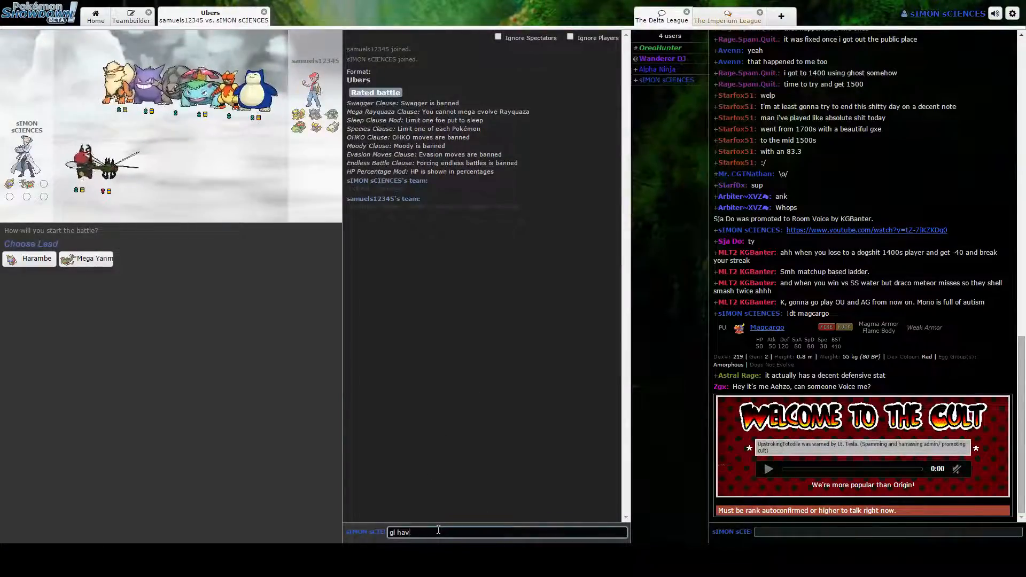
pyautogui.press('enter')
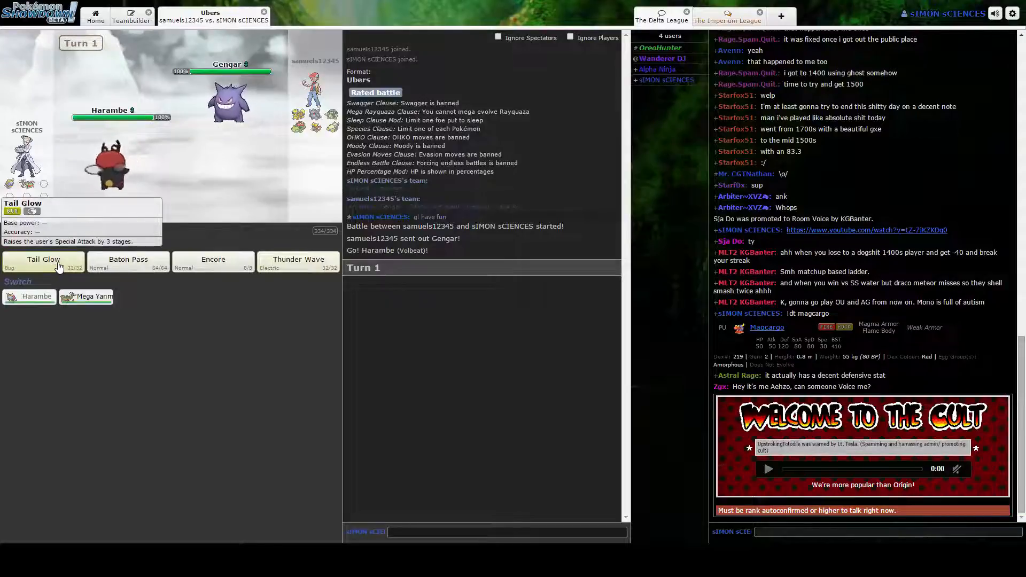
# Step: With Harambe, use Tail Glow, paralyze Mega Gengar with Thunder Wave, then Tail Glow again
pyautogui.click(43, 259)
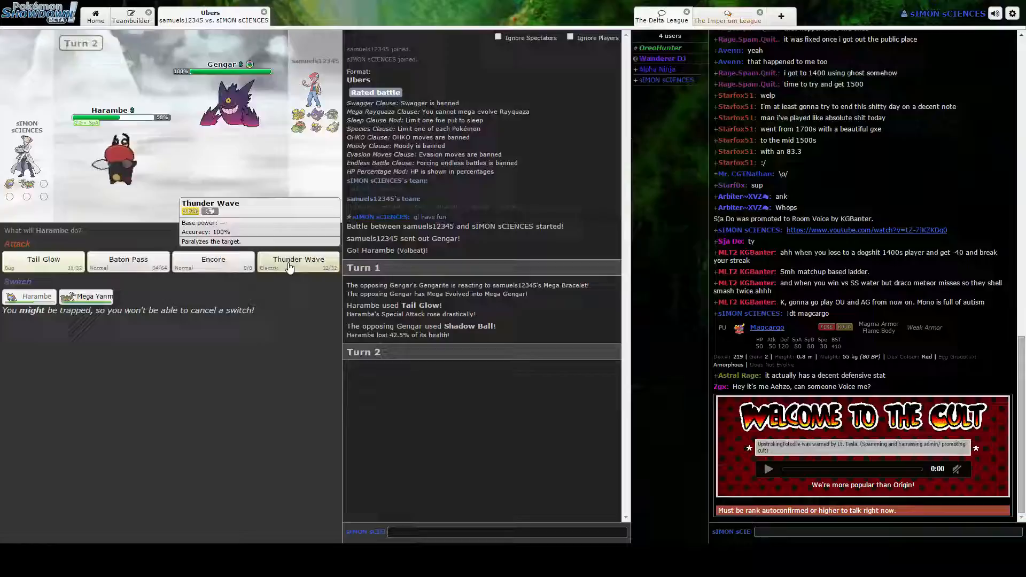
pyautogui.click(298, 259)
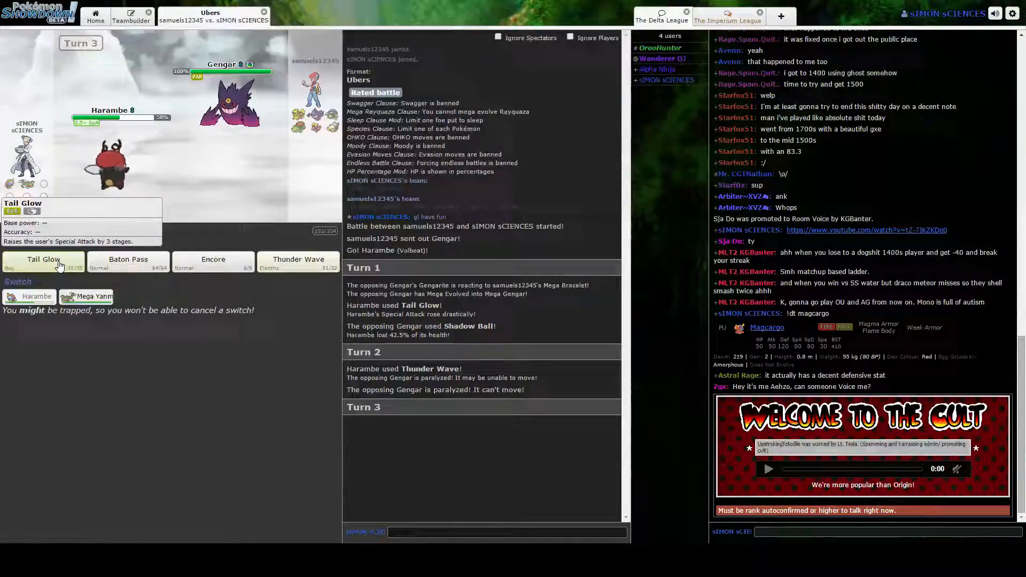
pyautogui.click(43, 261)
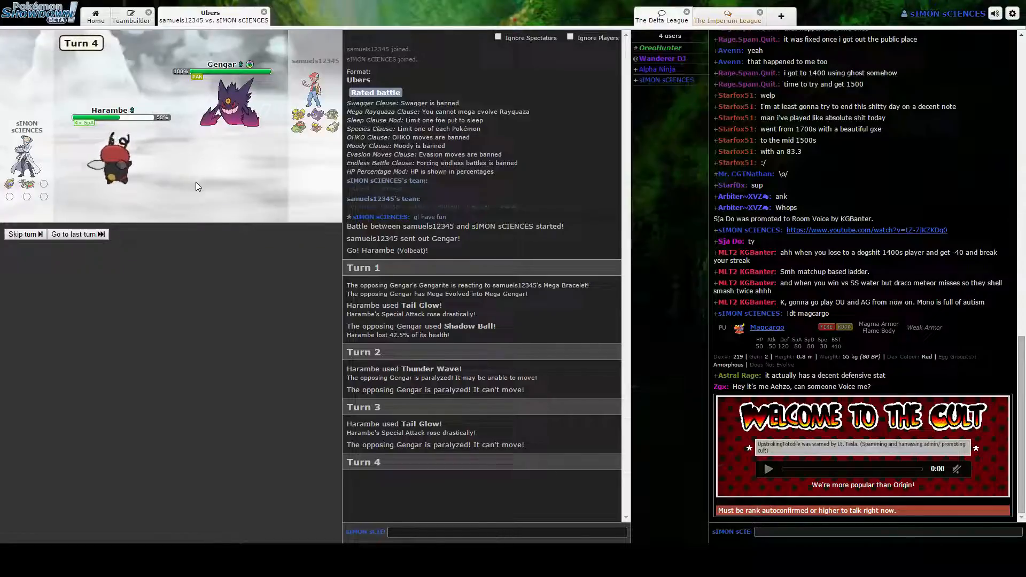
pyautogui.moveTo(128, 262)
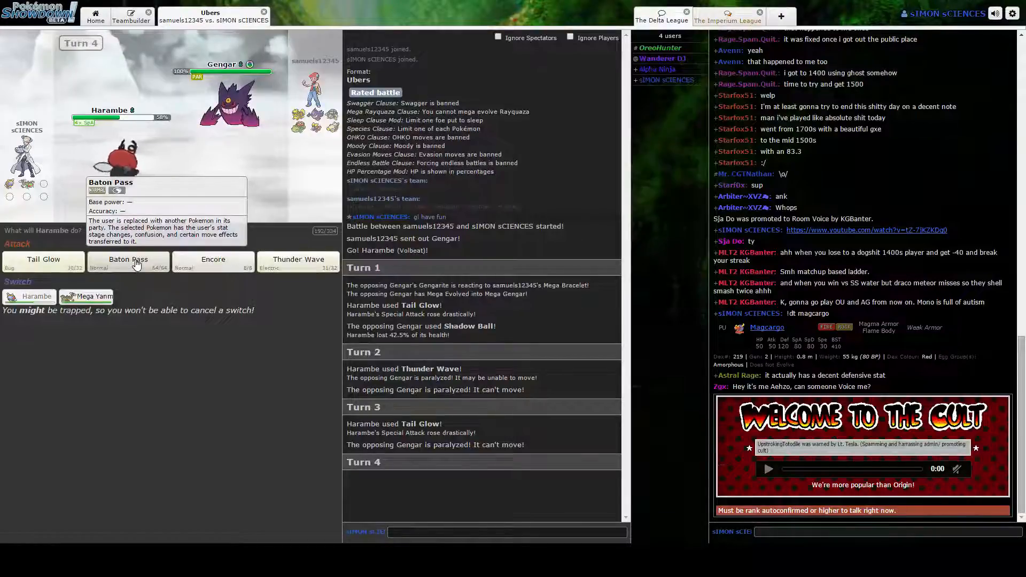
# Step: Baton Pass Harambe's boosts to Mega Yanmega and hit Mega Gengar with Air Slash
pyautogui.click(128, 259)
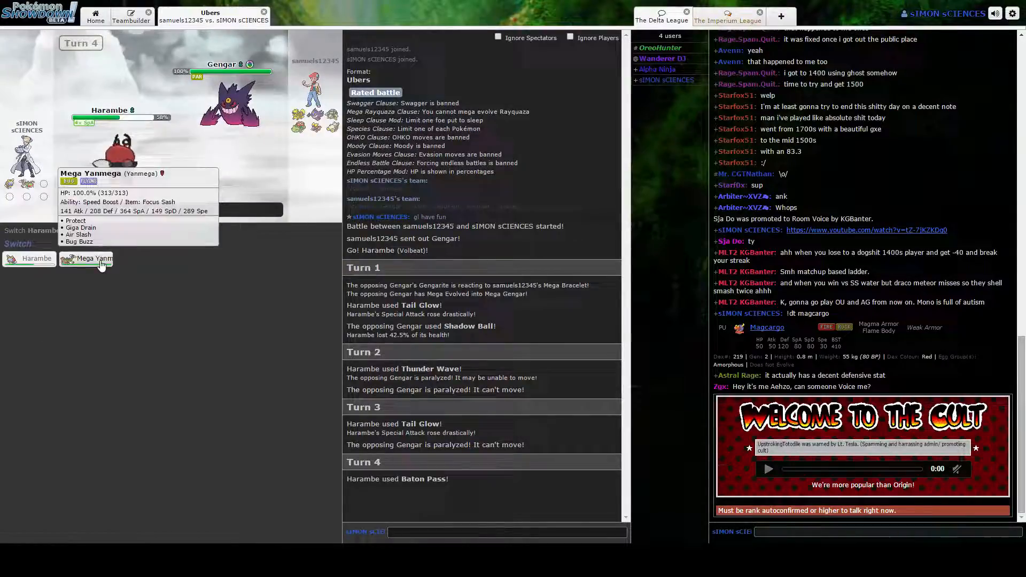
pyautogui.click(86, 258)
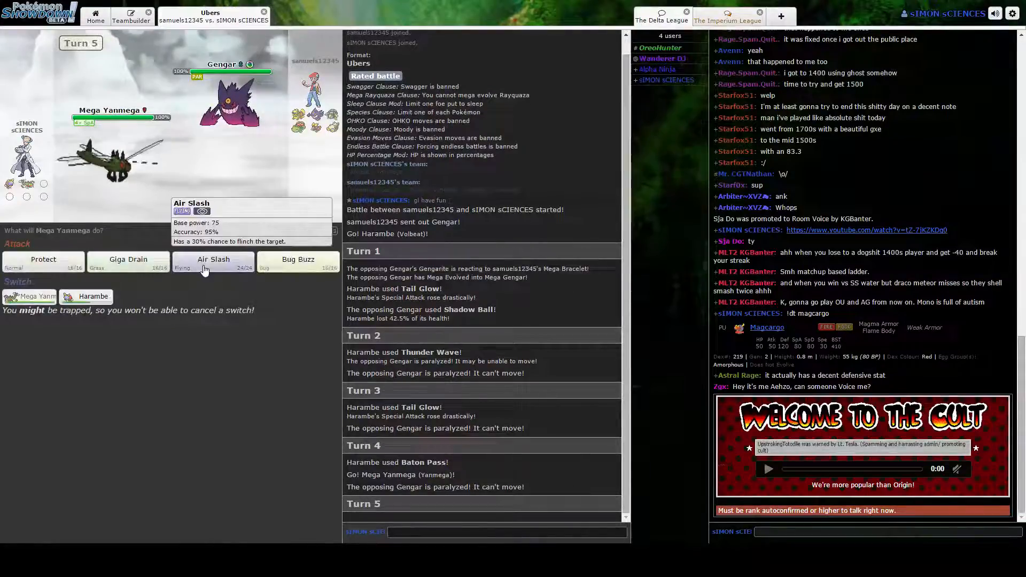
pyautogui.click(214, 258)
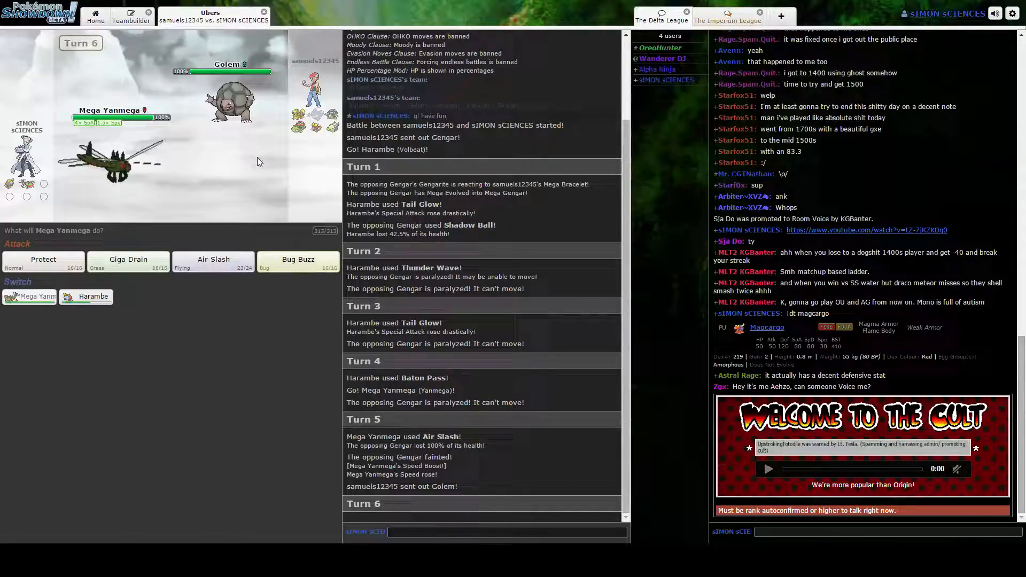
pyautogui.moveTo(297, 262)
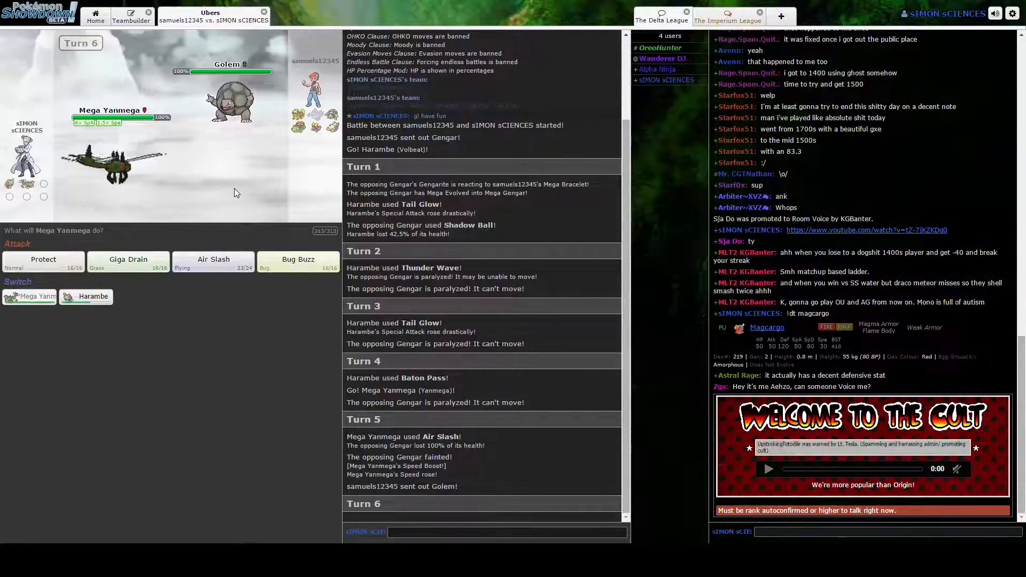
pyautogui.moveTo(285, 183)
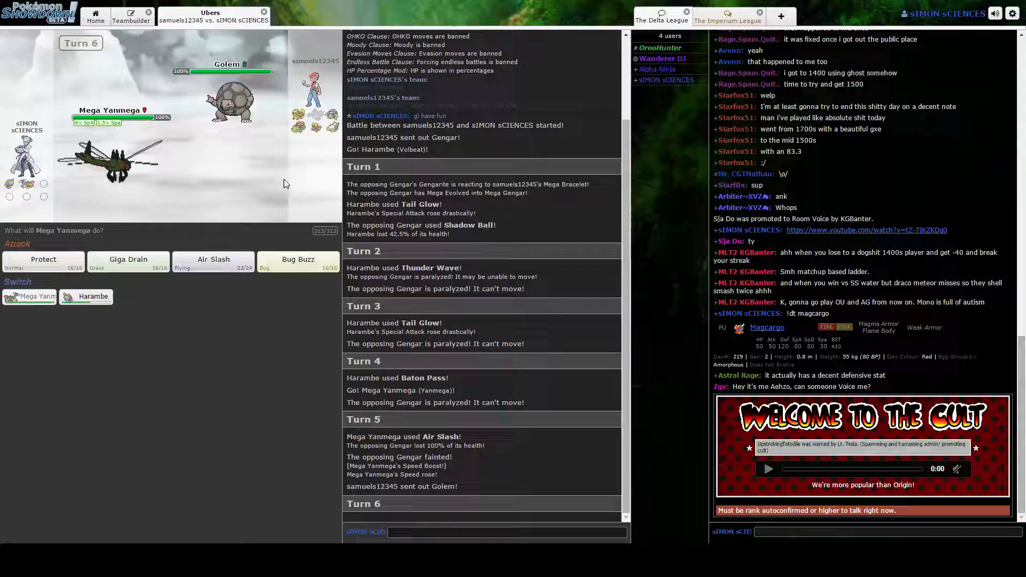
pyautogui.moveTo(298, 261)
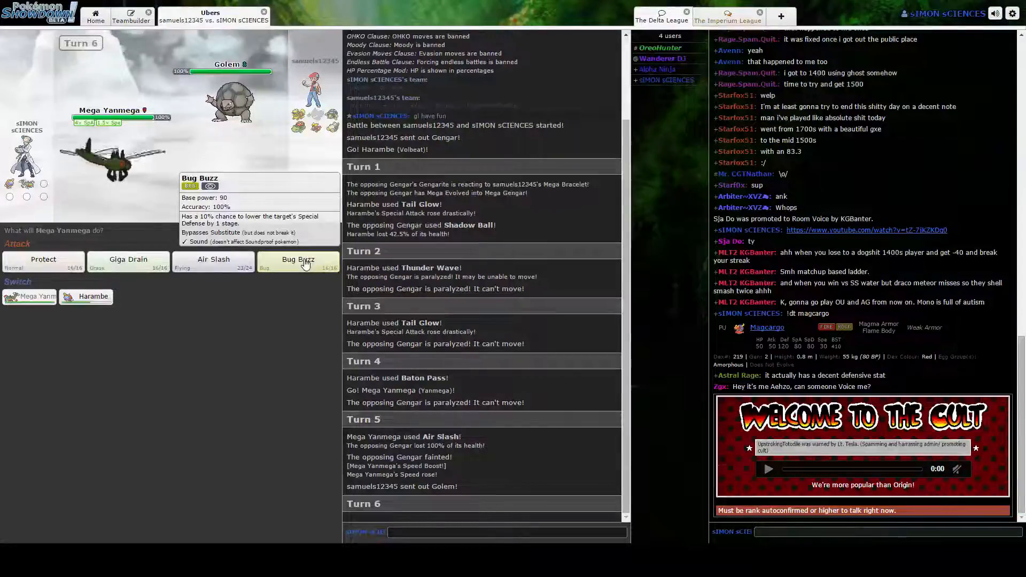
# Step: Sweep with Mega Yanmega: Bug Buzz on Golem, Air Slash on Arcanine, Giga Drain on Venusaur
pyautogui.click(298, 262)
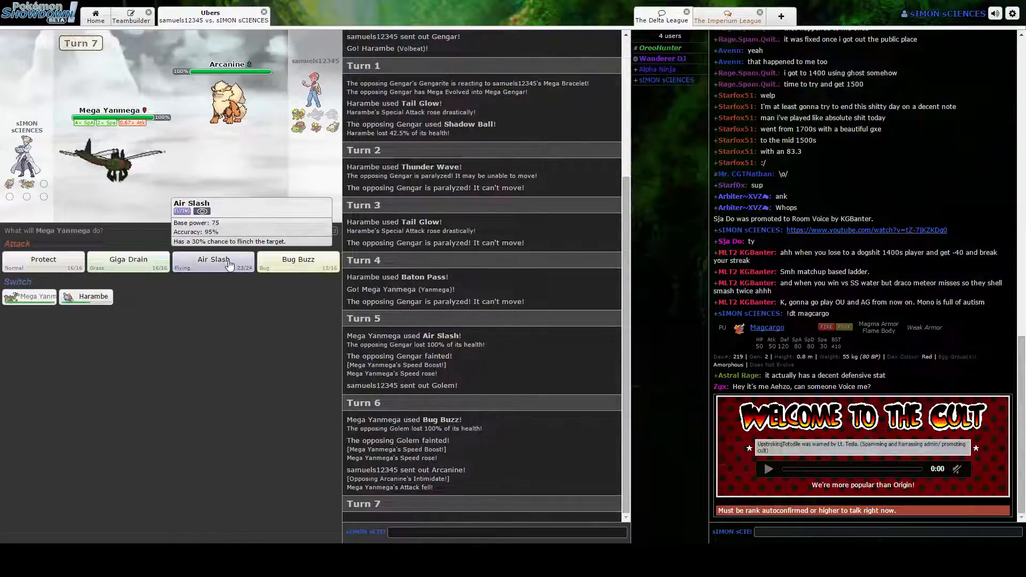
pyautogui.click(212, 262)
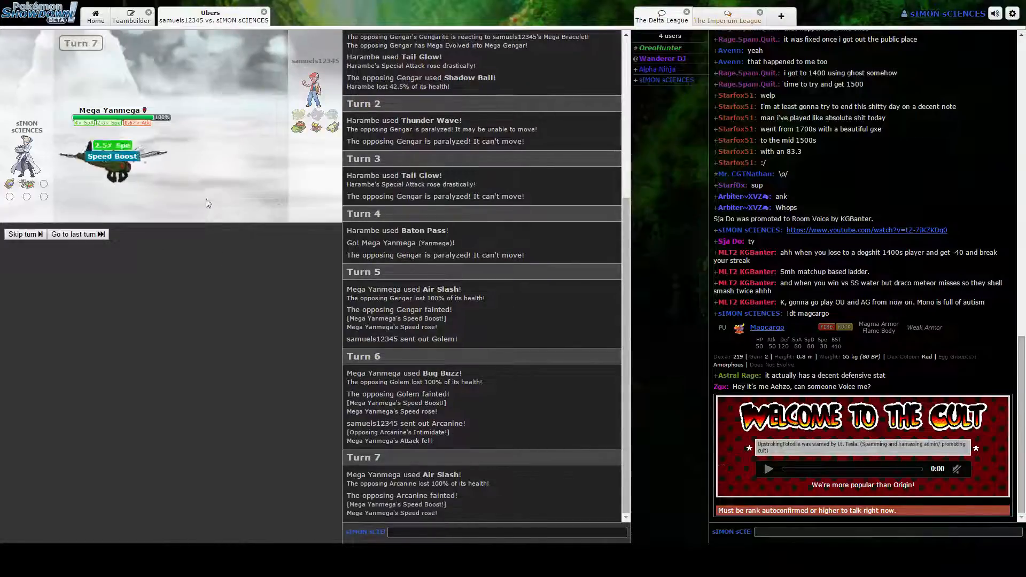
pyautogui.moveTo(113, 160)
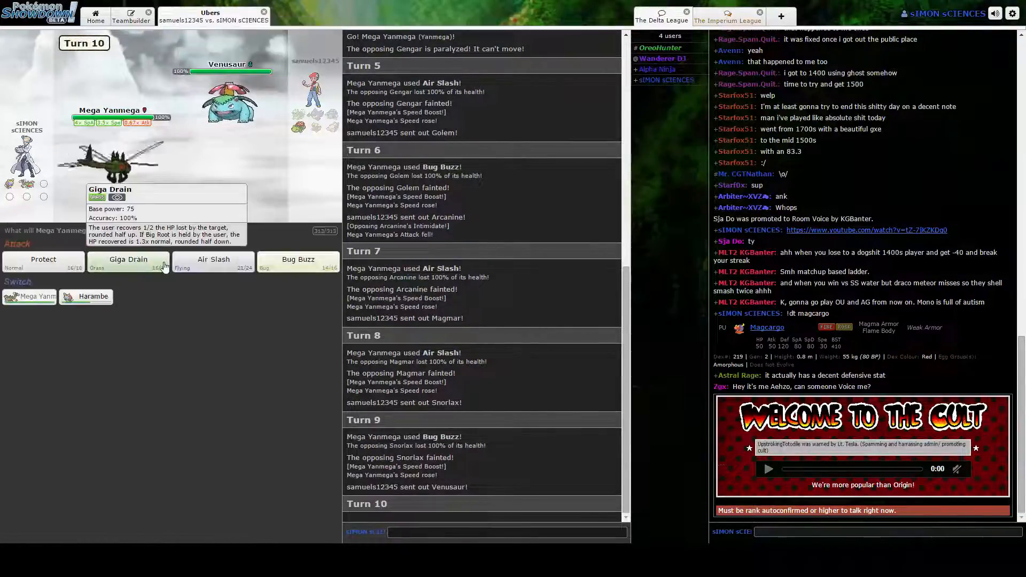
pyautogui.click(127, 258)
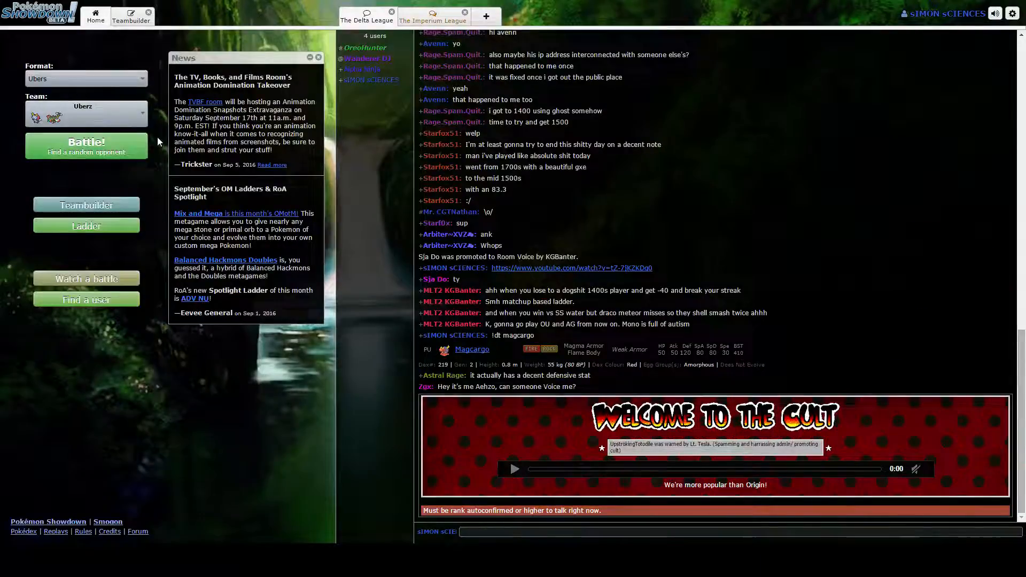
# Step: Queue a new rated Ubers battle and lead with Harambe against Celebi
pyautogui.click(86, 144)
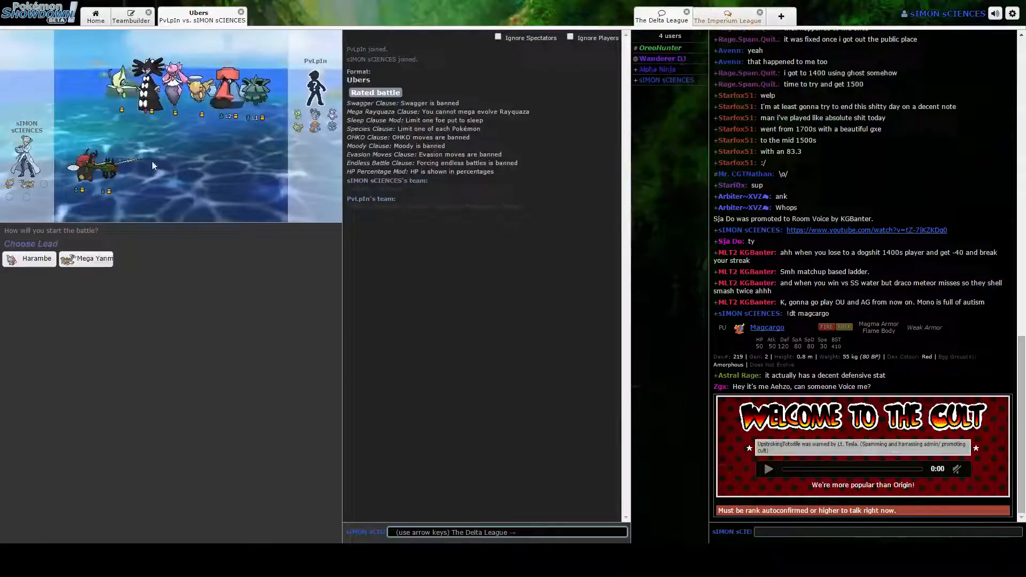
pyautogui.click(30, 259)
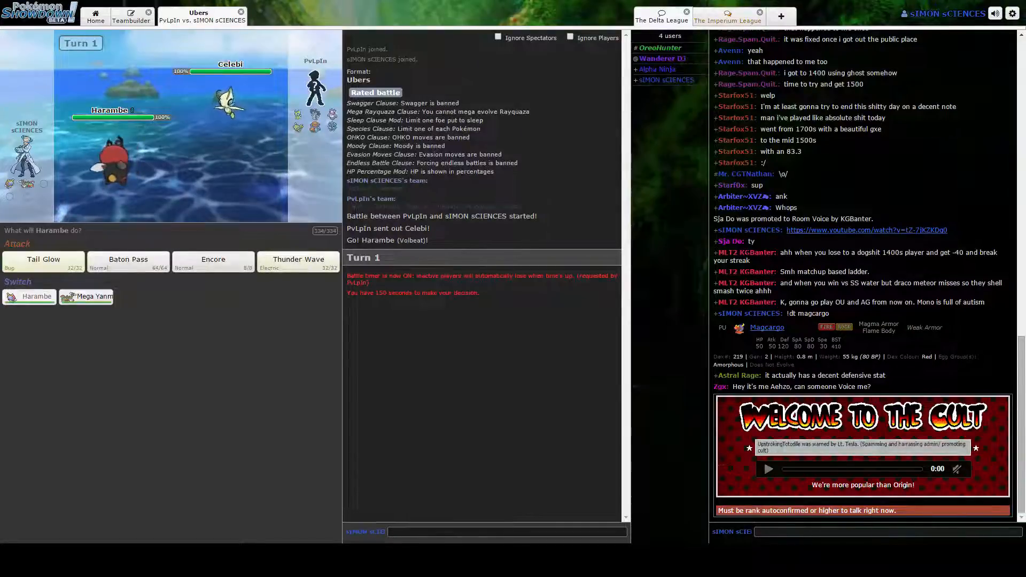
pyautogui.moveTo(43, 261)
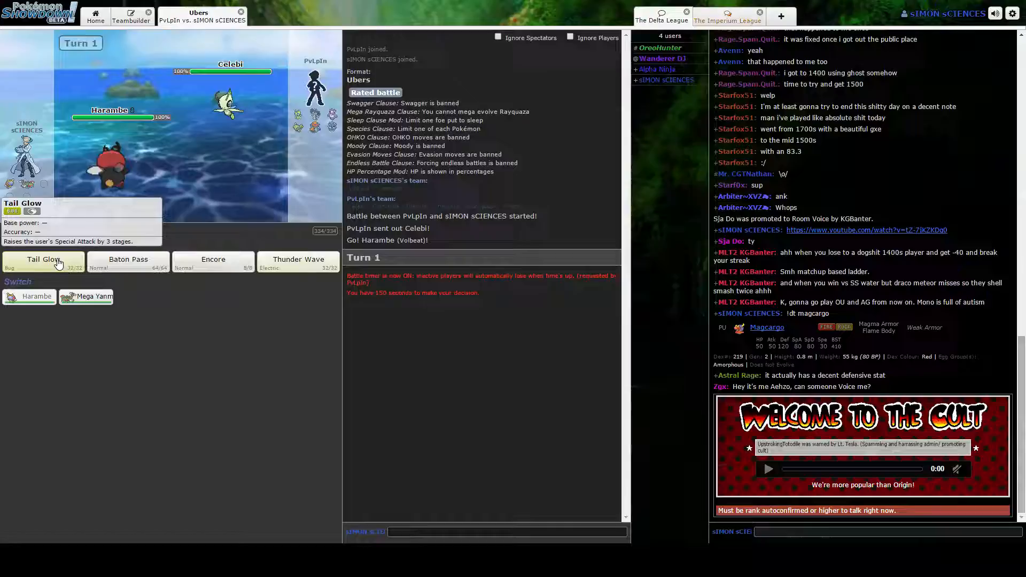
# Step: Boost Harambe's Special Attack with Tail Glow against Celebi
pyautogui.click(43, 259)
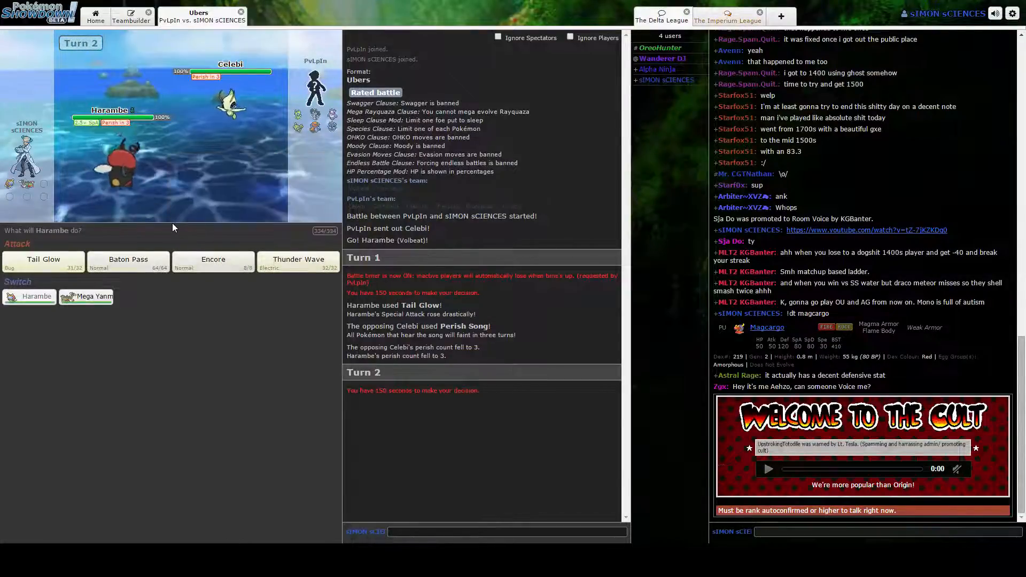
pyautogui.moveTo(128, 262)
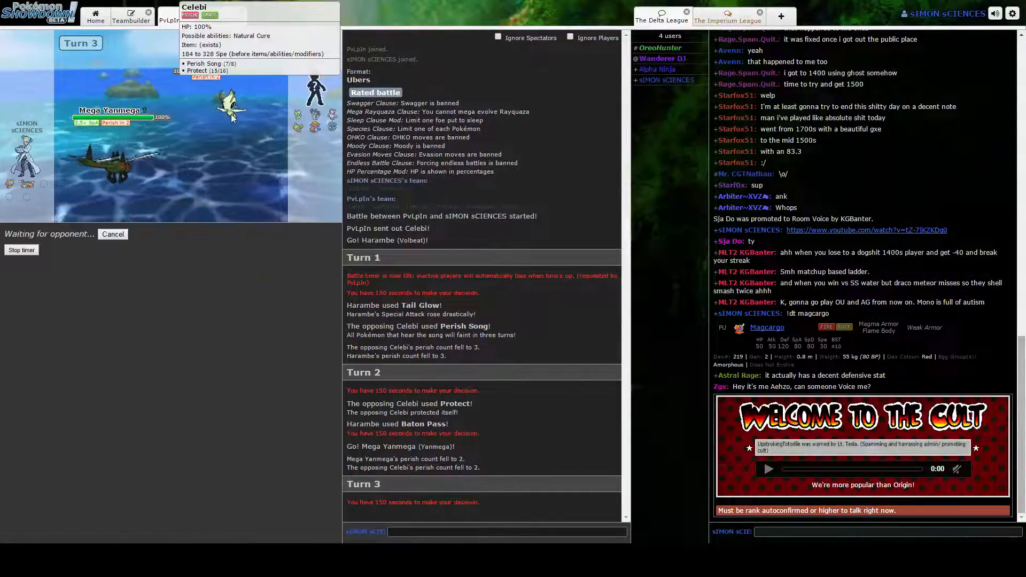
pyautogui.moveTo(222, 172)
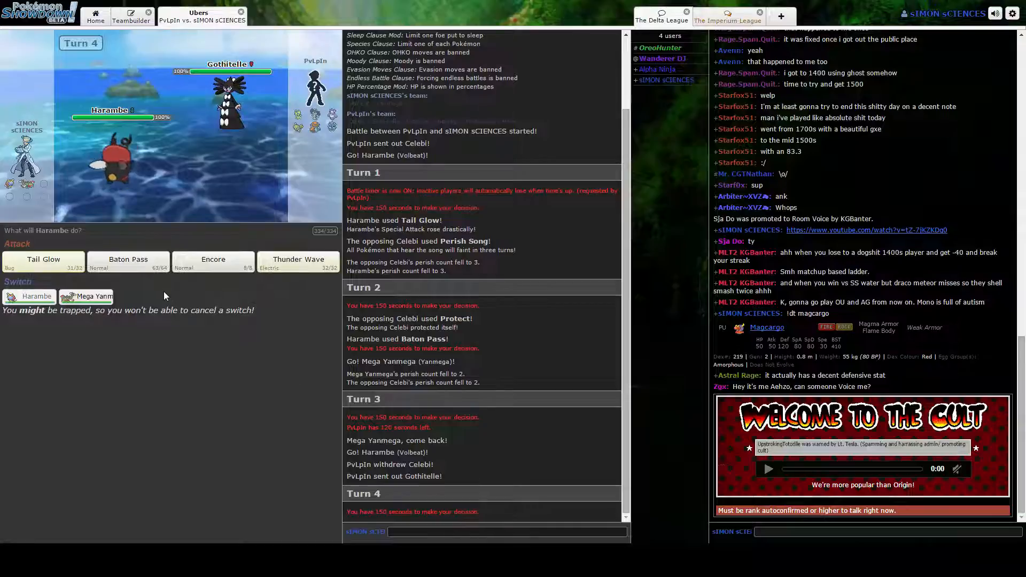
pyautogui.moveTo(43, 263)
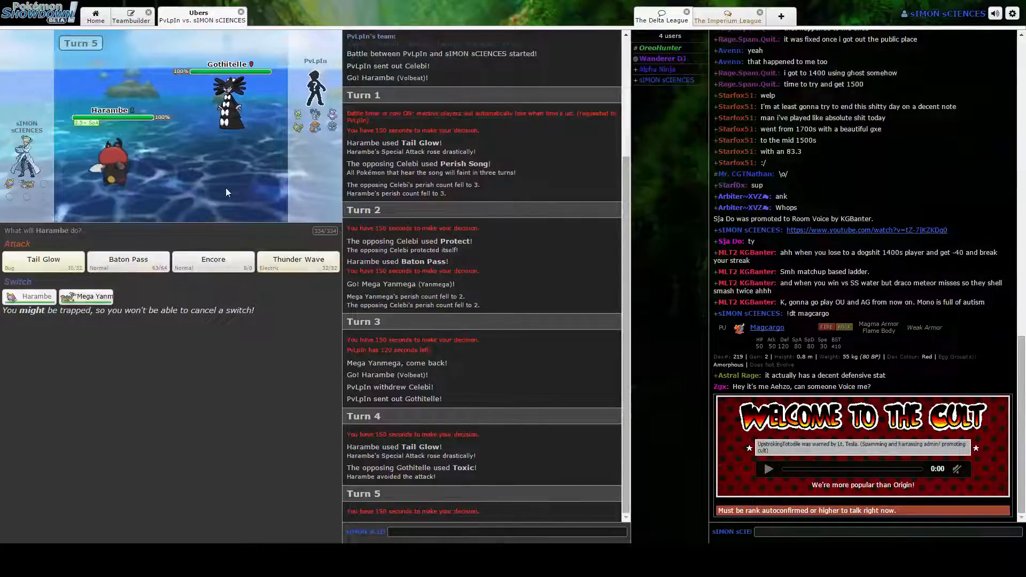
pyautogui.moveTo(298, 261)
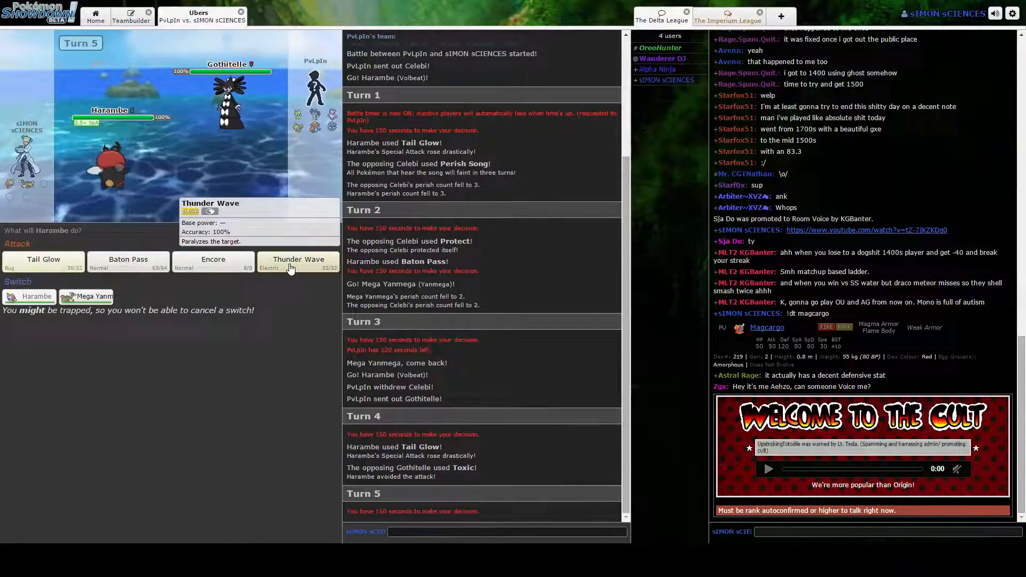
# Step: Paralyze Gothitelle with Thunder Wave, Baton Pass to Mega Yanmega, attack, then leave the battle
pyautogui.click(298, 263)
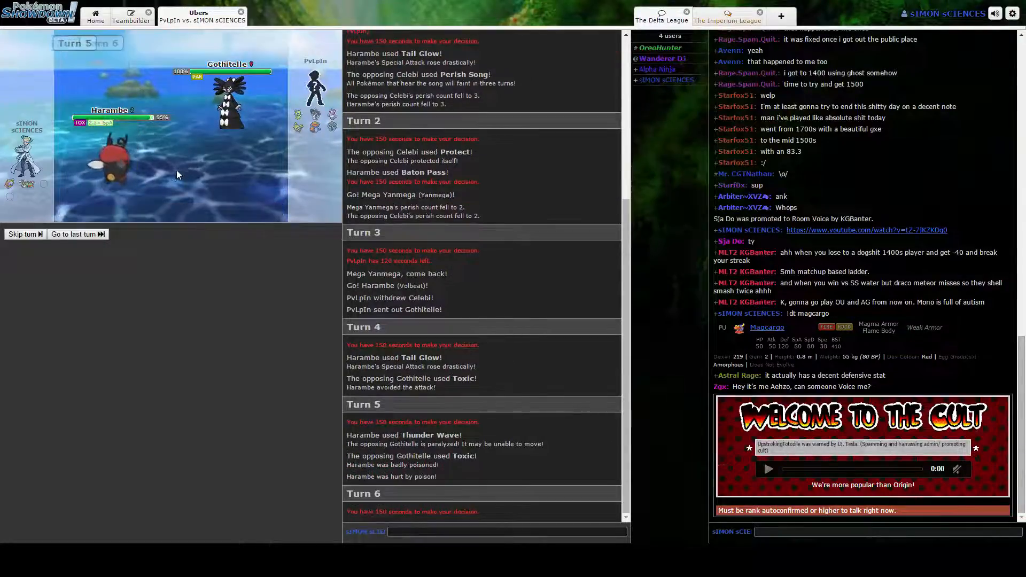
pyautogui.click(23, 233)
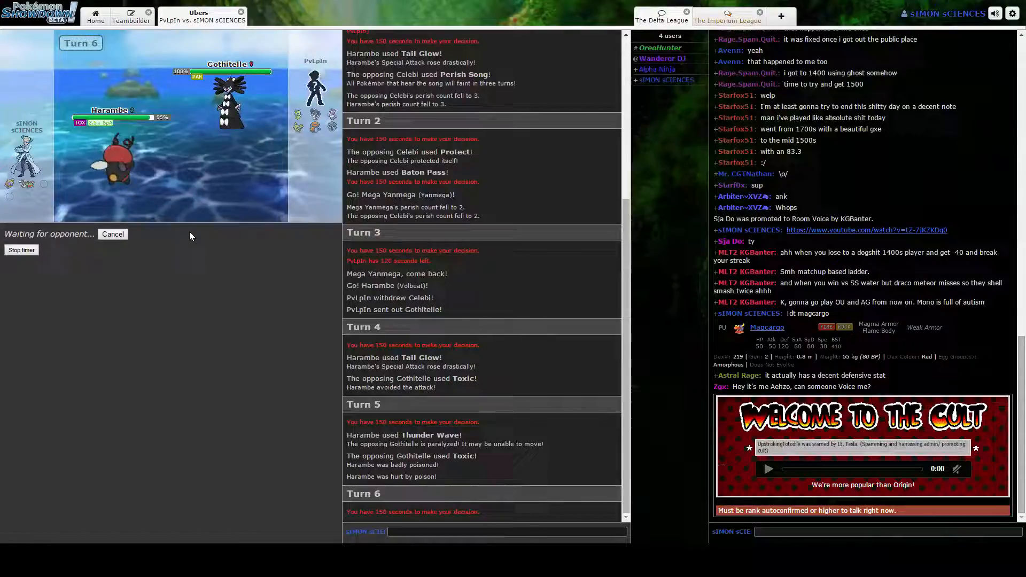
pyautogui.moveTo(229, 104)
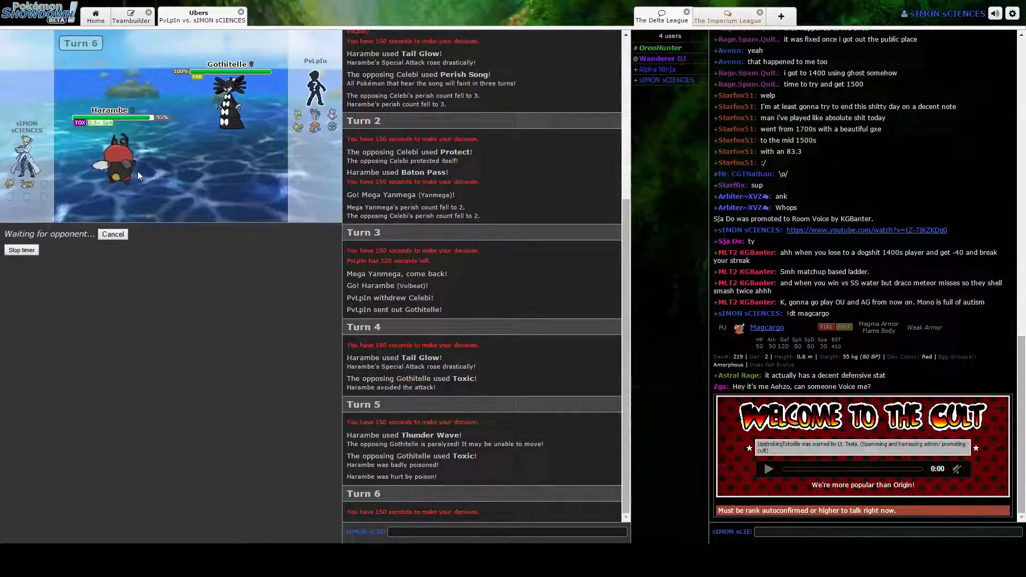
pyautogui.moveTo(229, 98)
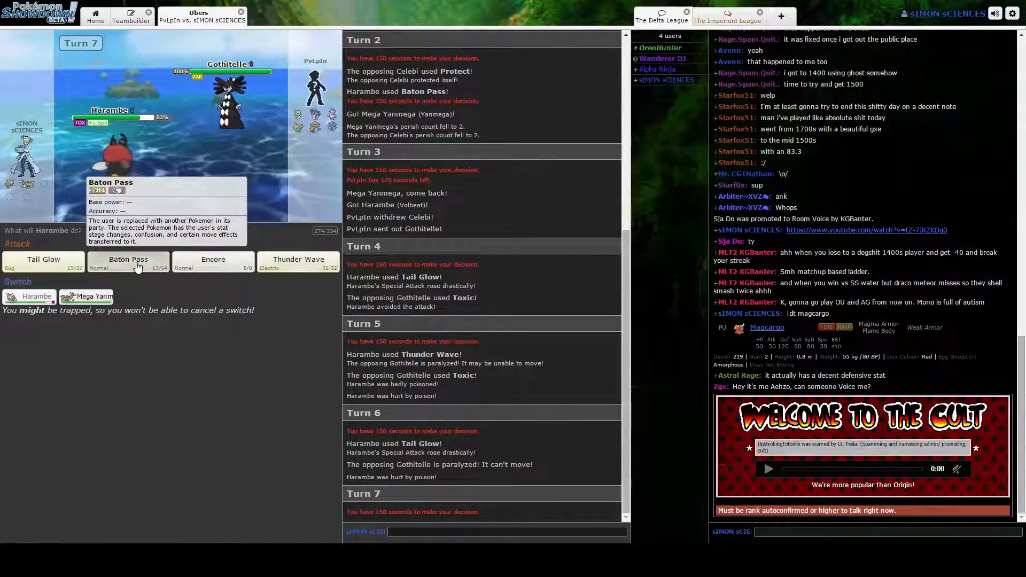
pyautogui.click(128, 258)
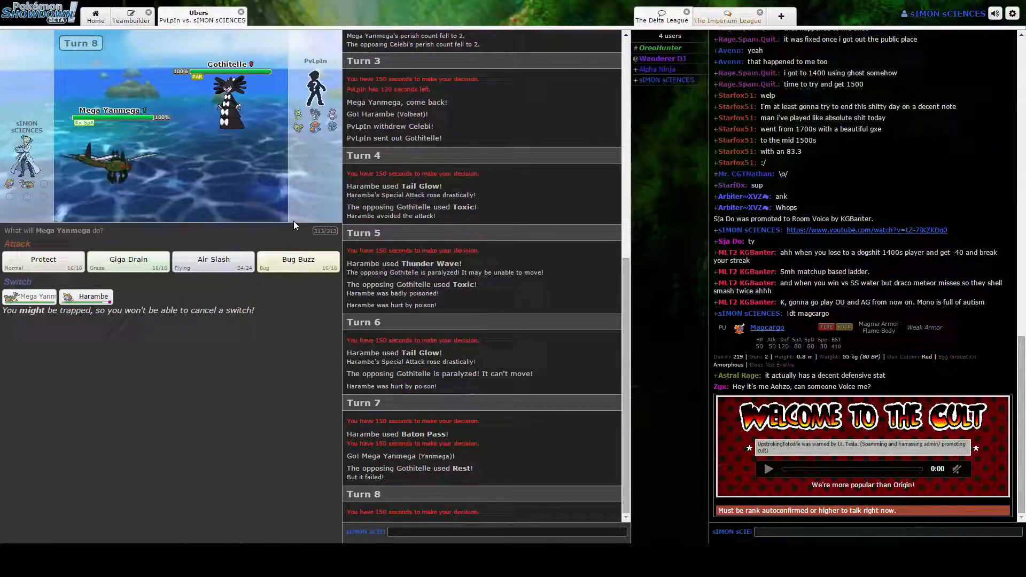
pyautogui.click(212, 260)
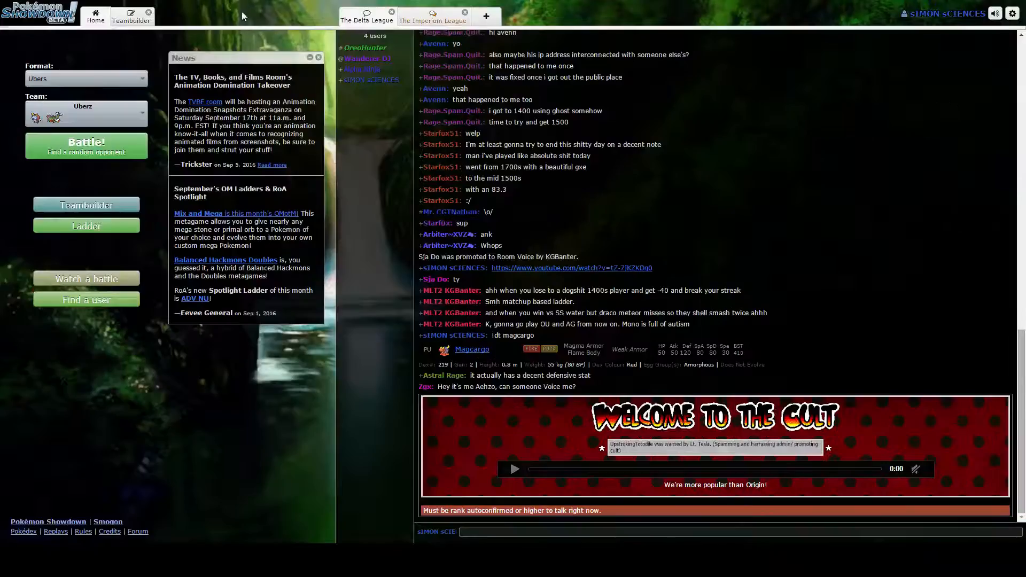
# Step: Start a rated Ubers battle, chat 'first act' and 'the other', and lead with Harambe
pyautogui.click(85, 145)
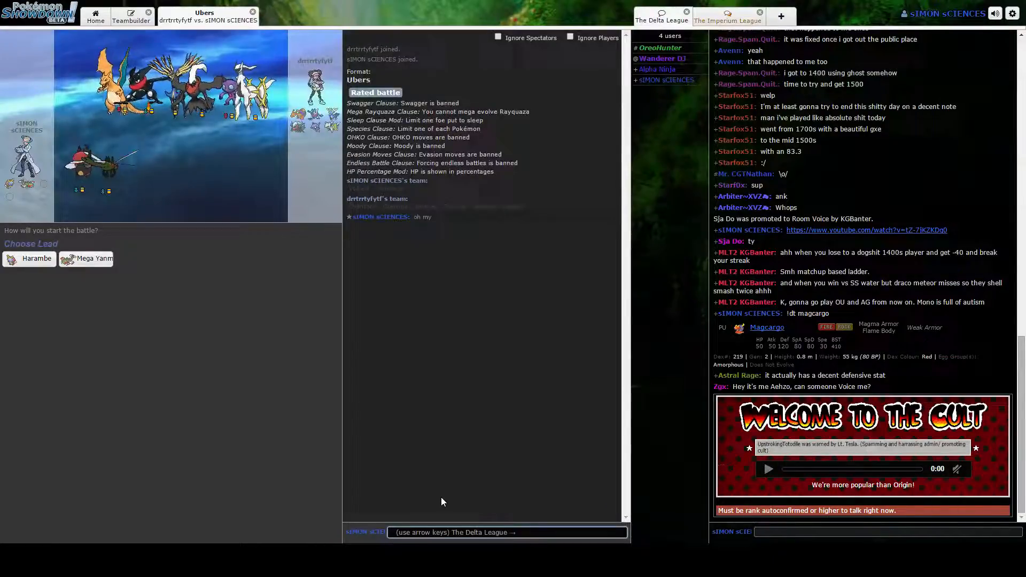
pyautogui.write('first act')
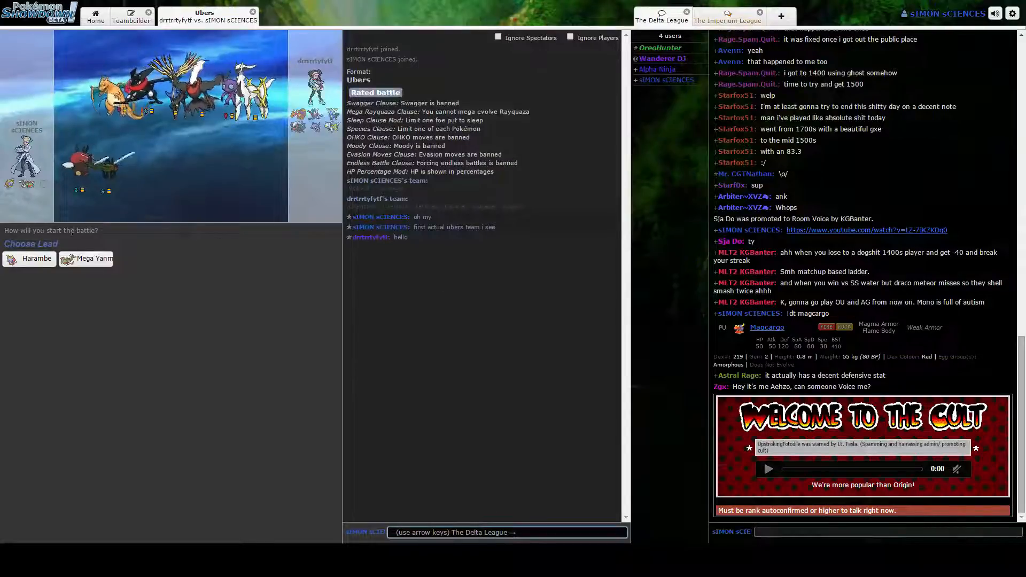
pyautogui.click(30, 257)
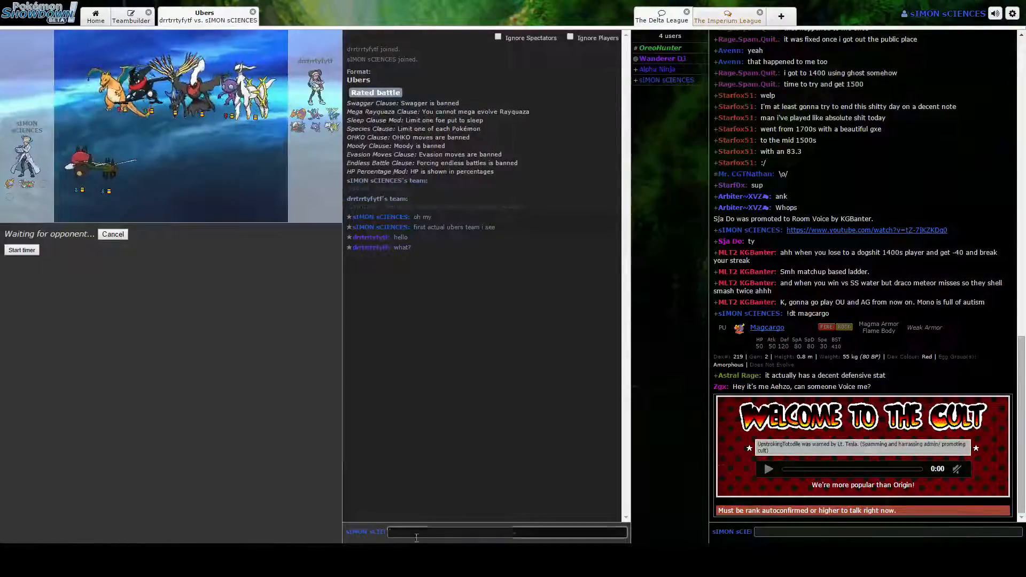
pyautogui.write('the other')
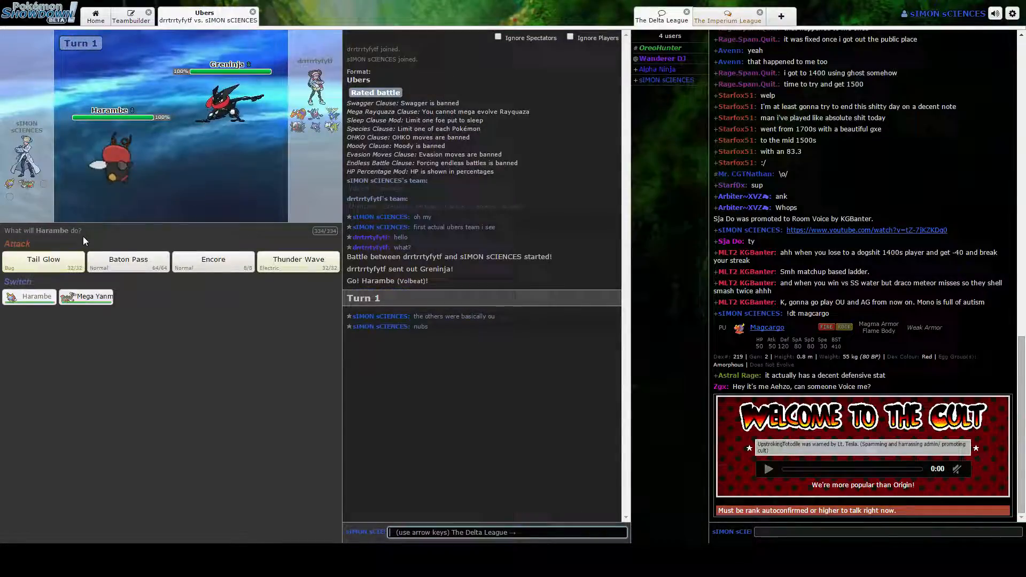
# Step: Use Tail Glow with Harambe, then Baton Pass the boost to Mega Yanmega
pyautogui.click(43, 259)
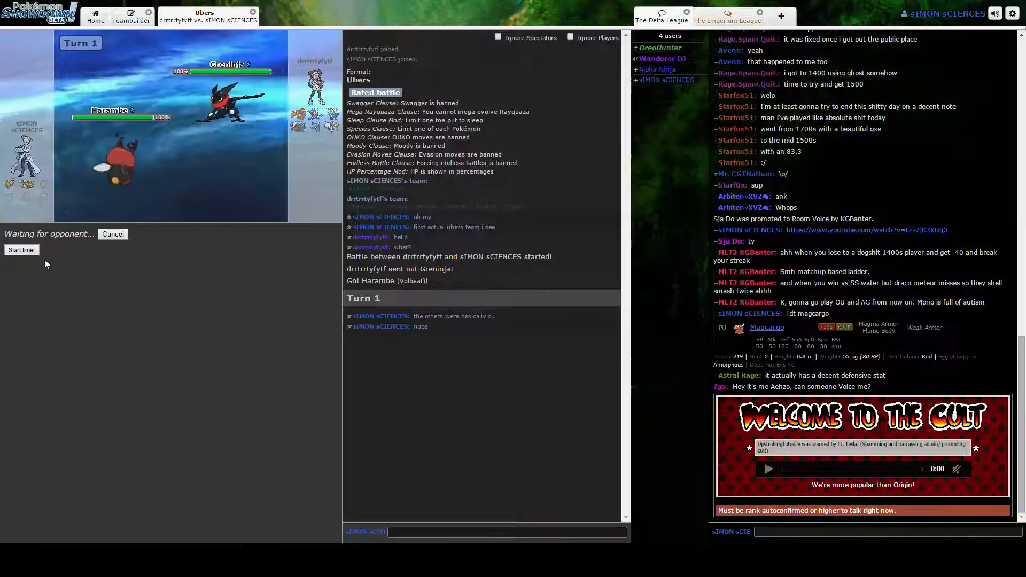
pyautogui.moveTo(108, 167)
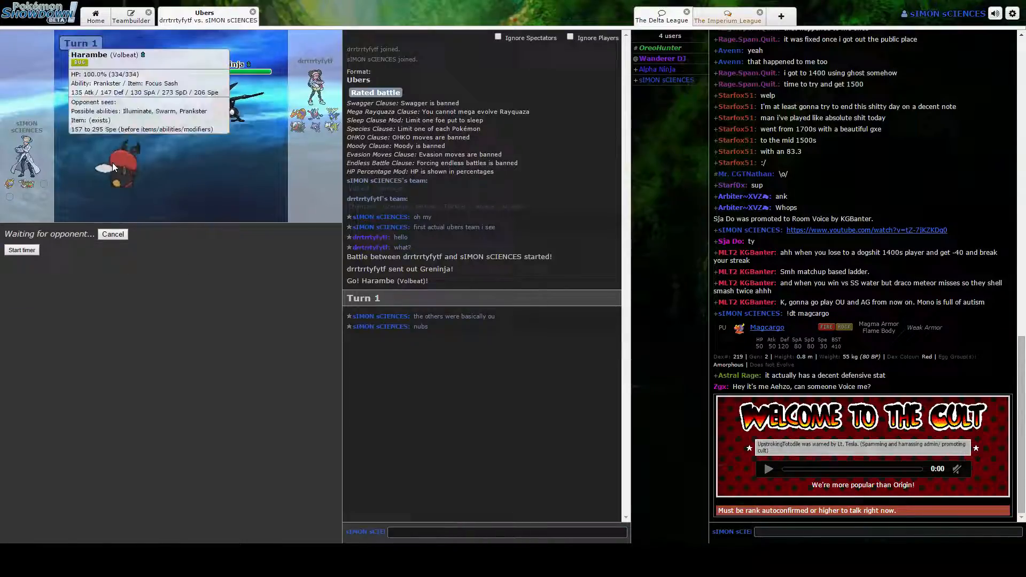
pyautogui.moveTo(234, 185)
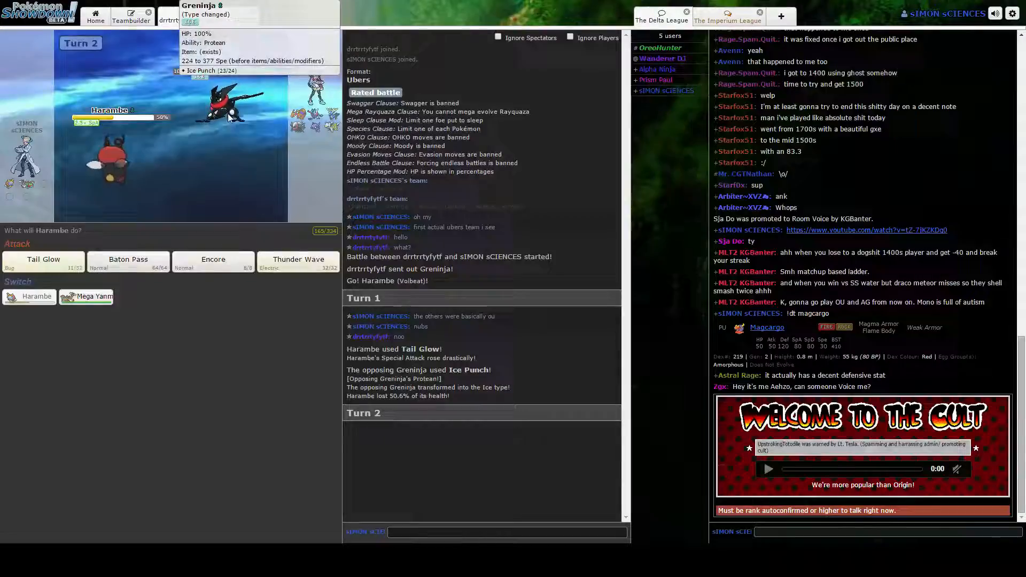
pyautogui.moveTo(90, 296)
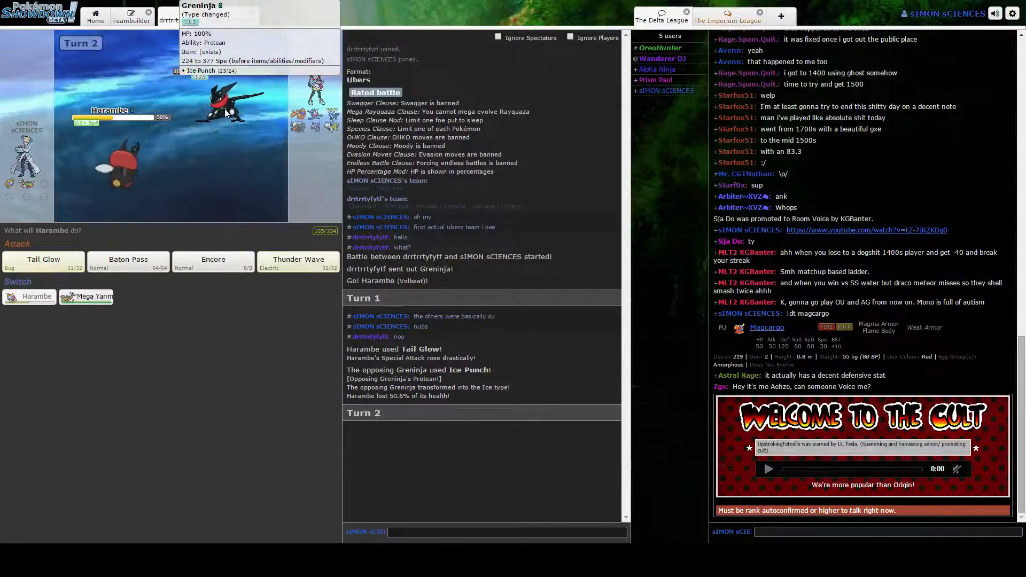
pyautogui.moveTo(90, 296)
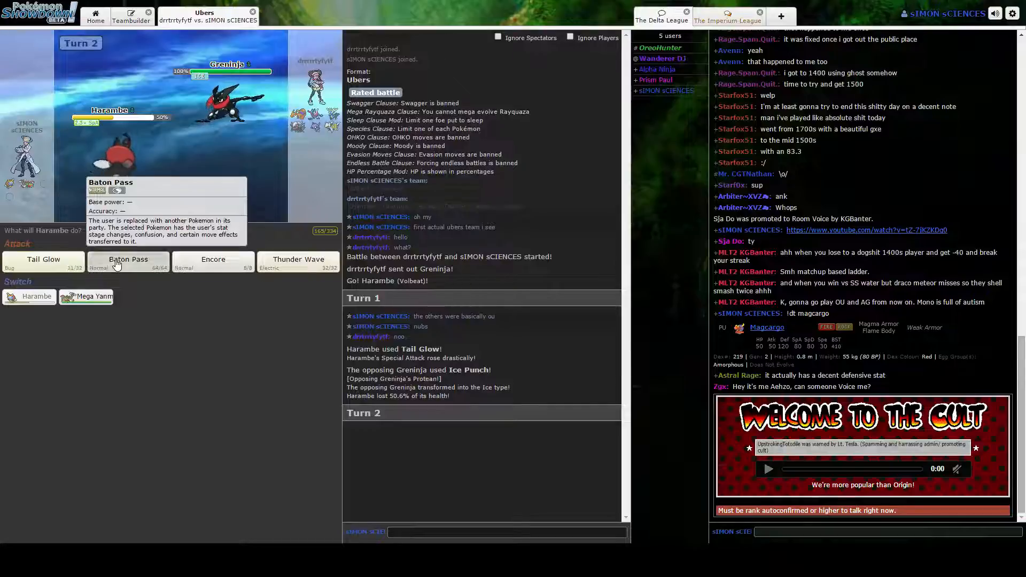
pyautogui.click(128, 262)
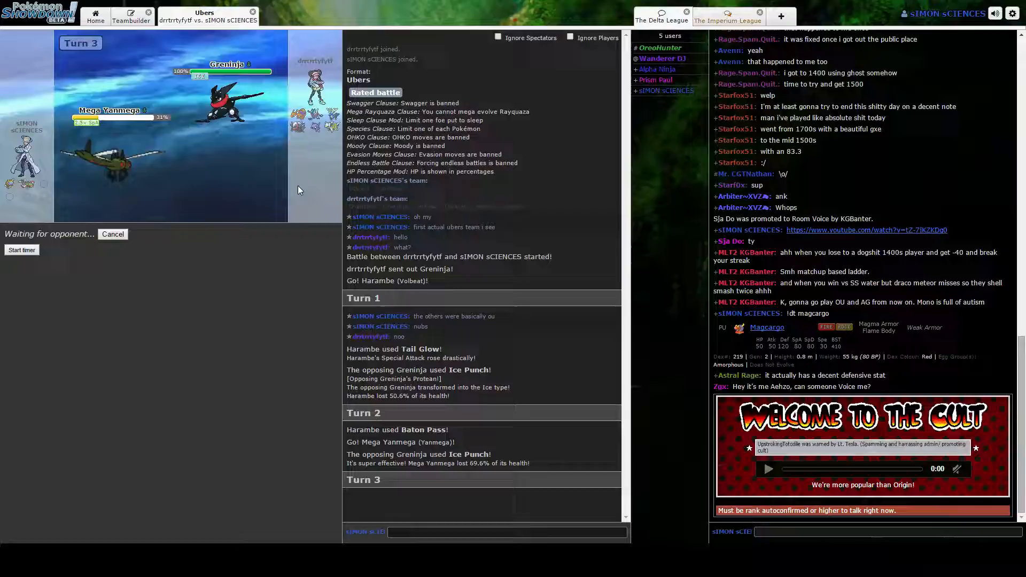
pyautogui.moveTo(232, 104)
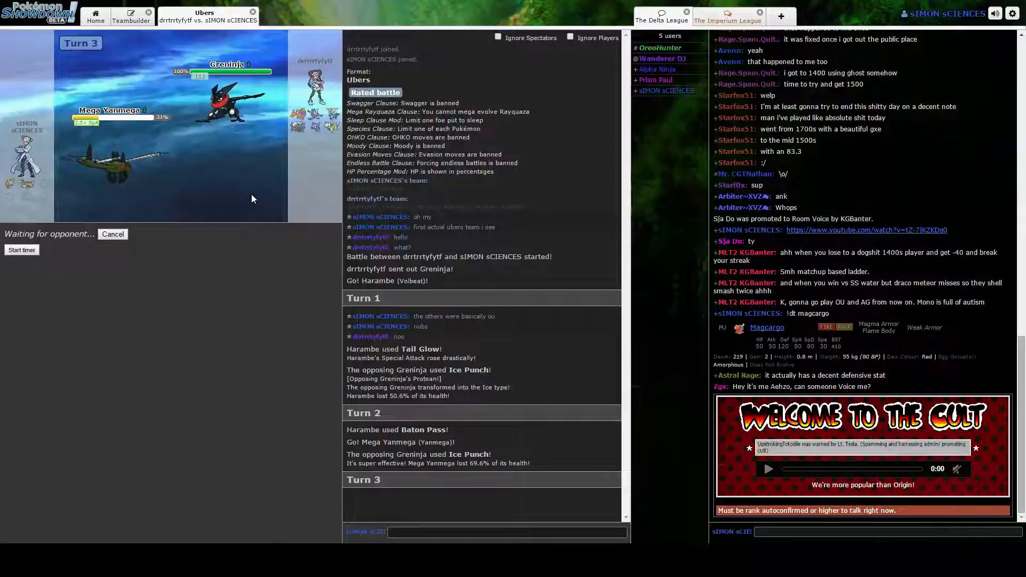
pyautogui.moveTo(227, 95)
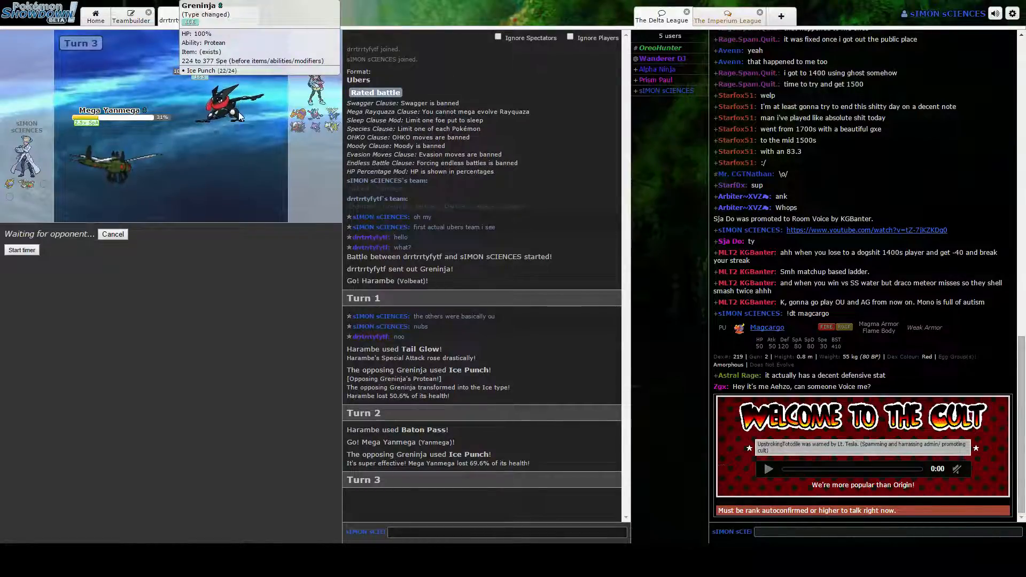
pyautogui.moveTo(256, 144)
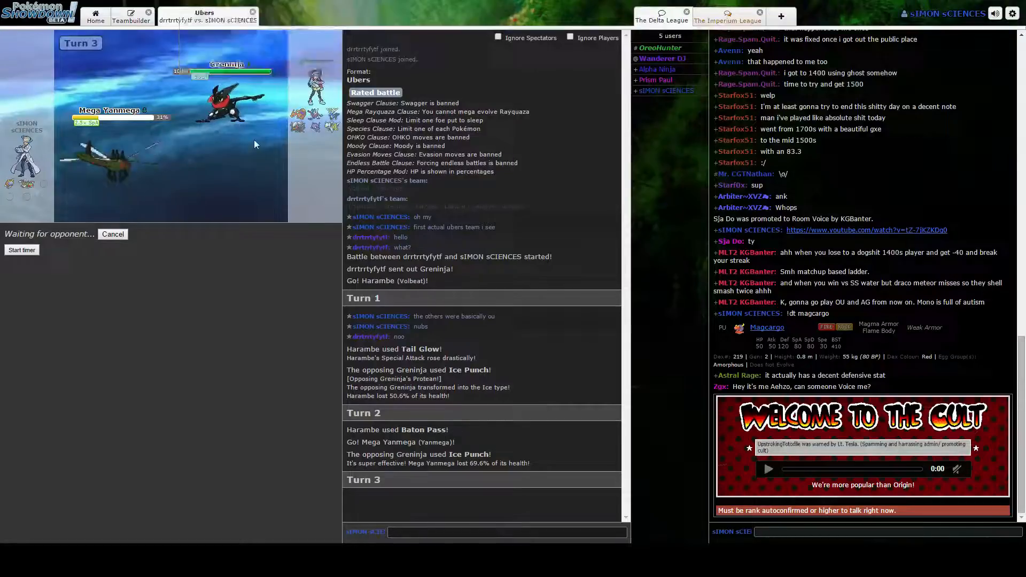
pyautogui.moveTo(226, 92)
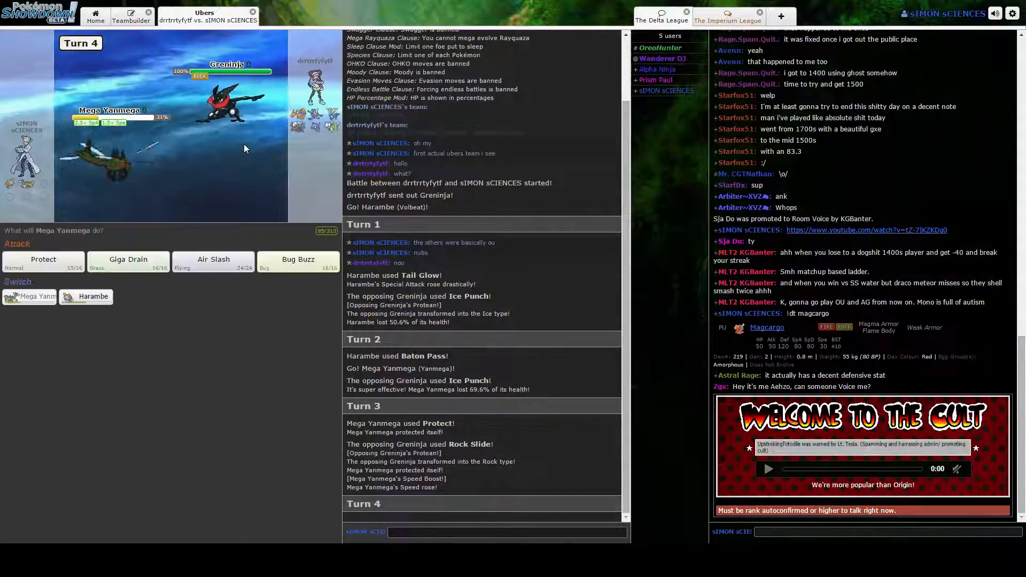
pyautogui.moveTo(128, 262)
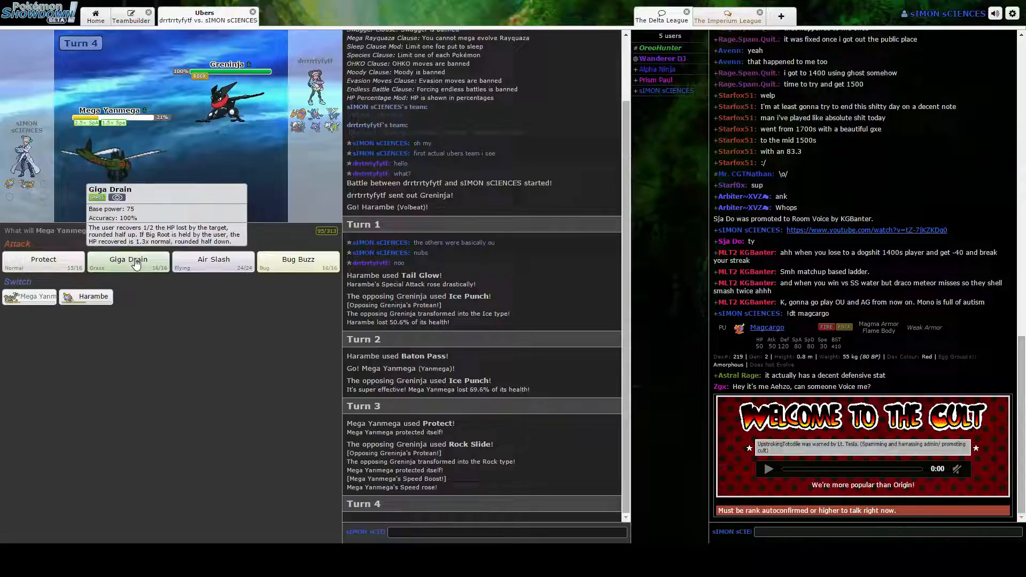
# Step: KO Greninja with Giga Drain, then hit Arceus with Air Slash and Bug Buzz
pyautogui.click(128, 259)
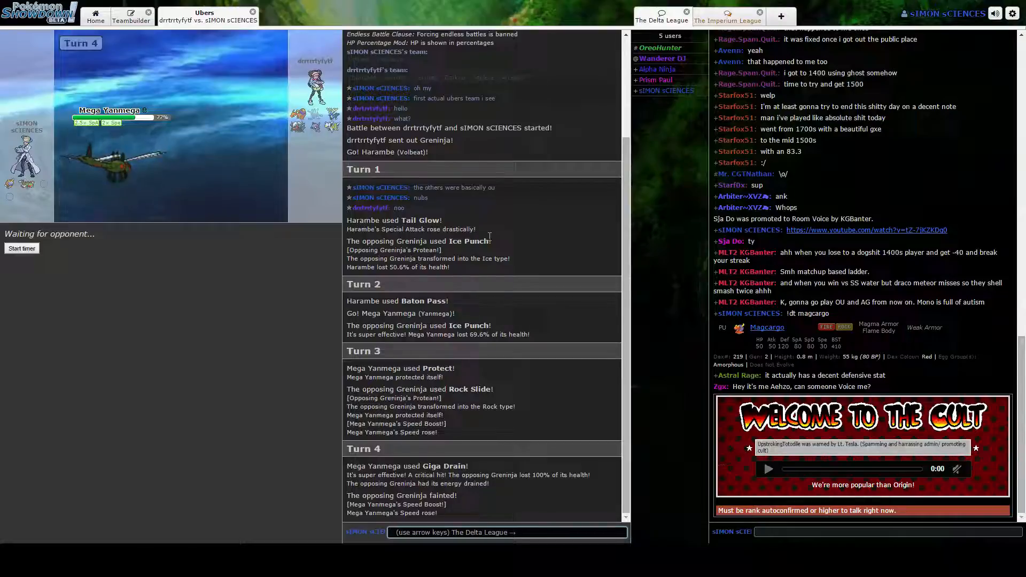
pyautogui.moveTo(111, 163)
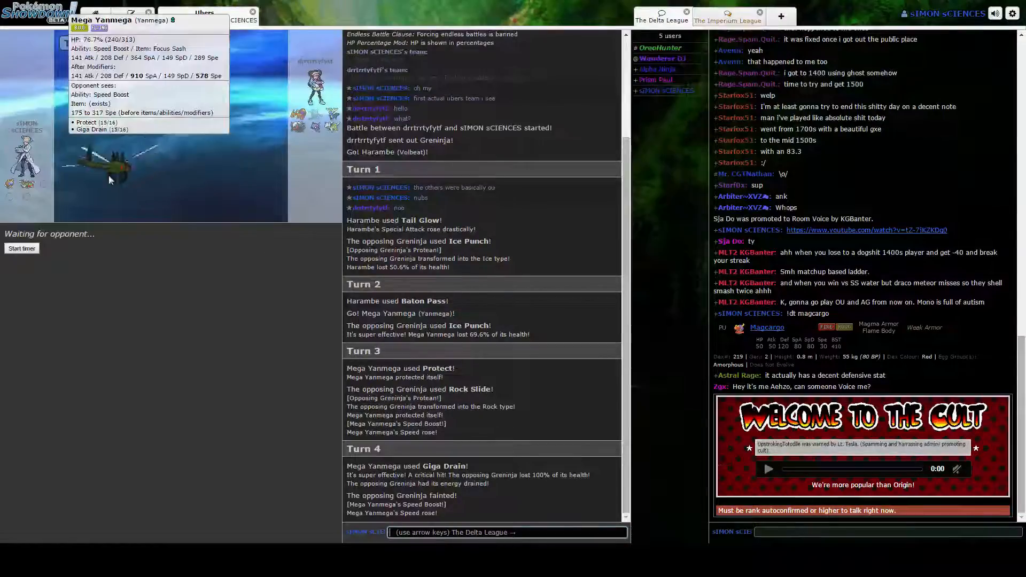
pyautogui.moveTo(109, 169)
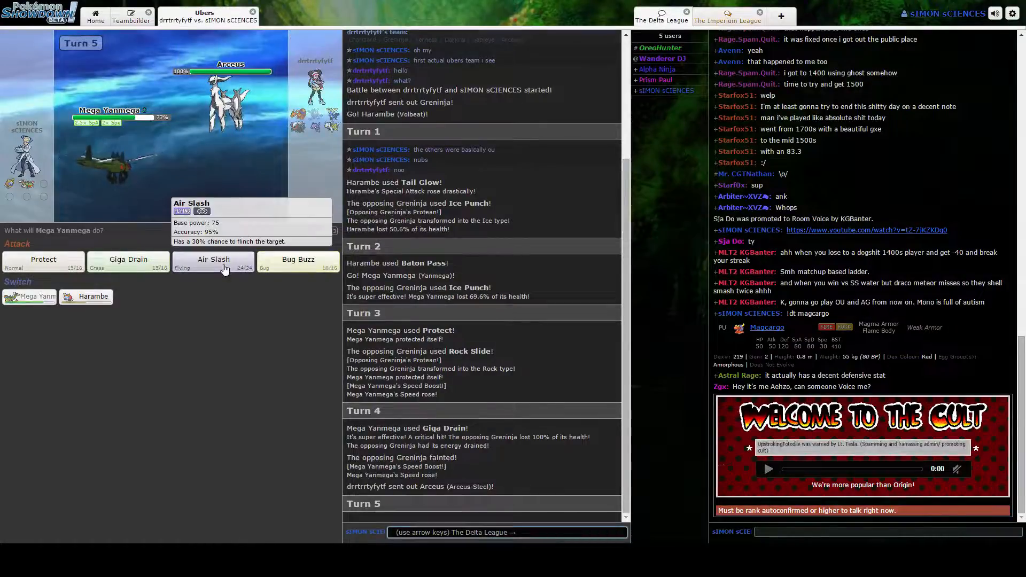
pyautogui.click(214, 259)
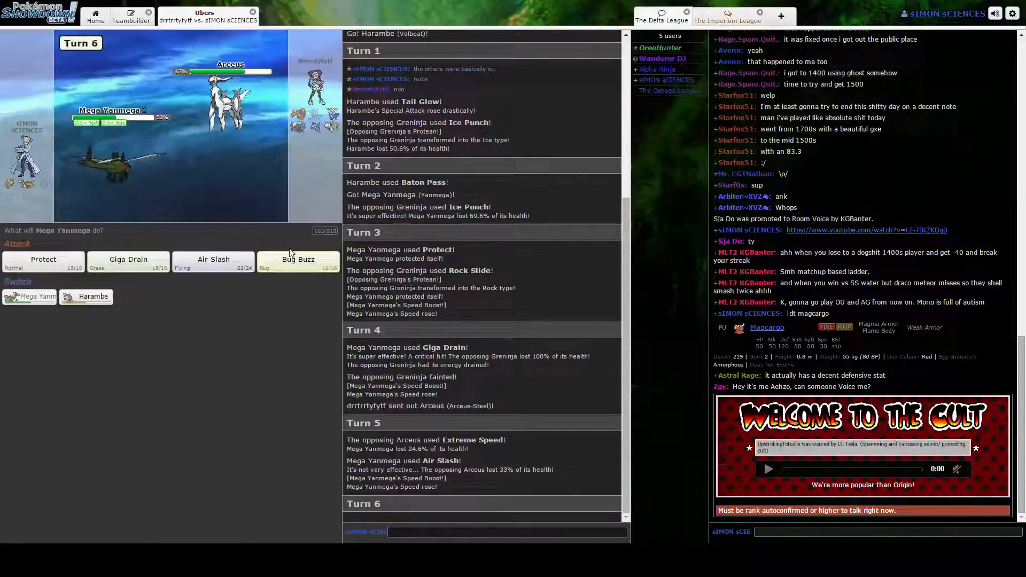
pyautogui.click(298, 258)
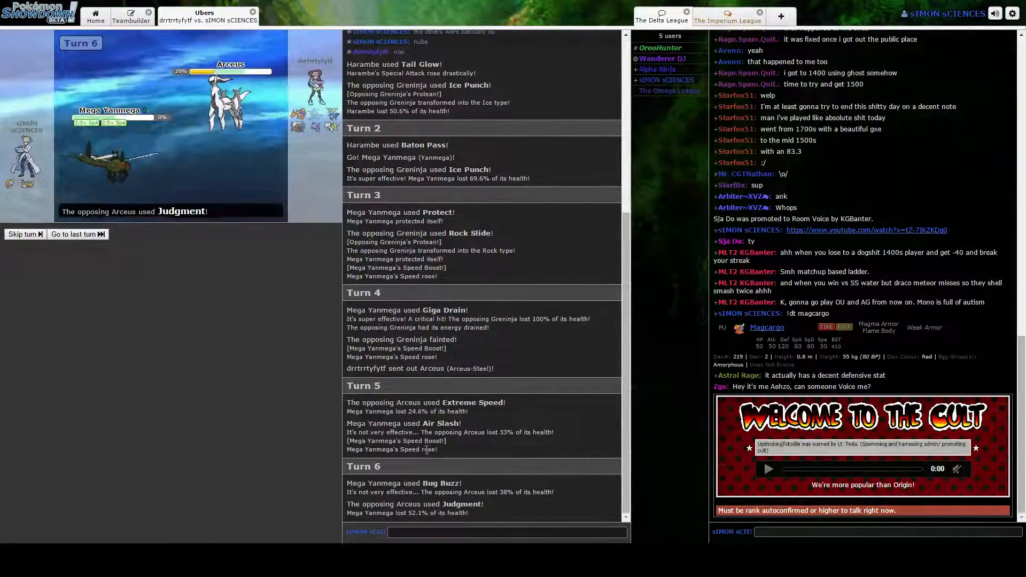
# Step: Start typing /forfeit in chat and close the finished battle tab
pyautogui.write('/fo')
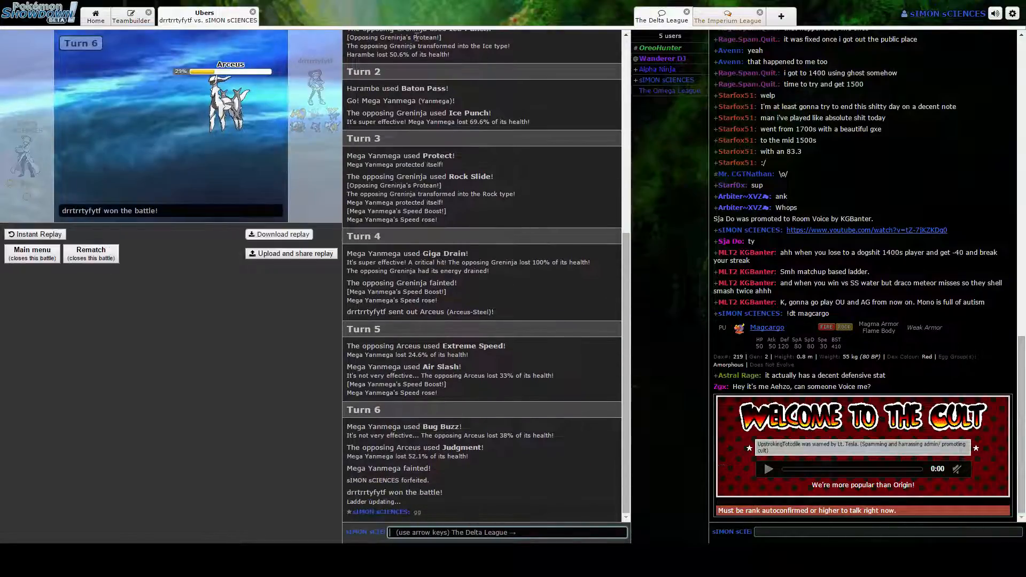
pyautogui.click(253, 12)
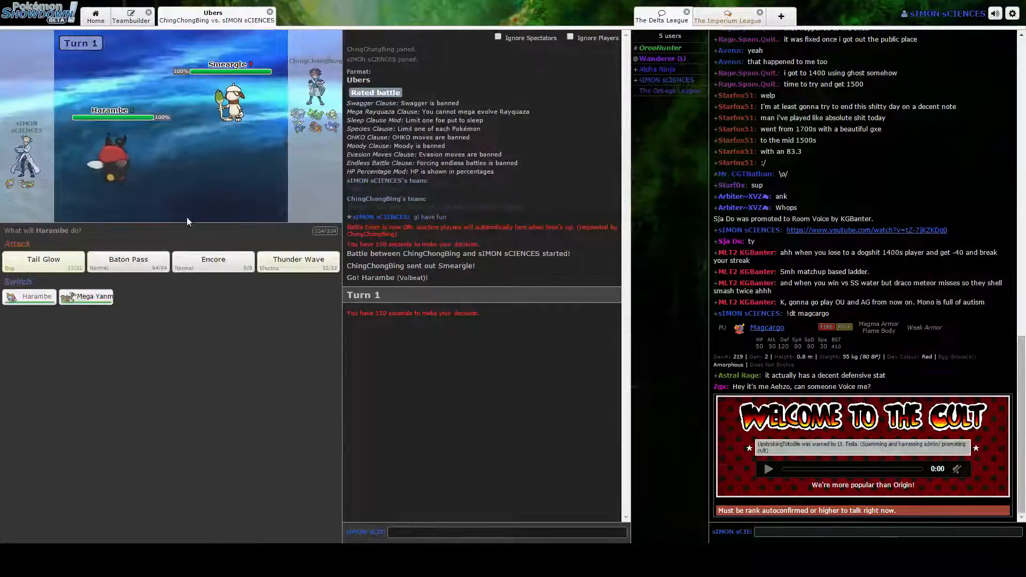
# Step: Tail Glow, Baton Pass, and Thunder Wave on Smeargle with Harambe
pyautogui.click(43, 259)
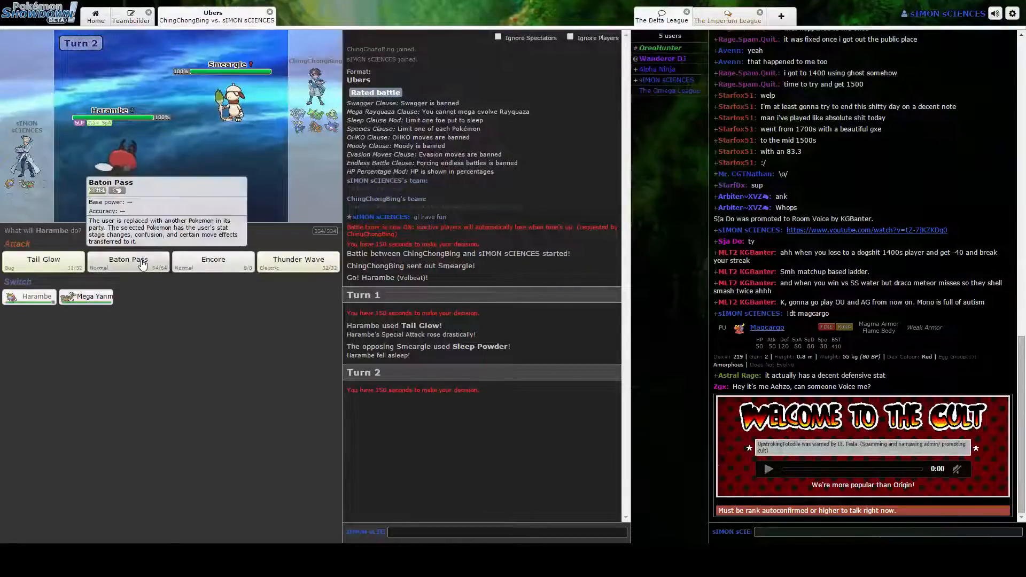
pyautogui.click(128, 259)
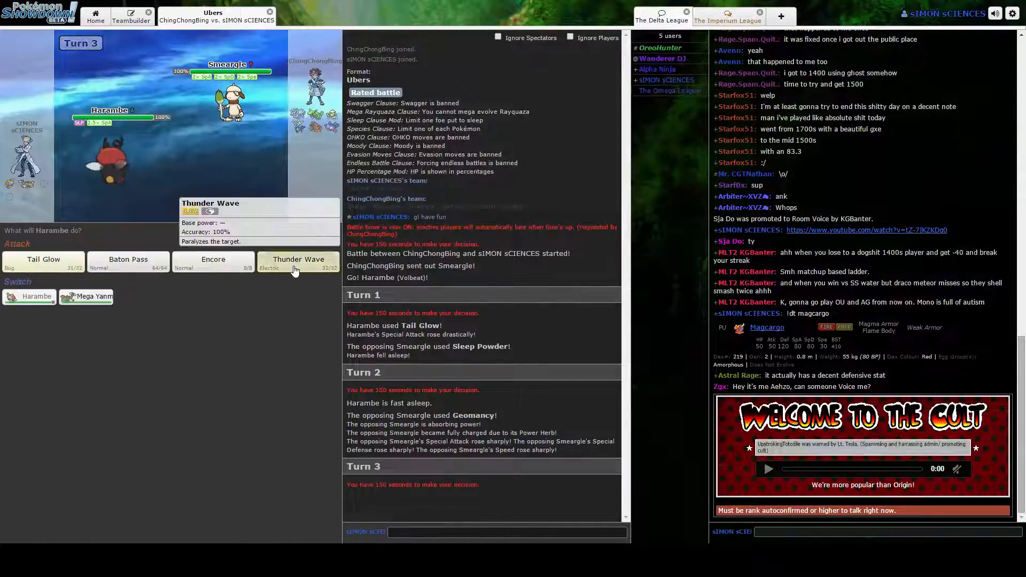
pyautogui.click(298, 261)
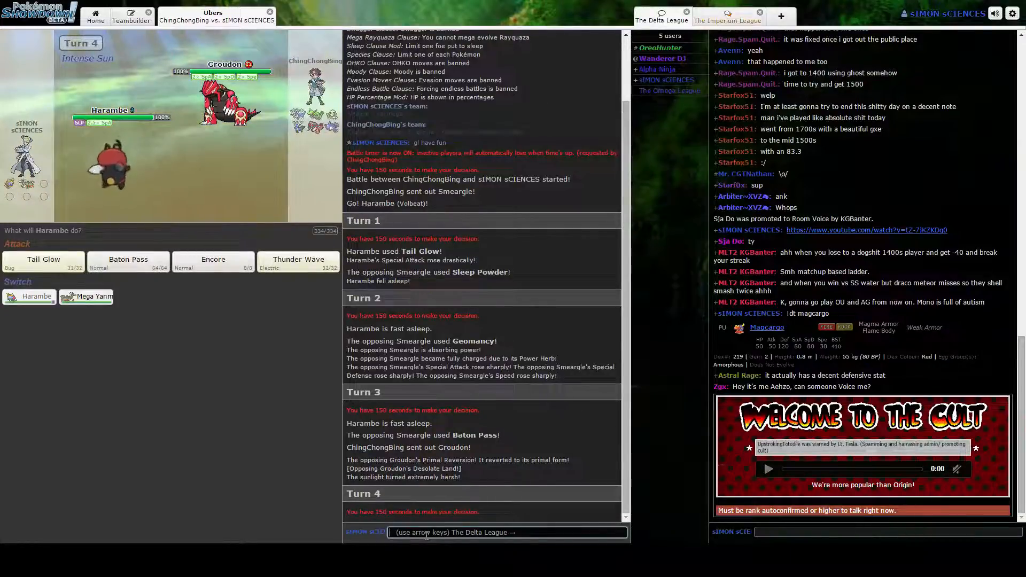
# Step: Abandon the Smeargle battle and search for a new random Ubers opponent
pyautogui.click(269, 11)
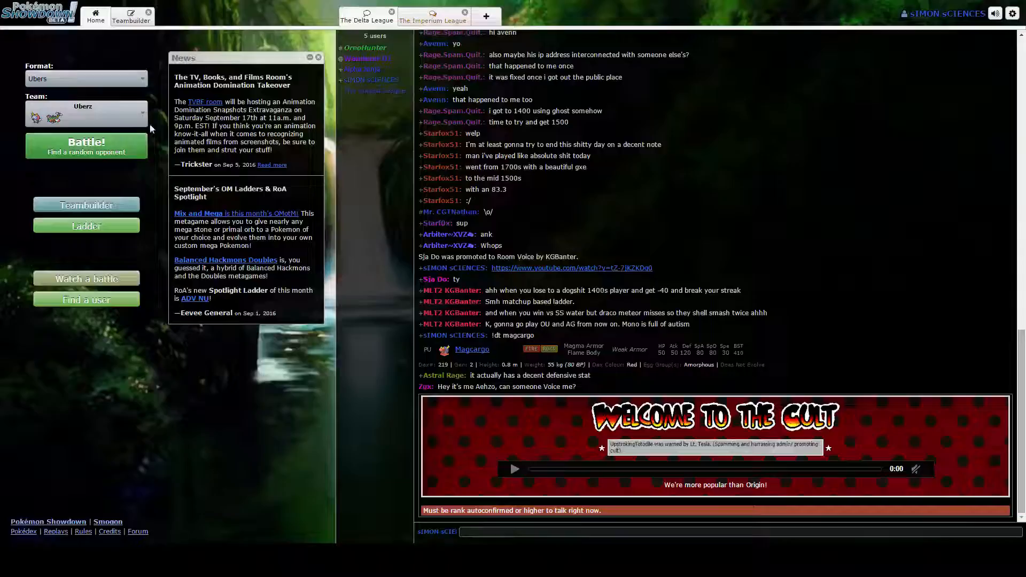
pyautogui.click(86, 144)
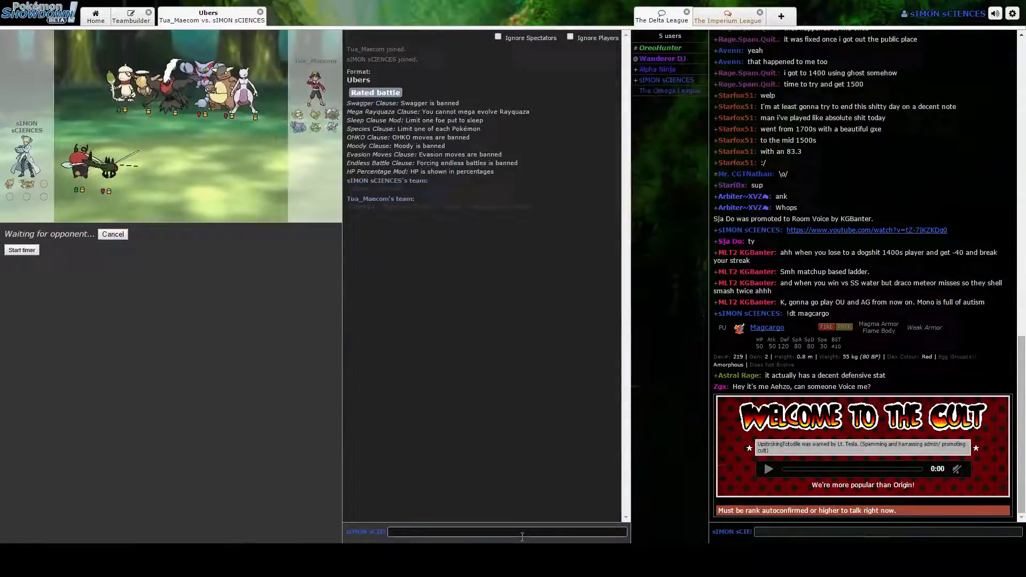
# Step: Chat 'gl have fubn', use Tail Glow and Encore, then Baton Pass to Mega Yanmega
pyautogui.write('gl have fubn')
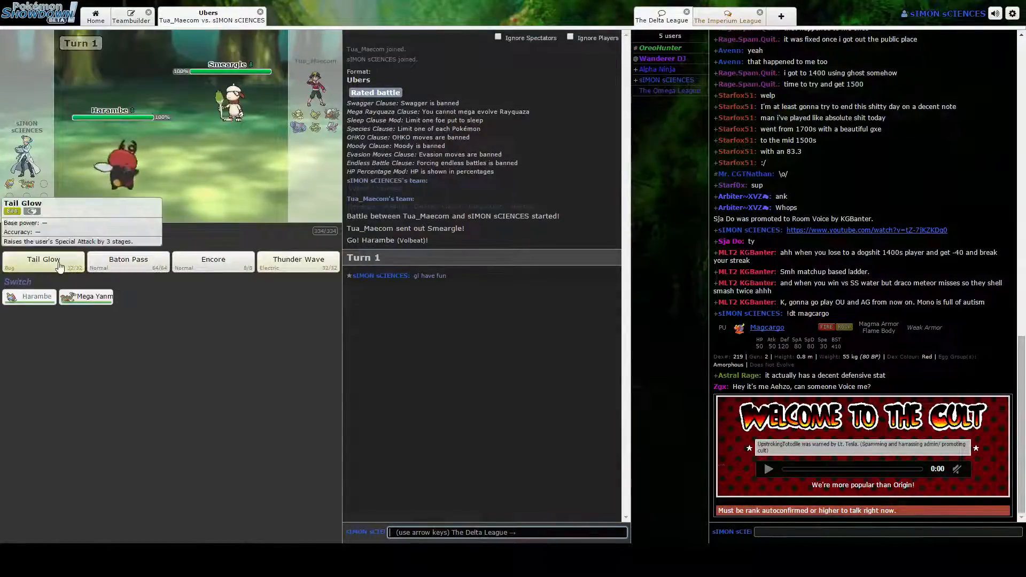
pyautogui.click(43, 262)
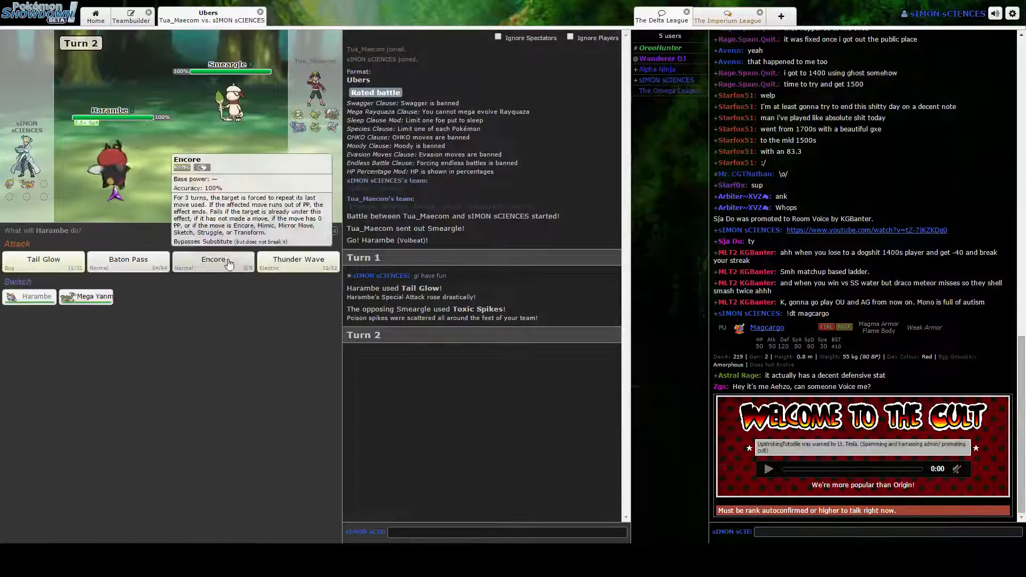
pyautogui.click(213, 262)
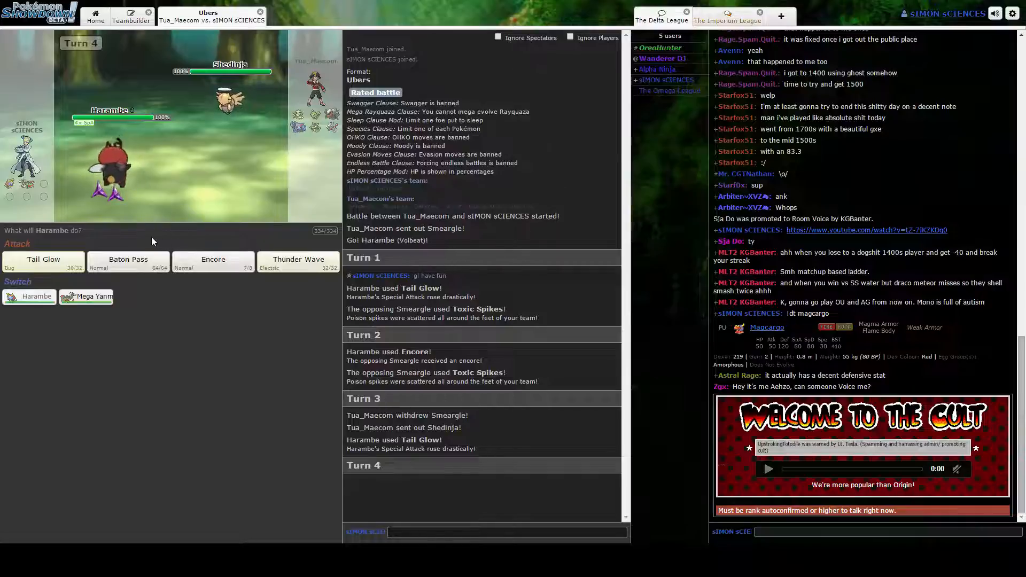
pyautogui.moveTo(86, 296)
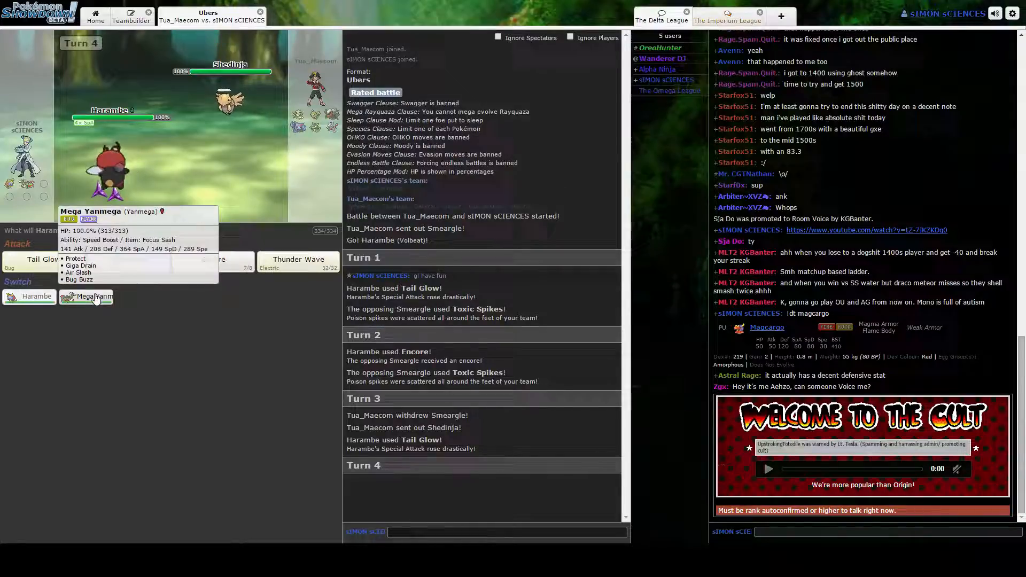
pyautogui.moveTo(128, 262)
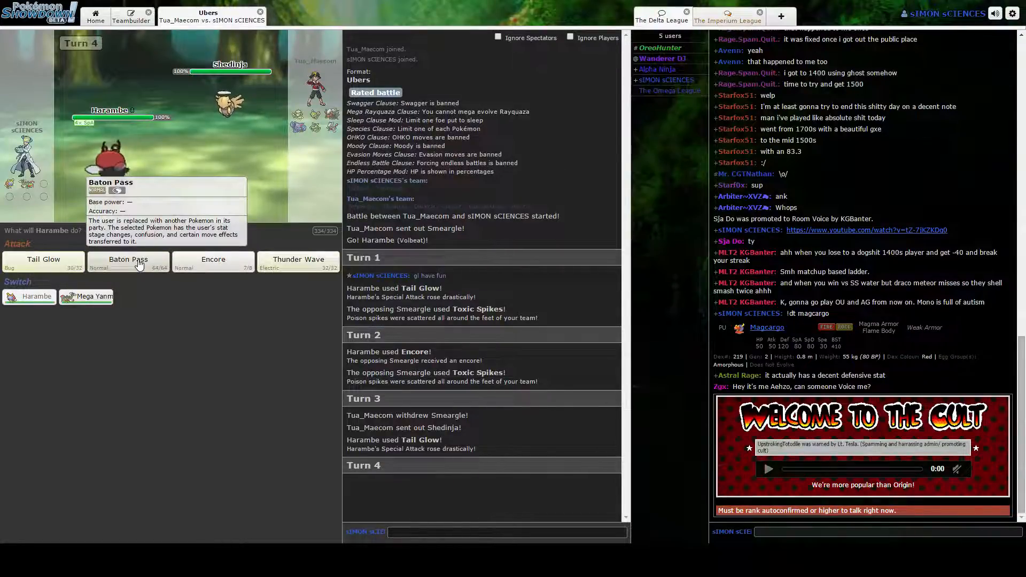
pyautogui.moveTo(213, 261)
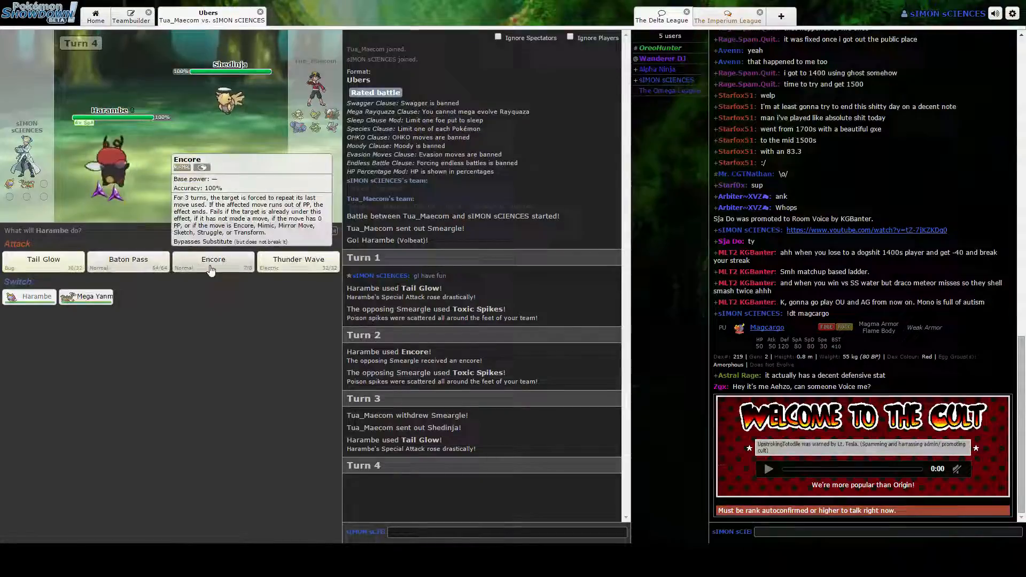
pyautogui.moveTo(298, 262)
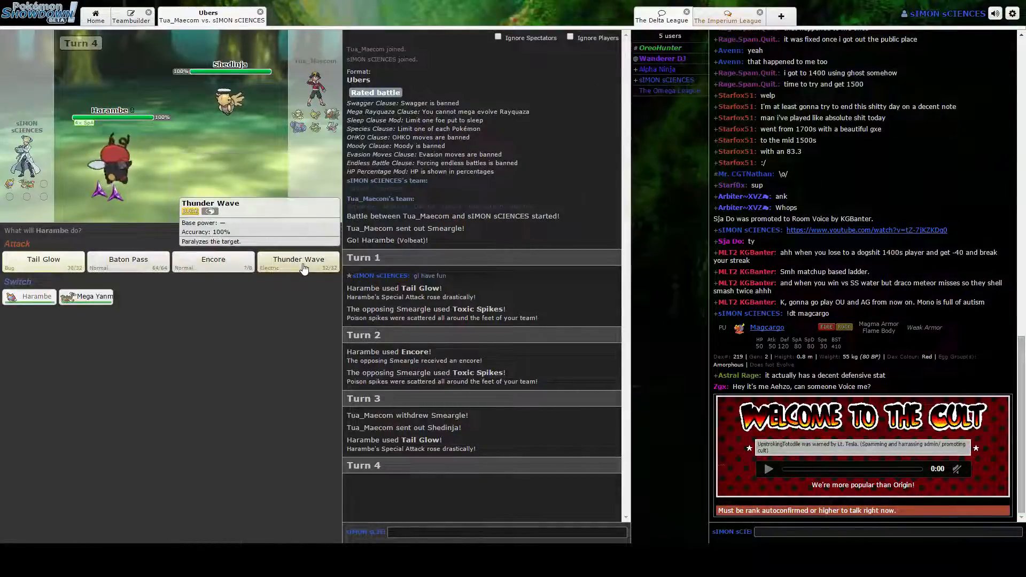
pyautogui.moveTo(129, 263)
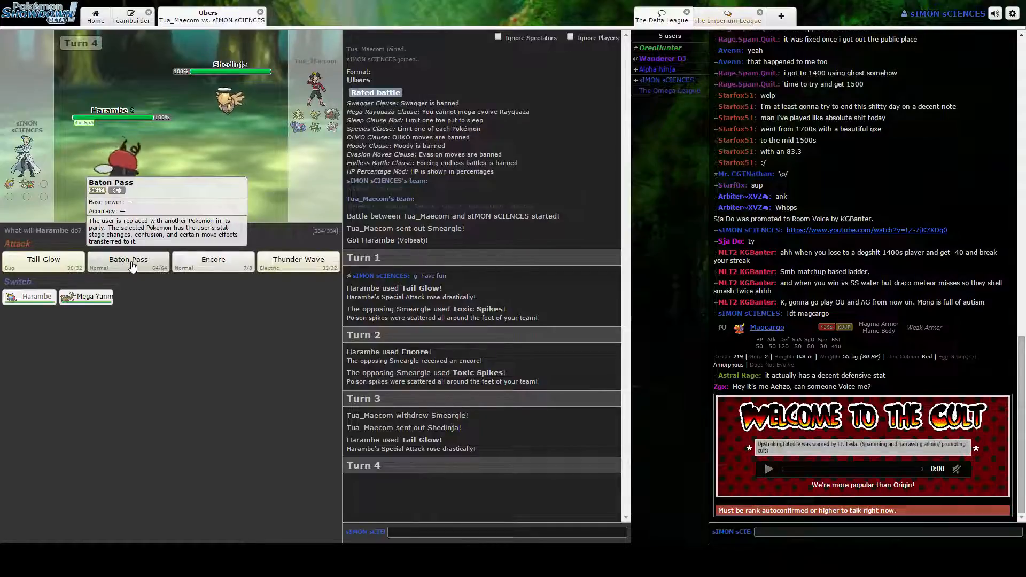
pyautogui.click(128, 260)
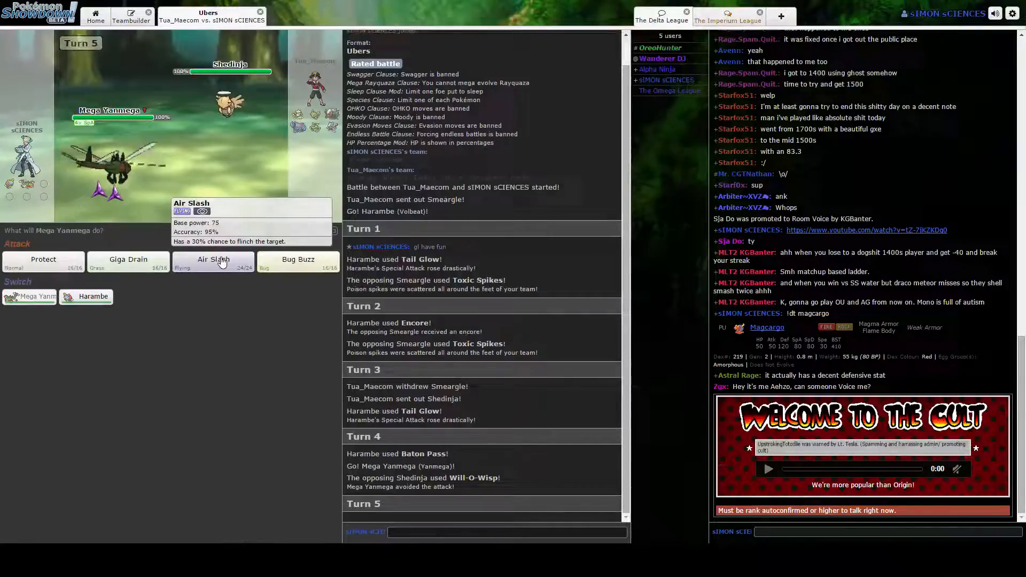
# Step: Air Slash Shedinja twice, then Bug Buzz Smeargle with Mega Yanmega
pyautogui.click(211, 262)
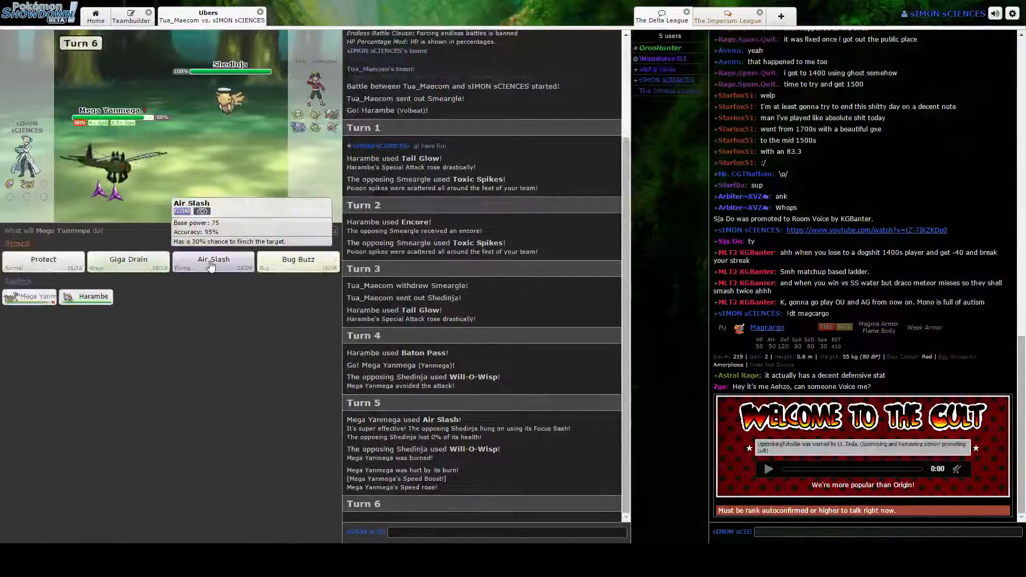
pyautogui.click(214, 260)
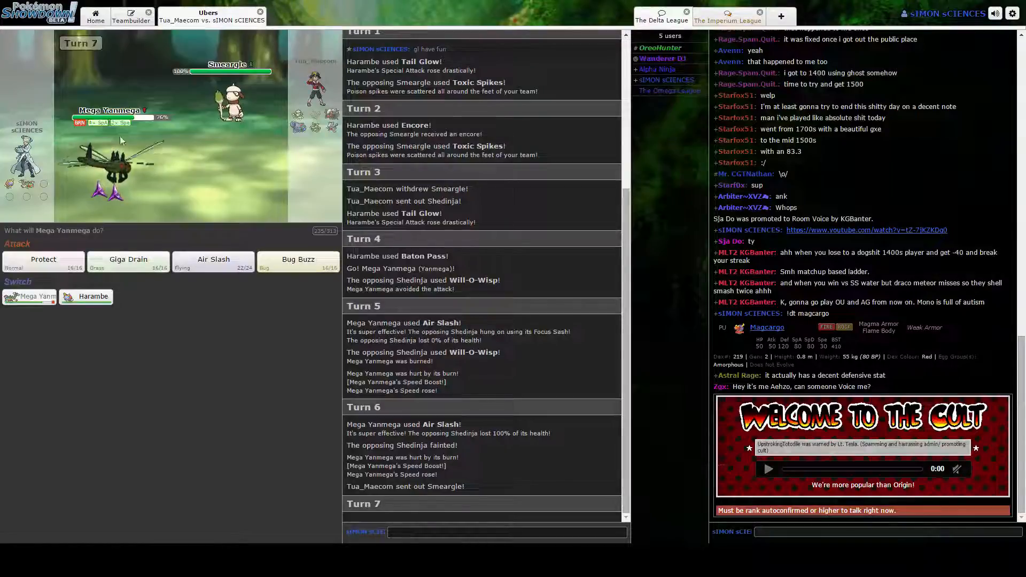
pyautogui.moveTo(298, 263)
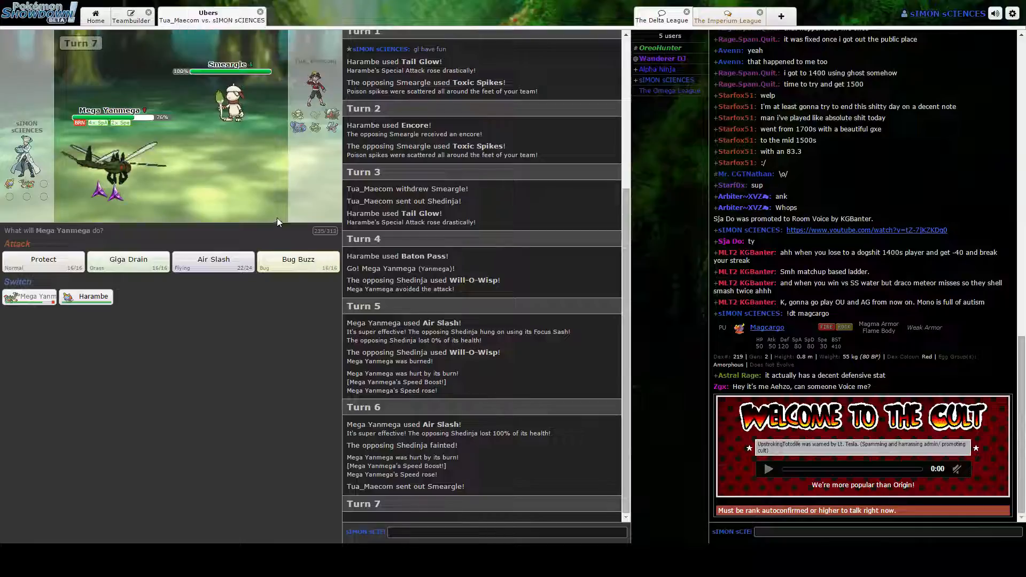
pyautogui.moveTo(298, 263)
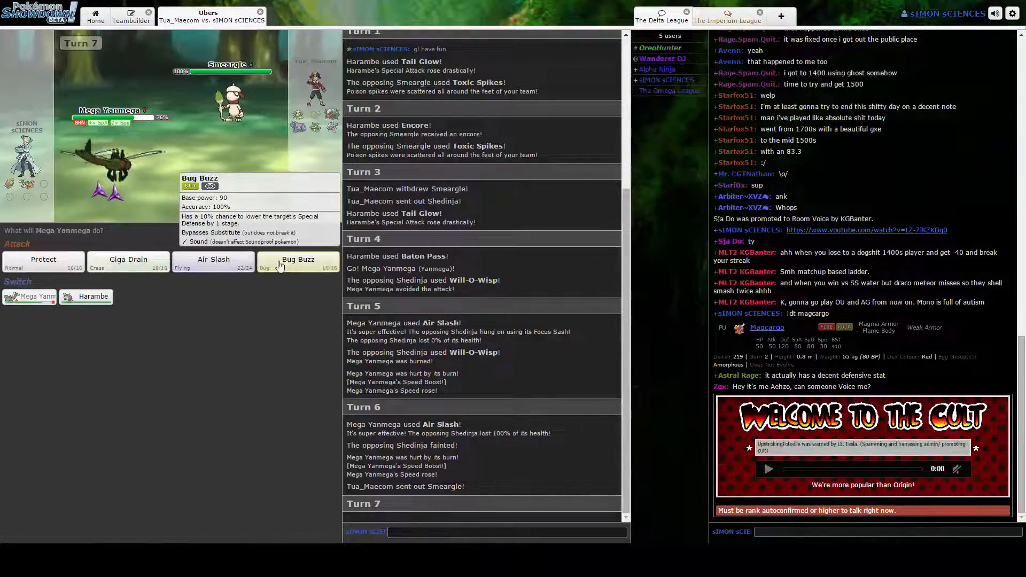
pyautogui.click(298, 263)
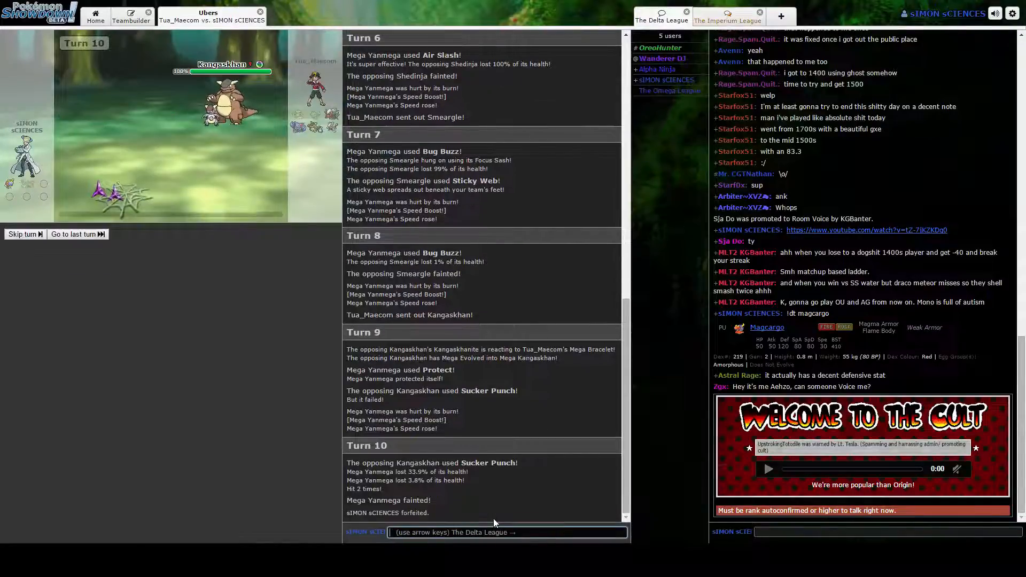
# Step: Close the old battle, queue a new rated Ubers battle and wish the opponent good luck in chat
pyautogui.click(260, 12)
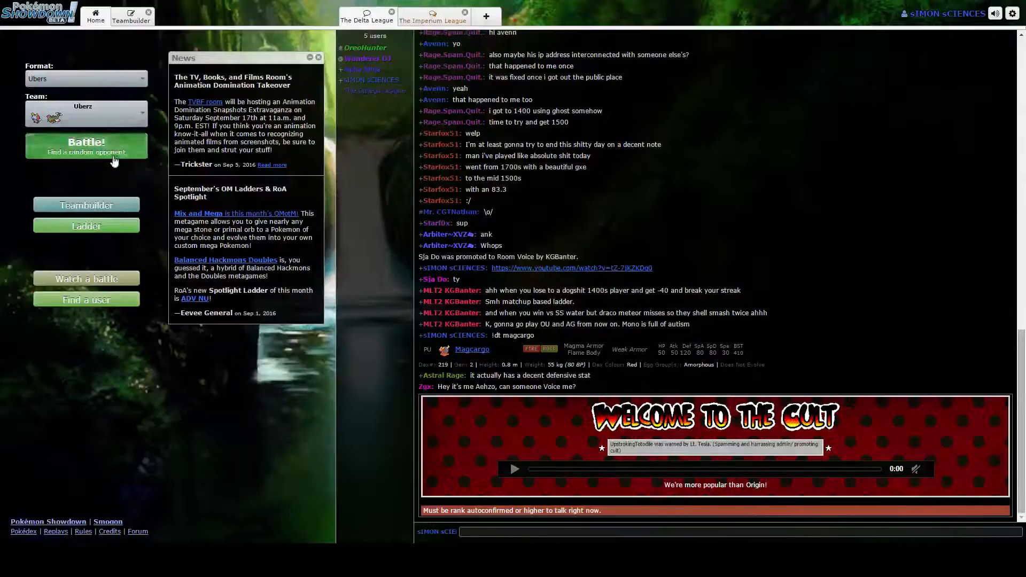
pyautogui.click(85, 144)
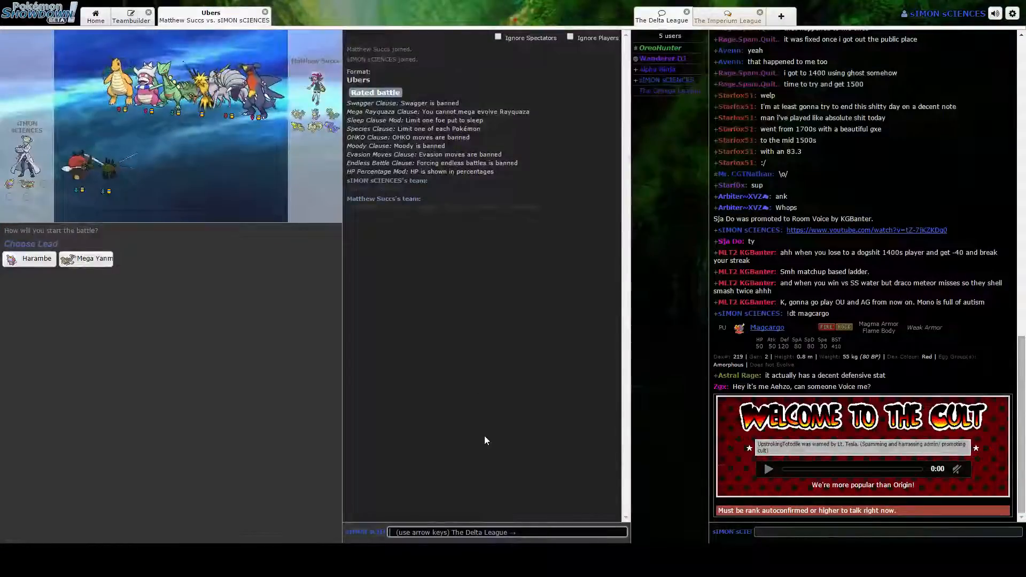
pyautogui.write('gl hav')
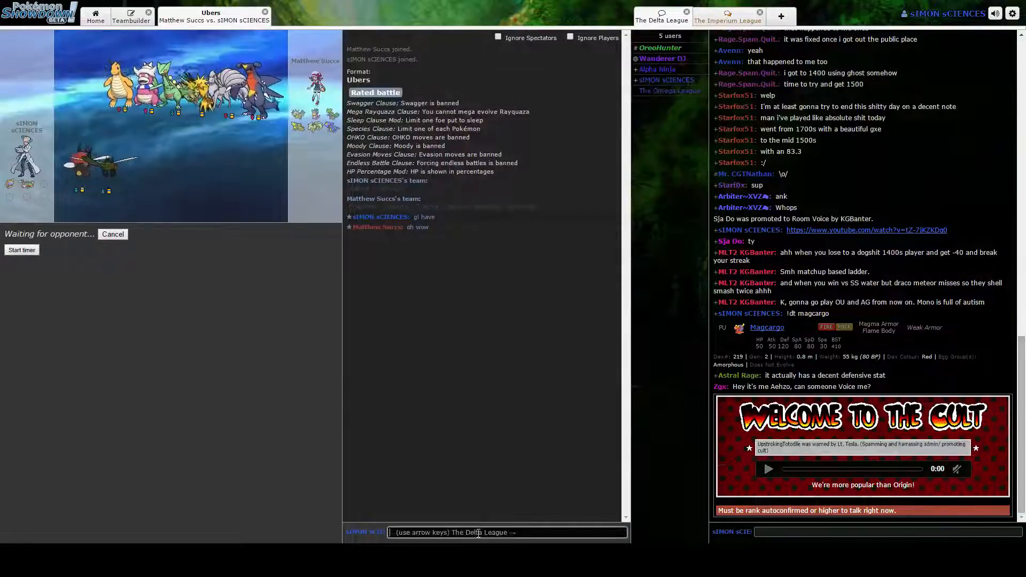
pyautogui.write('Ye')
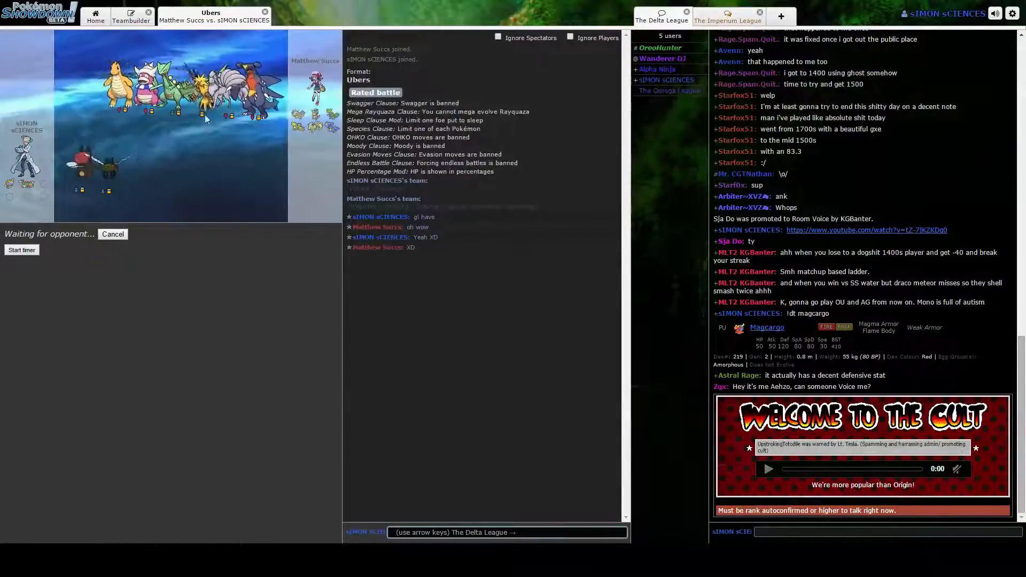
pyautogui.moveTo(157, 140)
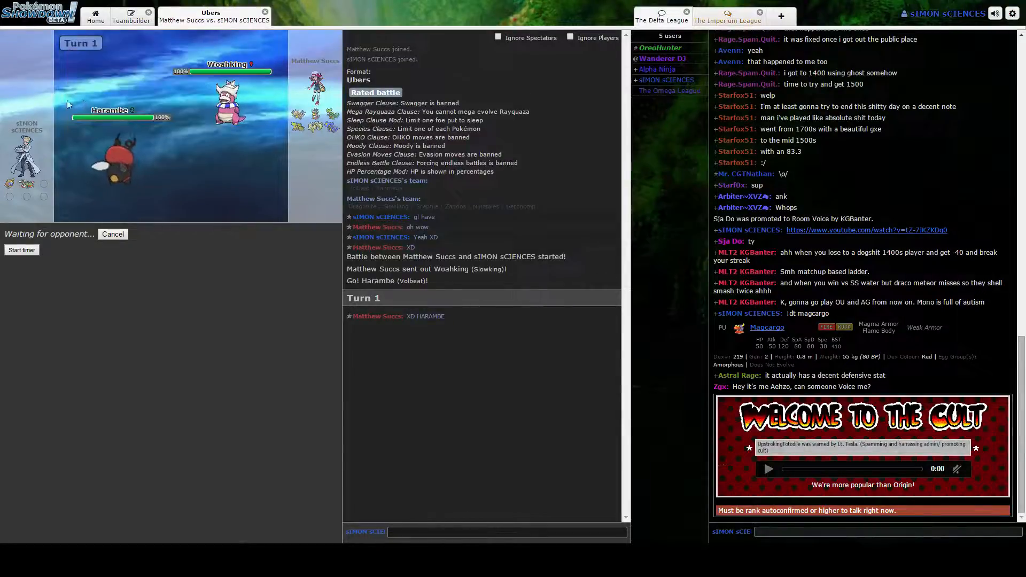
# Step: Glance at Harambe in the team editor and return to the ongoing battle
pyautogui.click(503, 531)
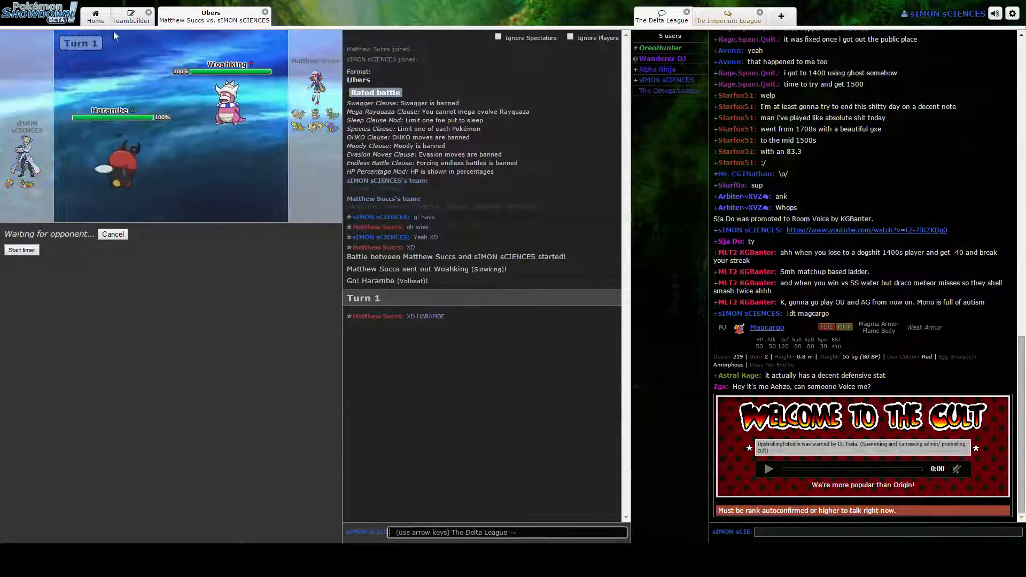
pyautogui.click(131, 17)
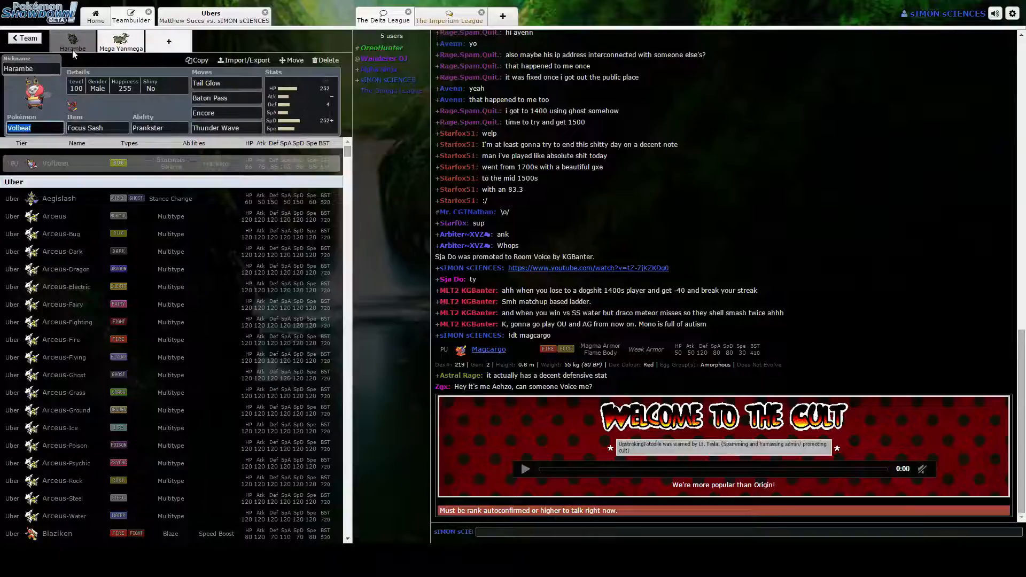
pyautogui.click(214, 16)
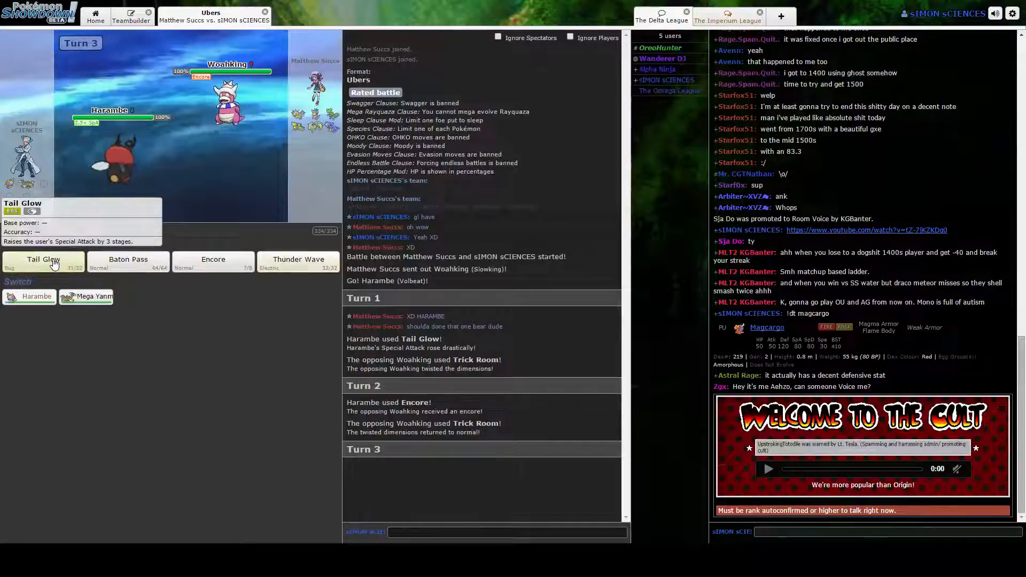
pyautogui.moveTo(43, 266)
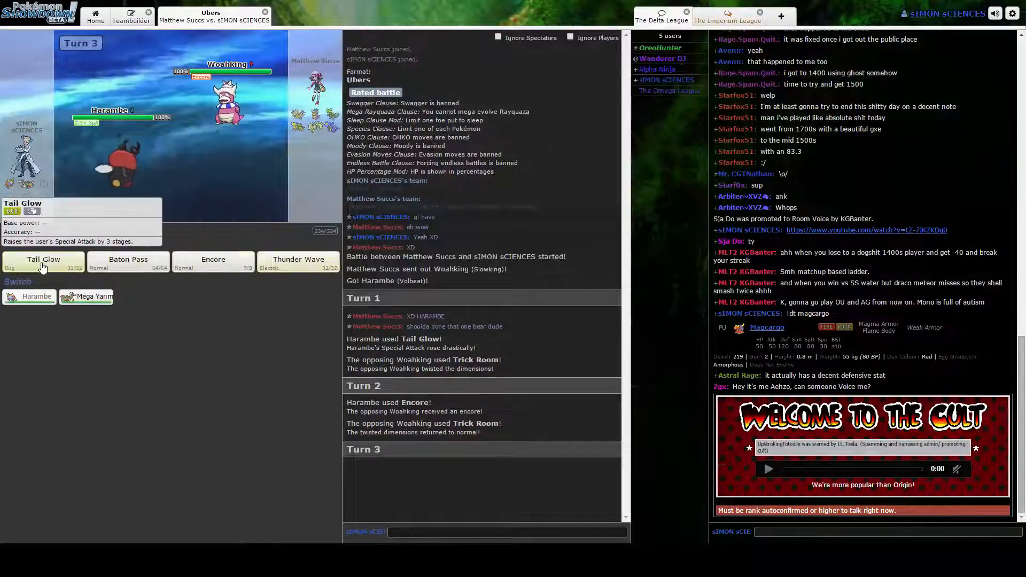
# Step: Have Harambe use Tail Glow, then Thunder Wave on Woahking and again on Garchomp
pyautogui.click(44, 258)
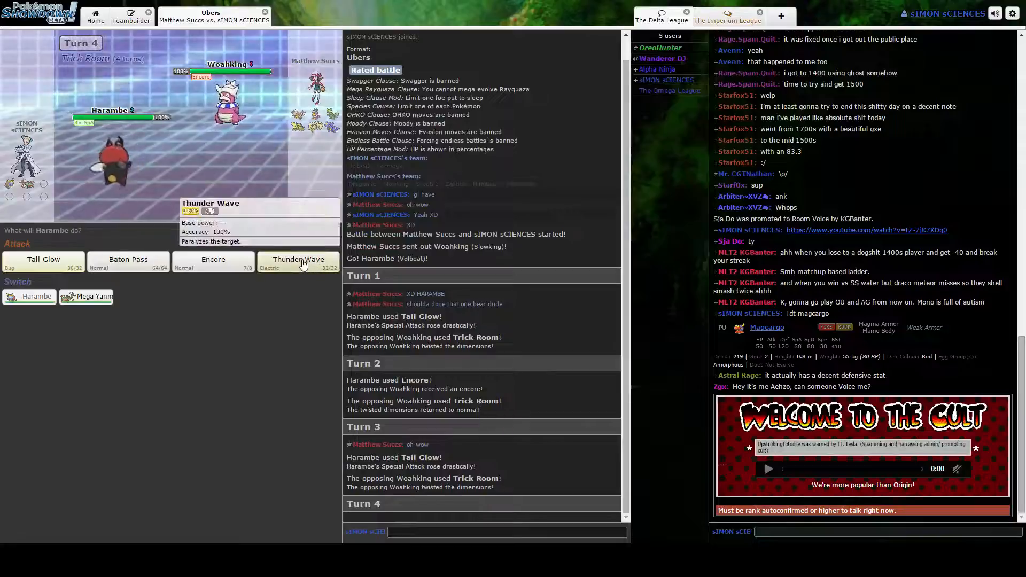
pyautogui.click(298, 262)
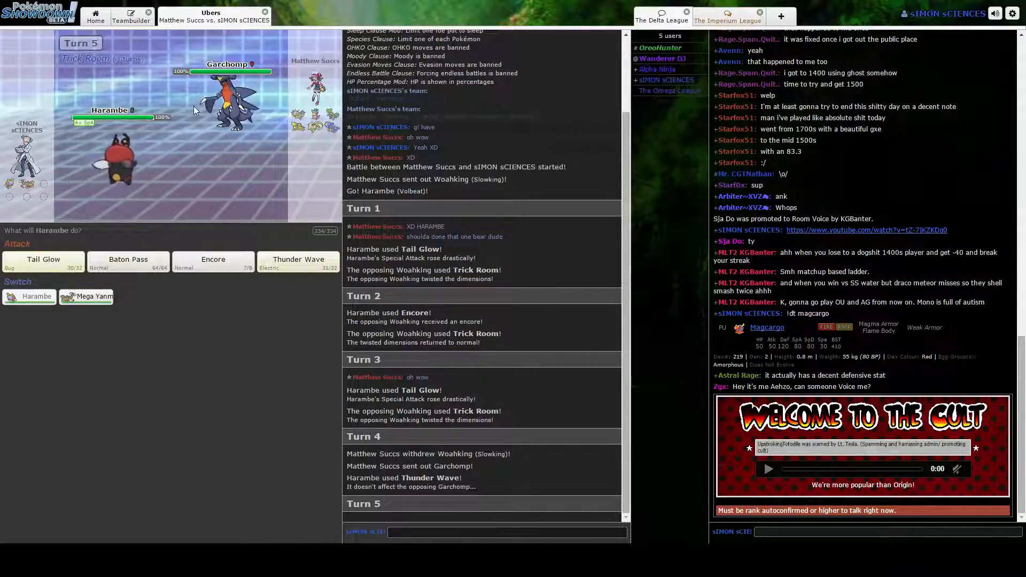
pyautogui.moveTo(302, 262)
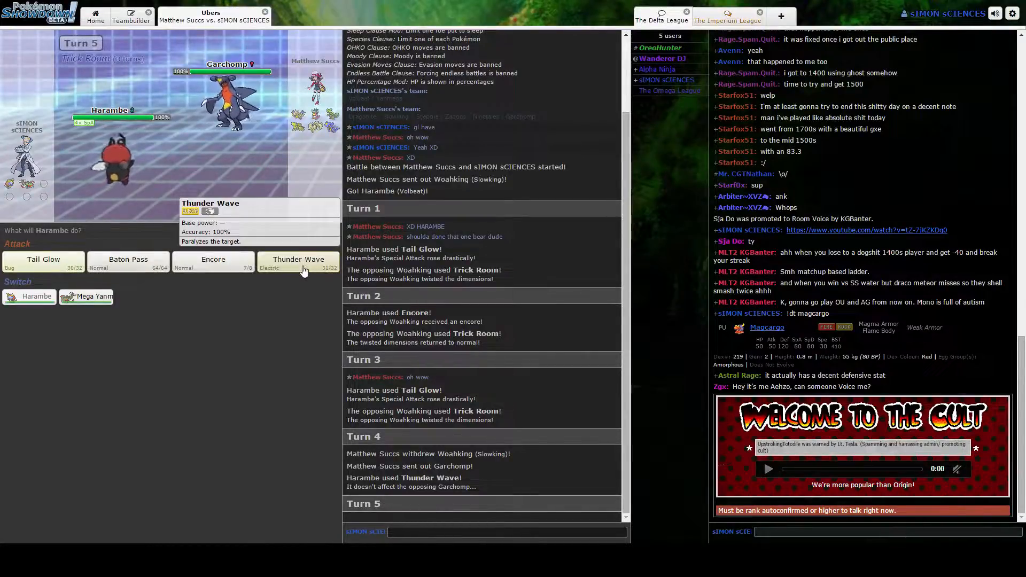
pyautogui.click(298, 263)
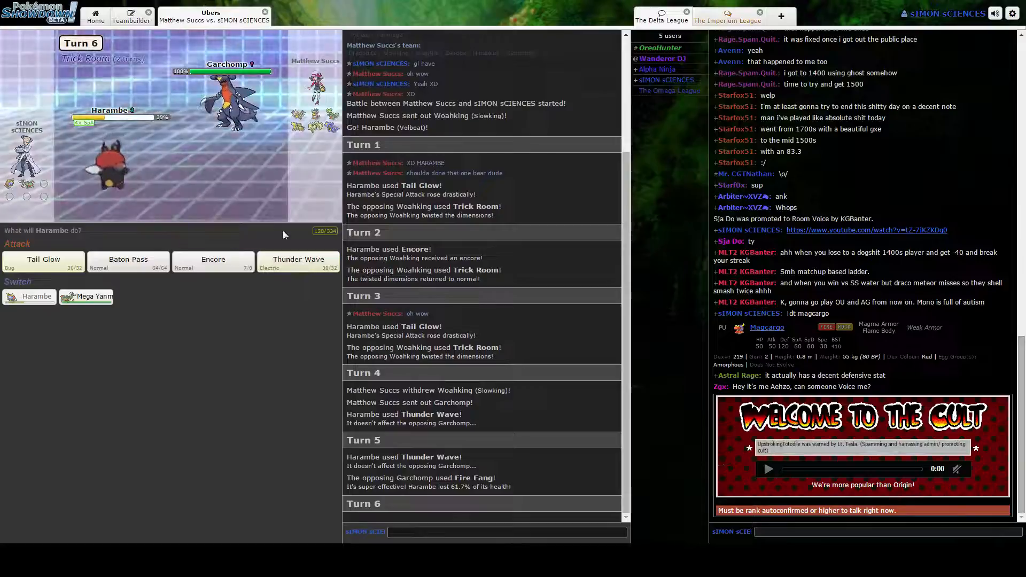
pyautogui.moveTo(128, 262)
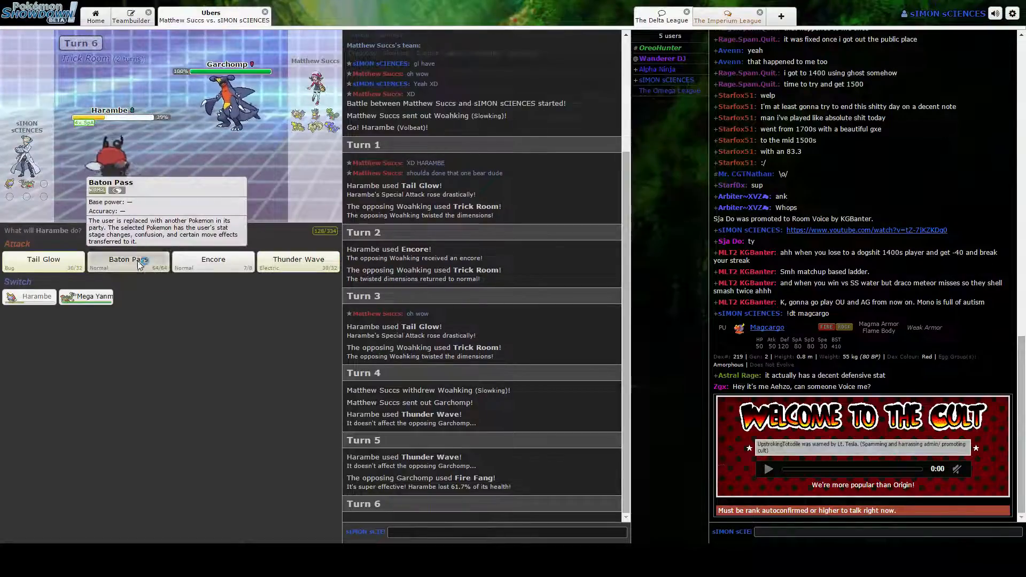
# Step: Baton Pass Harambe's boosts to Mega Yanmega, then KO Garchomp with Giga Drain and Sceptile with Bug Buzz
pyautogui.click(128, 259)
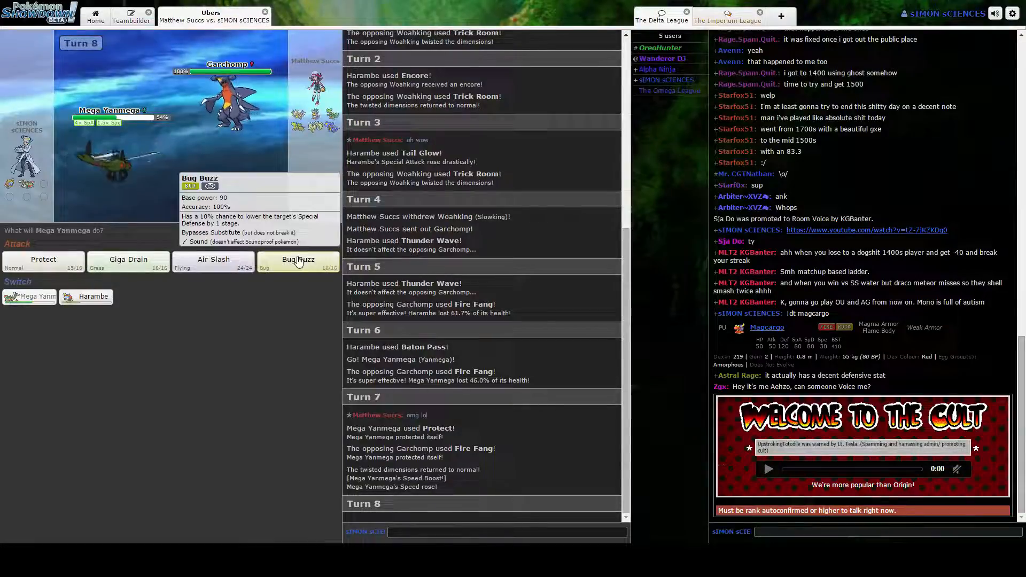
pyautogui.moveTo(127, 259)
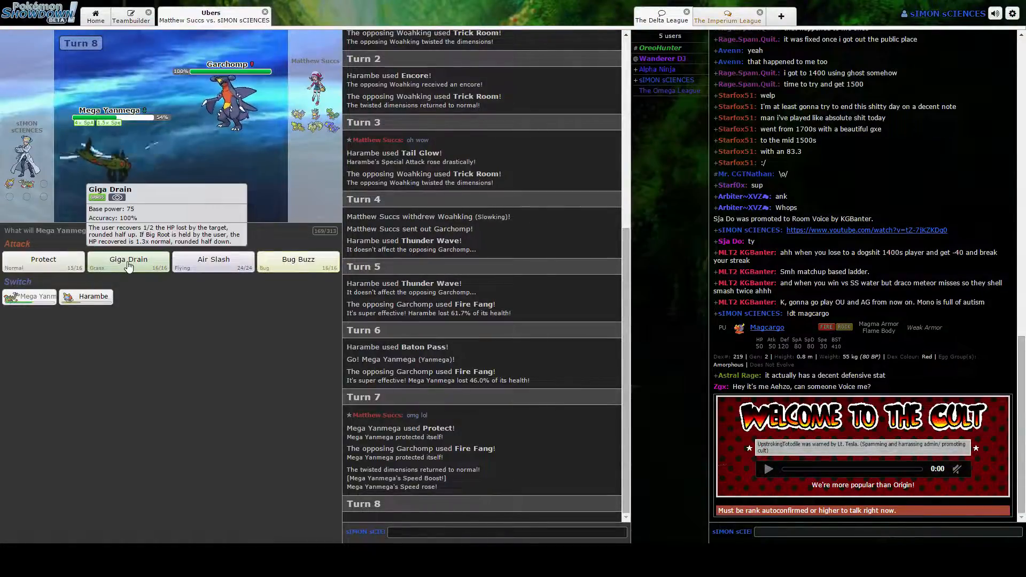
pyautogui.click(128, 258)
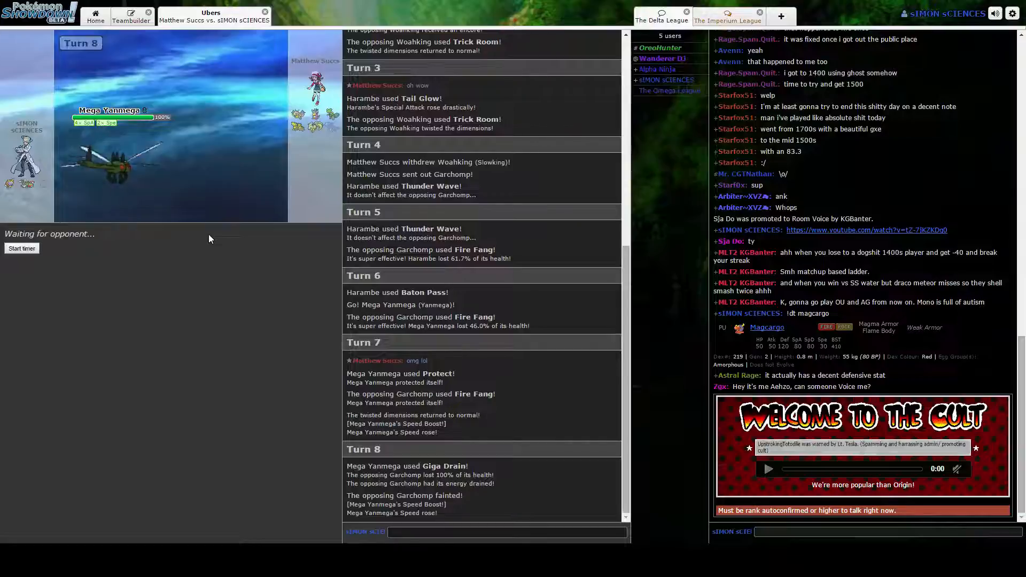
pyautogui.click(504, 532)
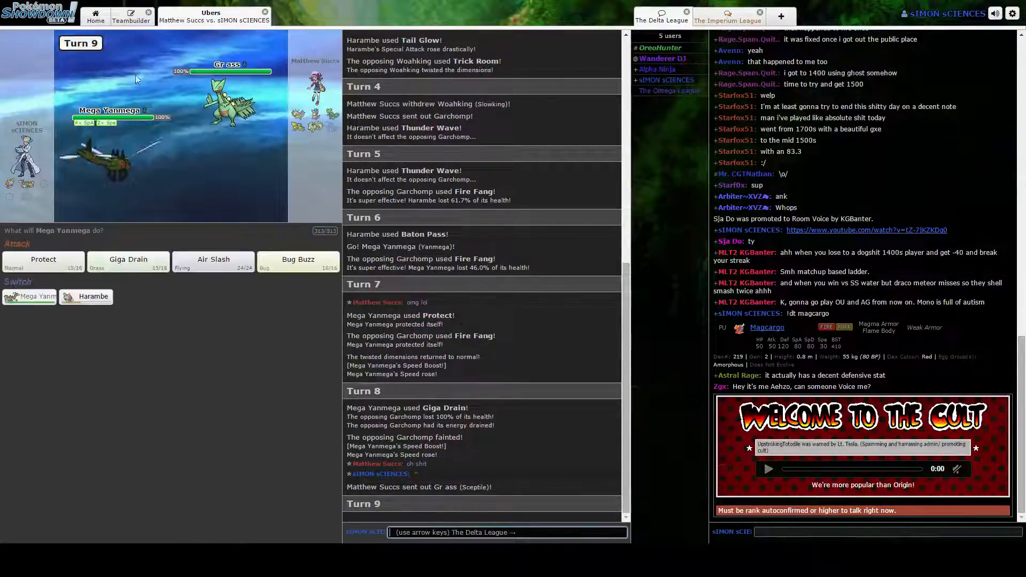
pyautogui.moveTo(297, 264)
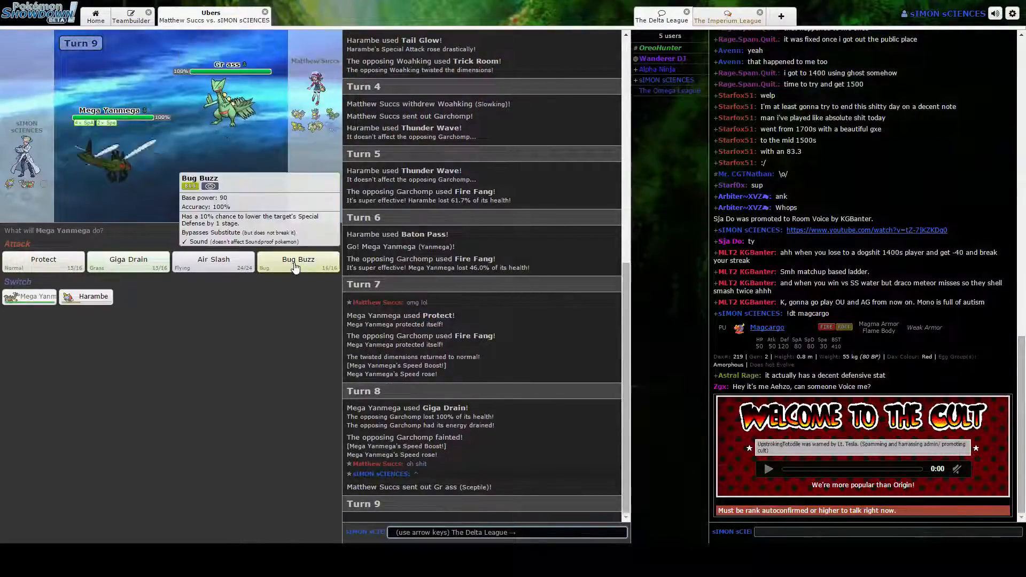
pyautogui.click(298, 262)
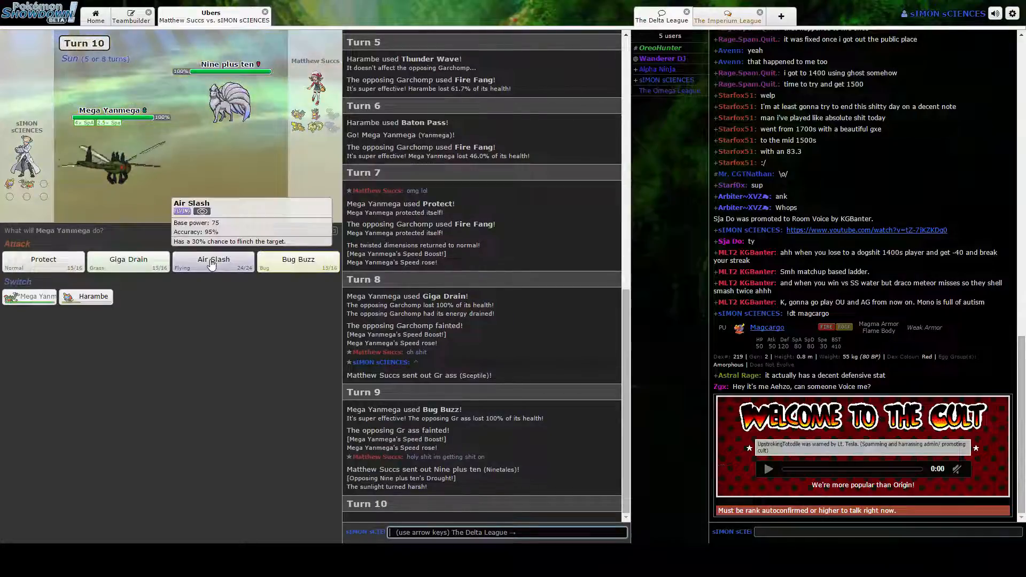
# Step: Knock out Ninetales and hit Zapdos with Air Slash while chatting with the opponent
pyautogui.click(213, 263)
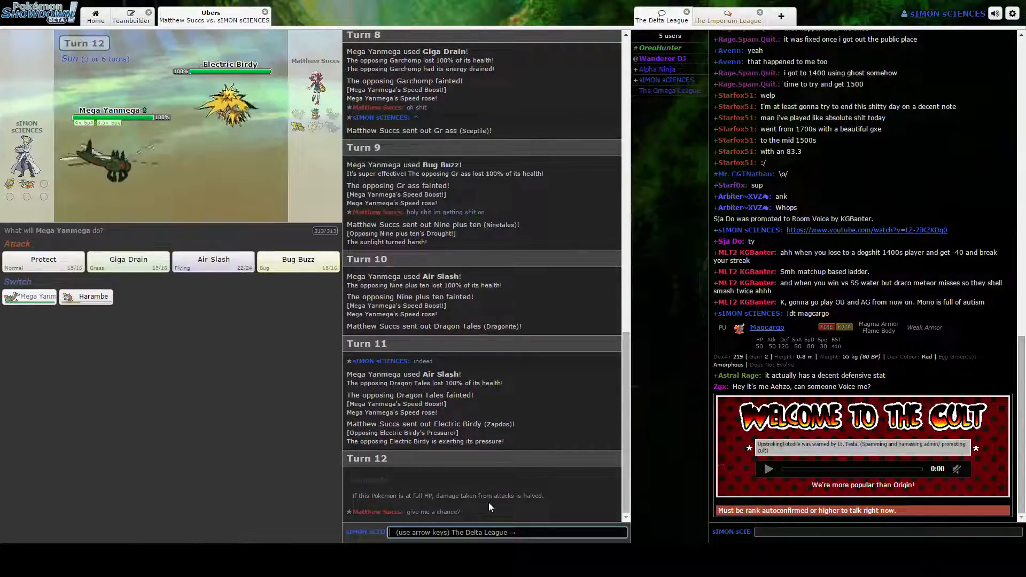
pyautogui.write('im using')
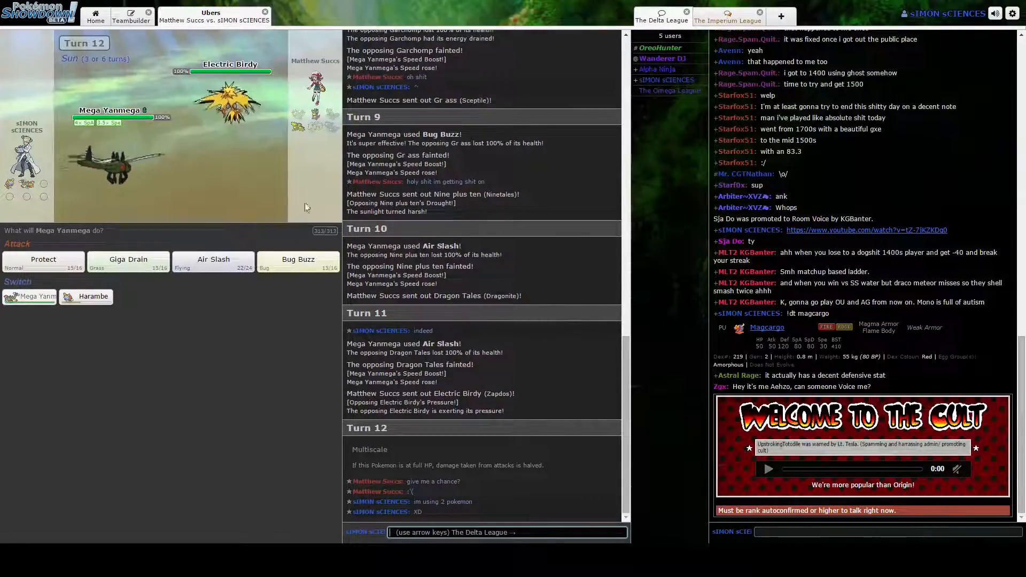
pyautogui.click(213, 263)
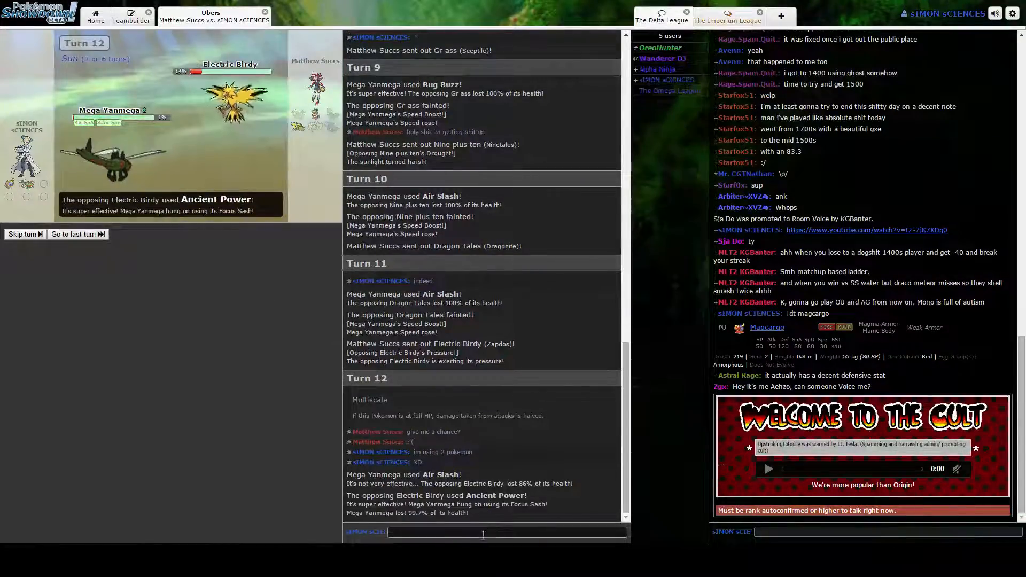
pyautogui.write('ok')
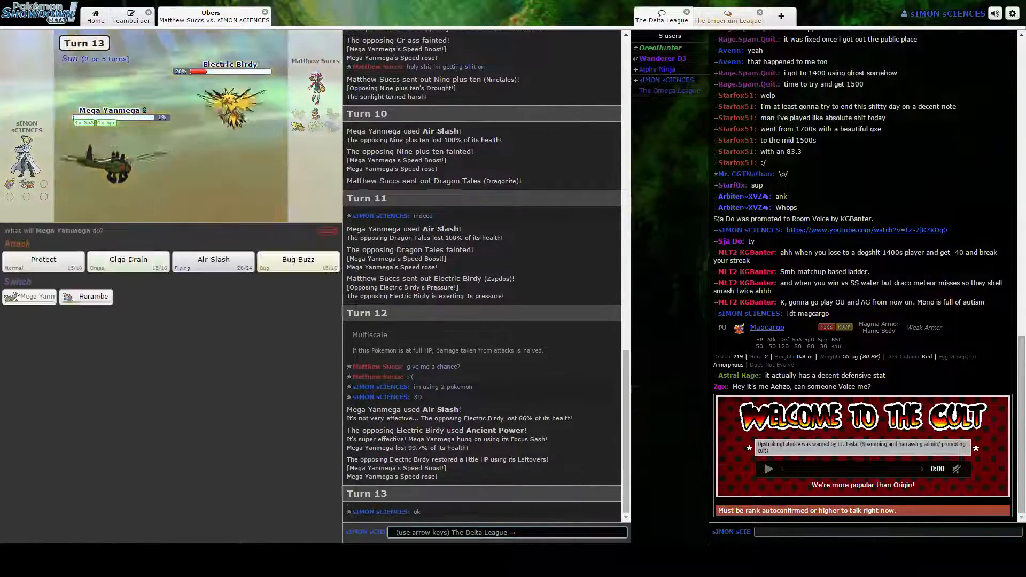
pyautogui.moveTo(127, 262)
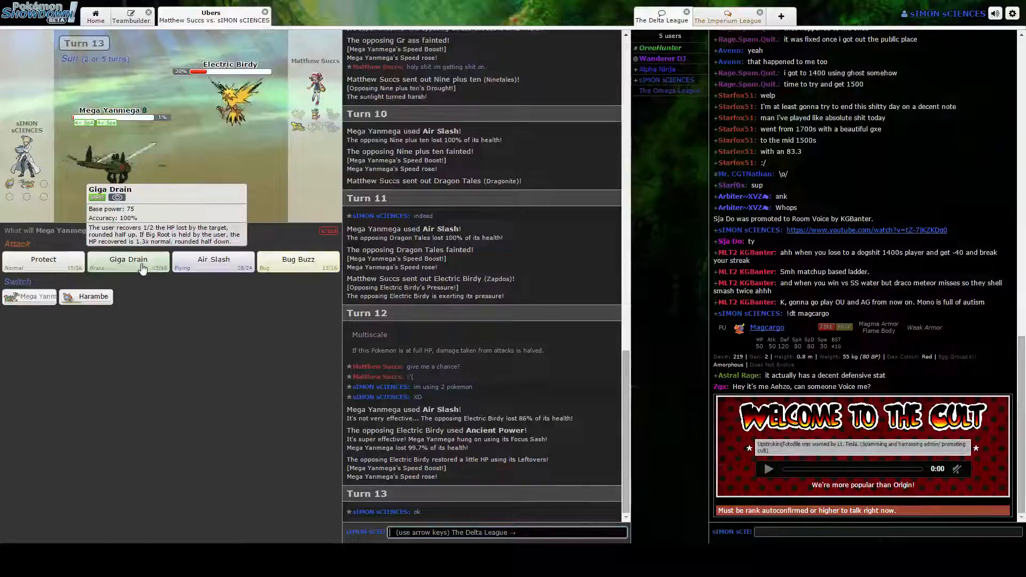
# Step: Finish Zapdos with Giga Drain and hit the incoming Woahking with Bug Buzz
pyautogui.click(128, 263)
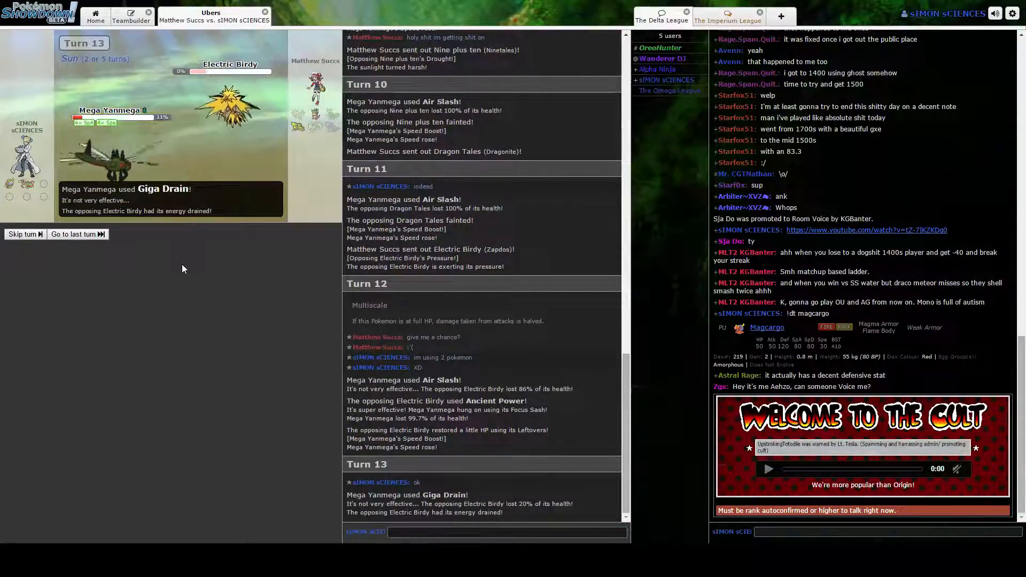
pyautogui.write('g')
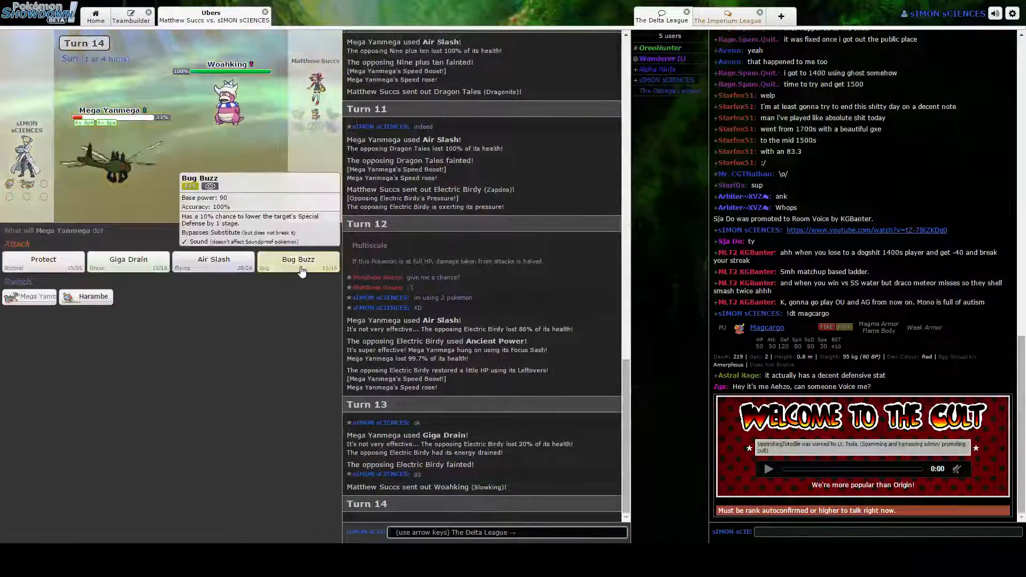
pyautogui.click(299, 260)
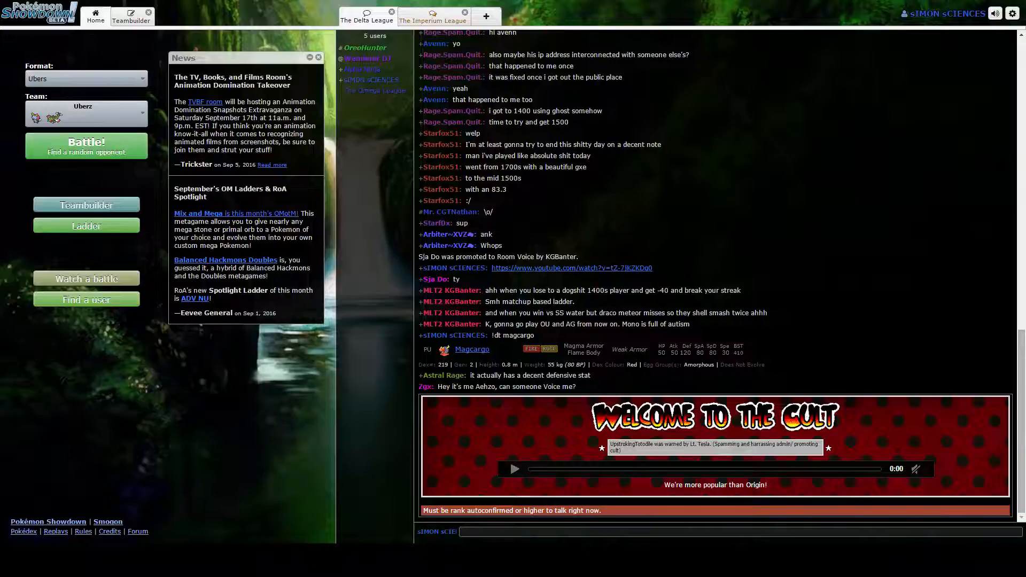
# Step: Reopen the team in the Teambuilder and keep Yanmega as the second Pokémon's species
pyautogui.click(130, 16)
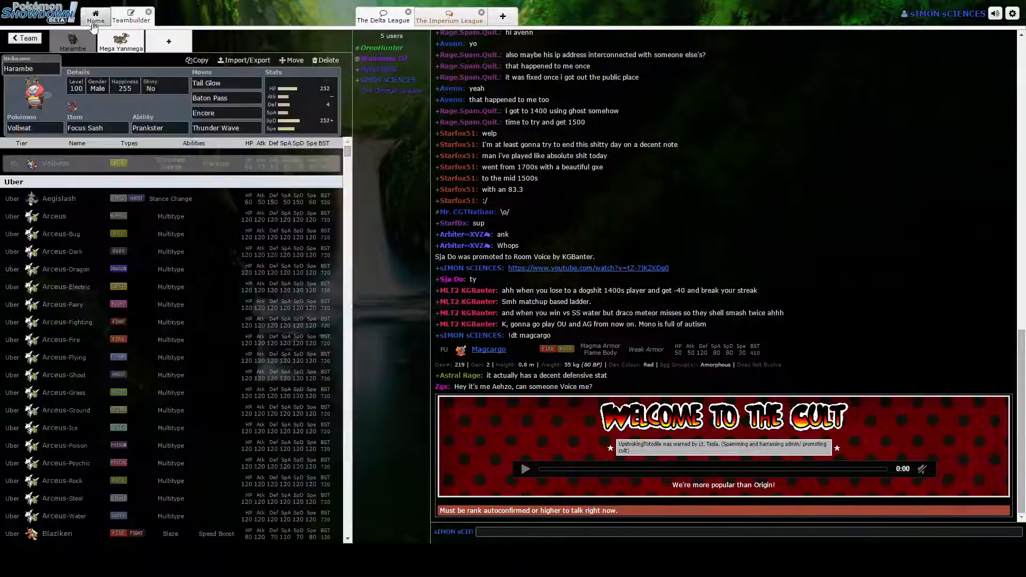
pyautogui.click(131, 16)
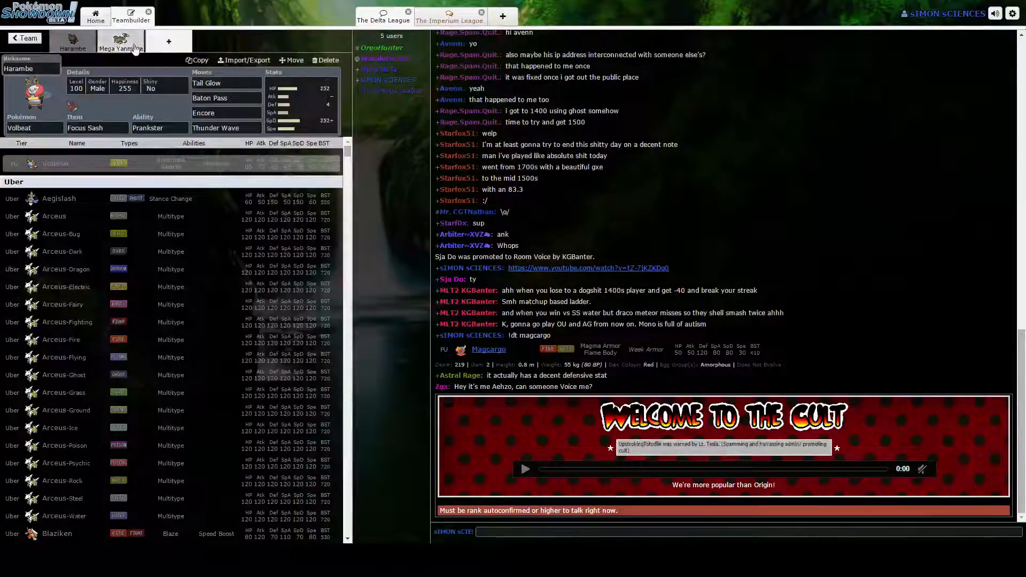
pyautogui.click(121, 44)
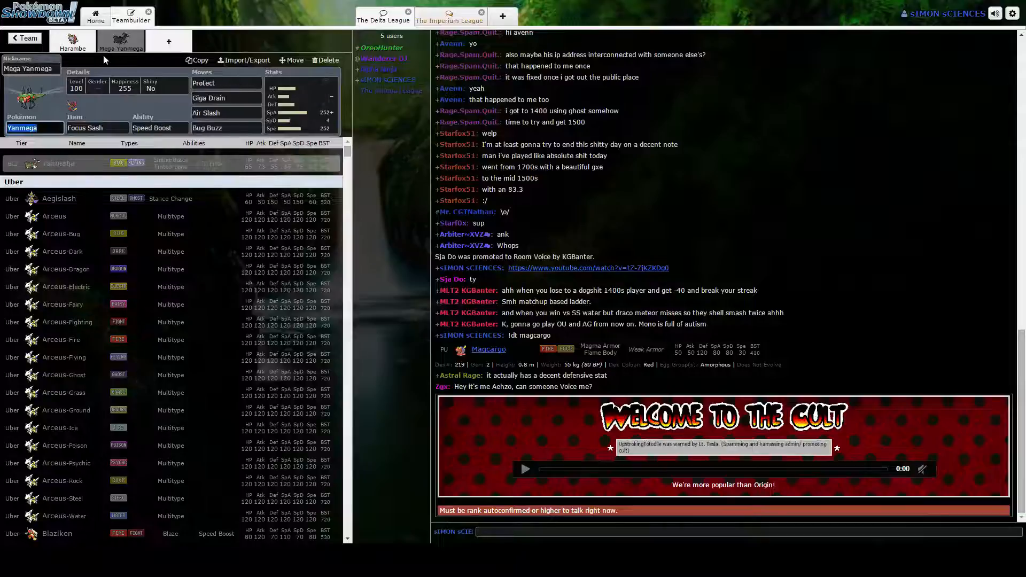
pyautogui.scroll(-3)
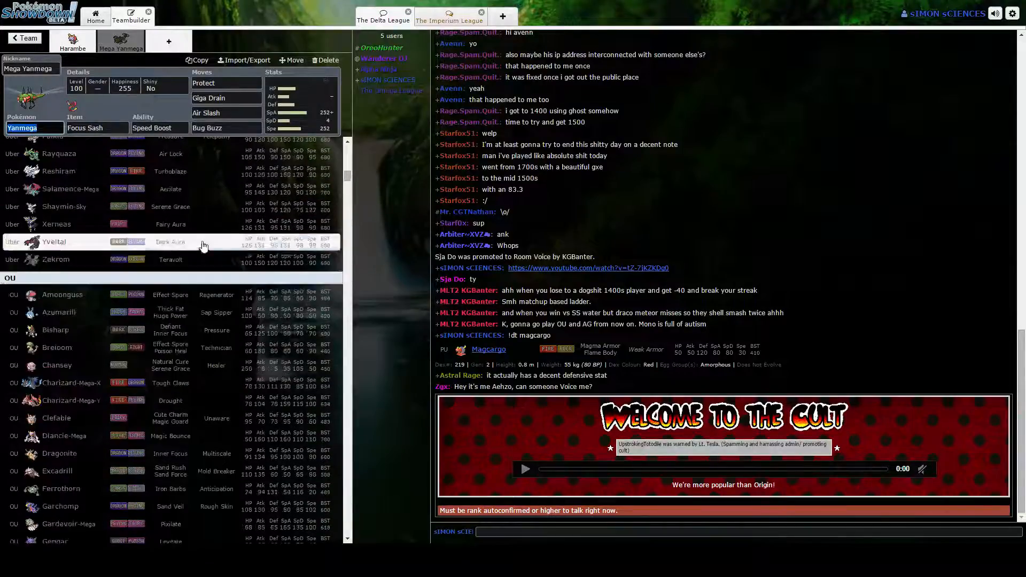
pyautogui.scroll(-3)
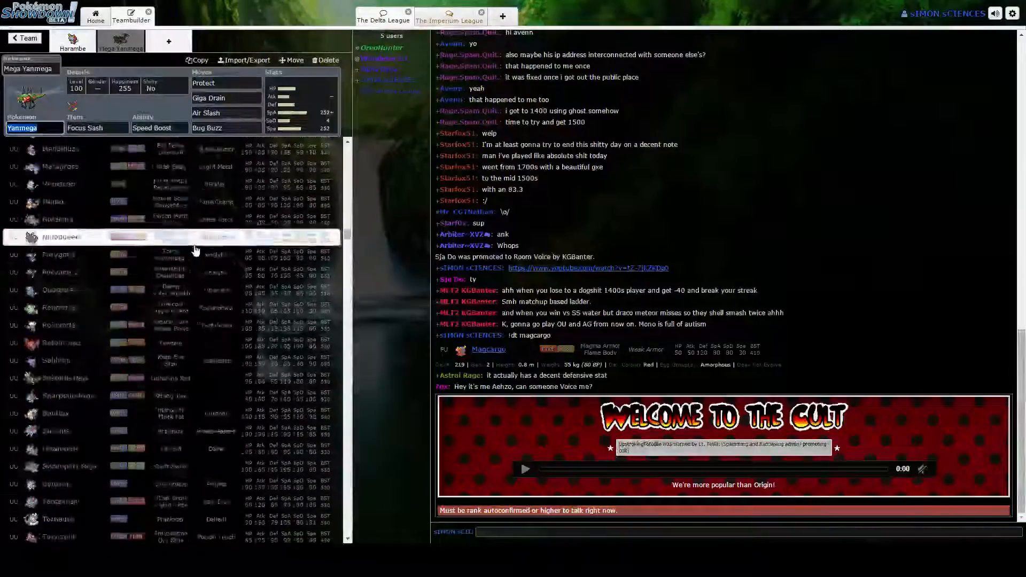
pyautogui.scroll(-3)
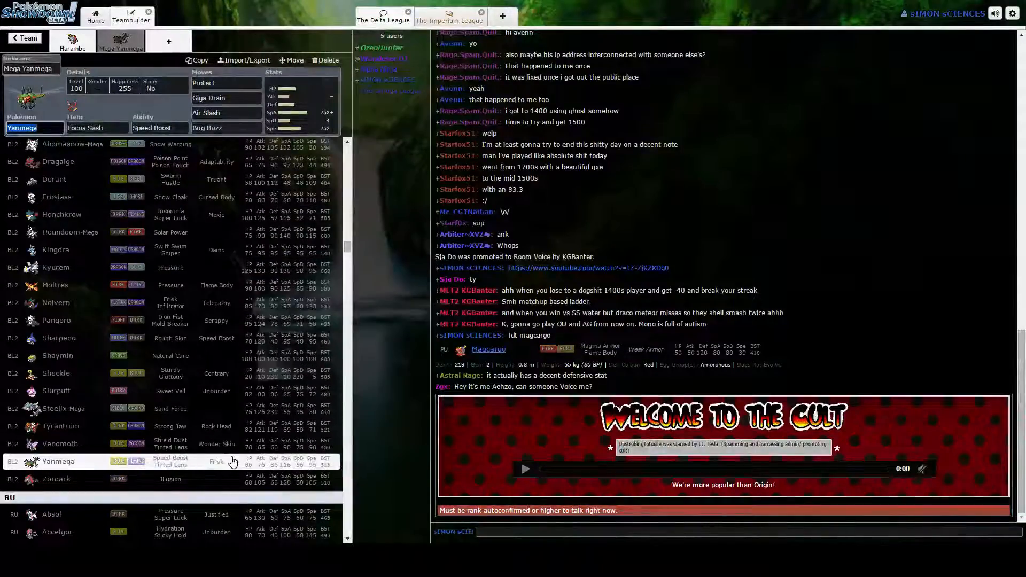
pyautogui.click(22, 39)
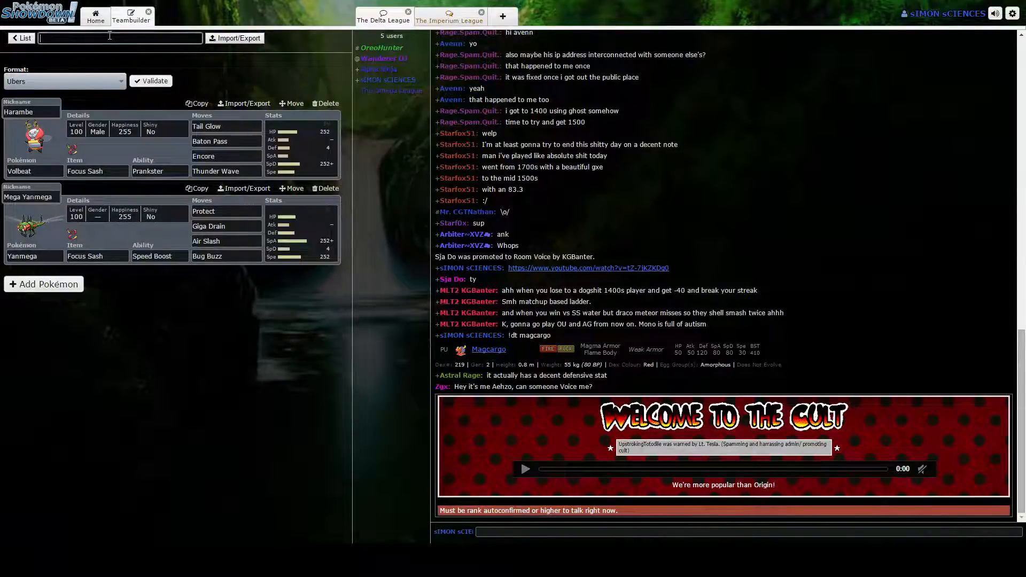
# Step: Rename the team to "You U?"
pyautogui.write('You U')
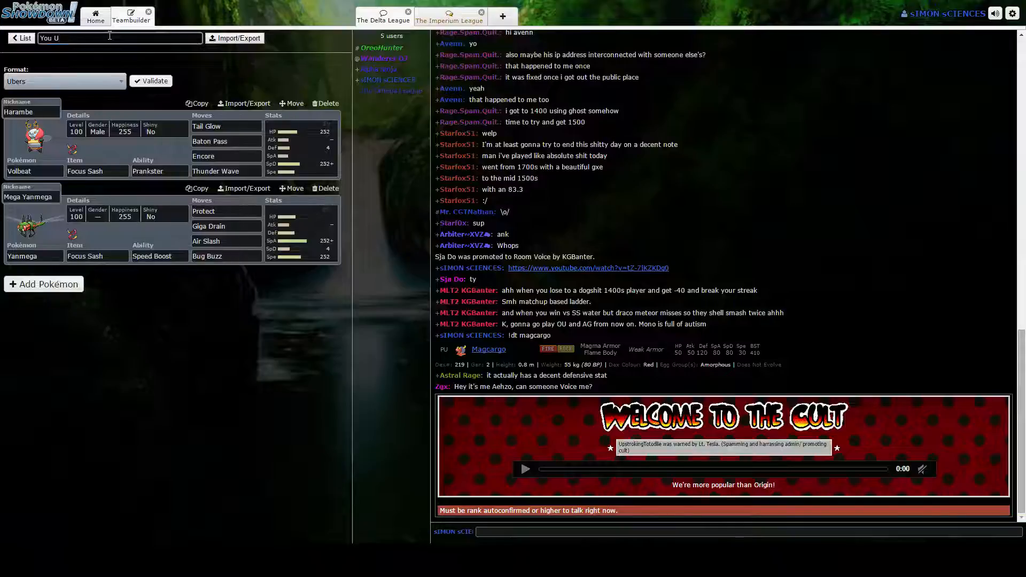
pyautogui.write('?')
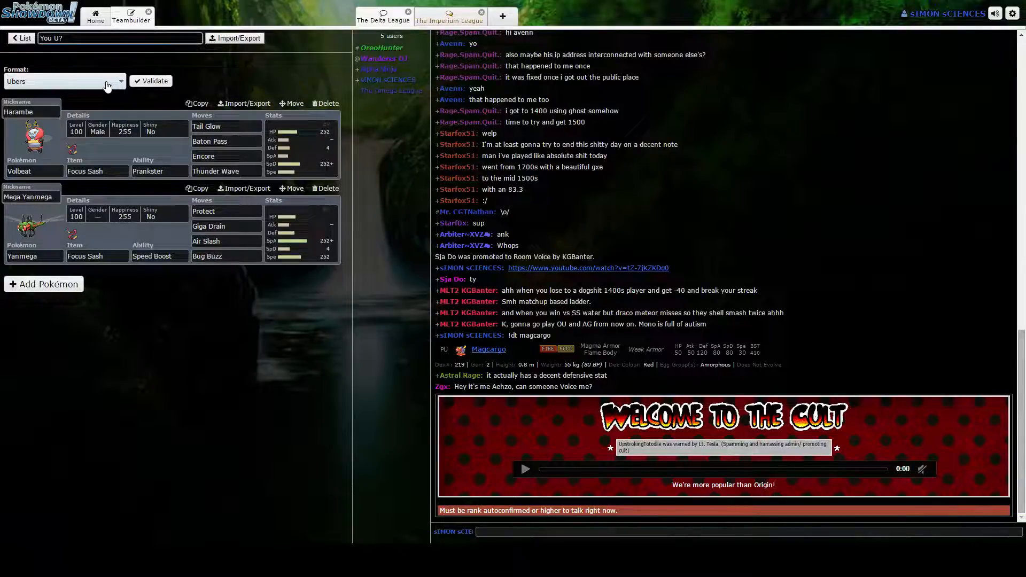